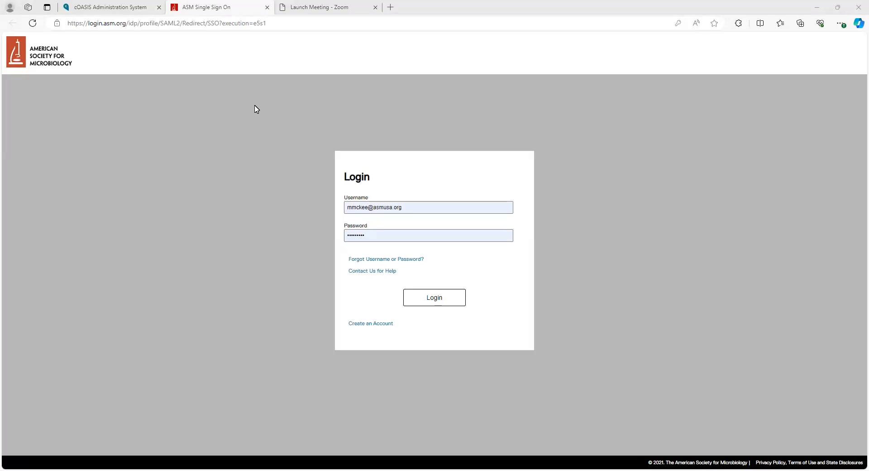
pyautogui.moveTo(292, 251)
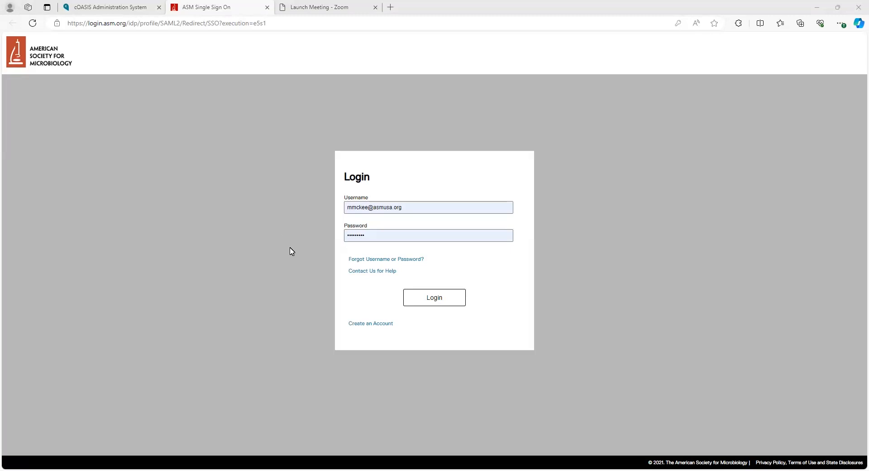
pyautogui.moveTo(348, 361)
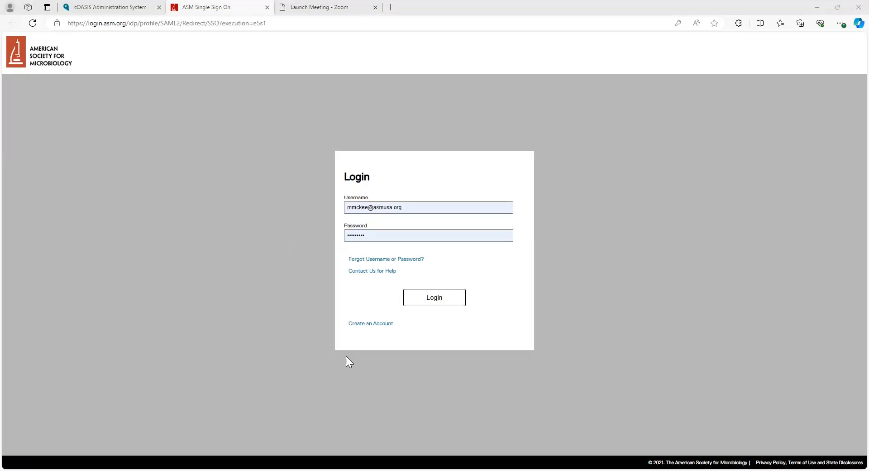
pyautogui.moveTo(366, 317)
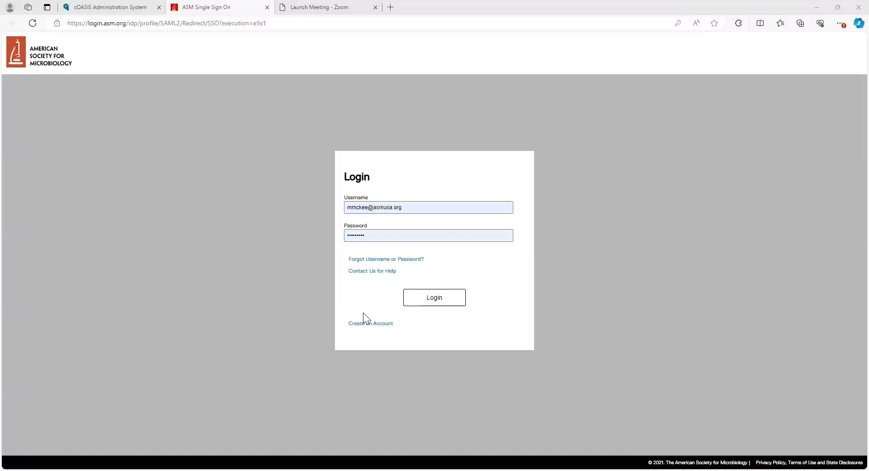
# Step: Log in with the entered ASM Single Sign On credentials to reach the submission dashboard
pyautogui.click(434, 298)
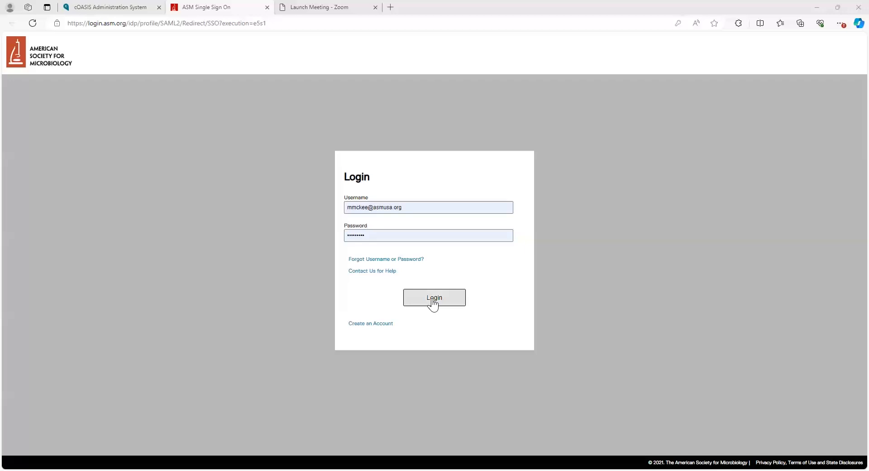
pyautogui.click(435, 298)
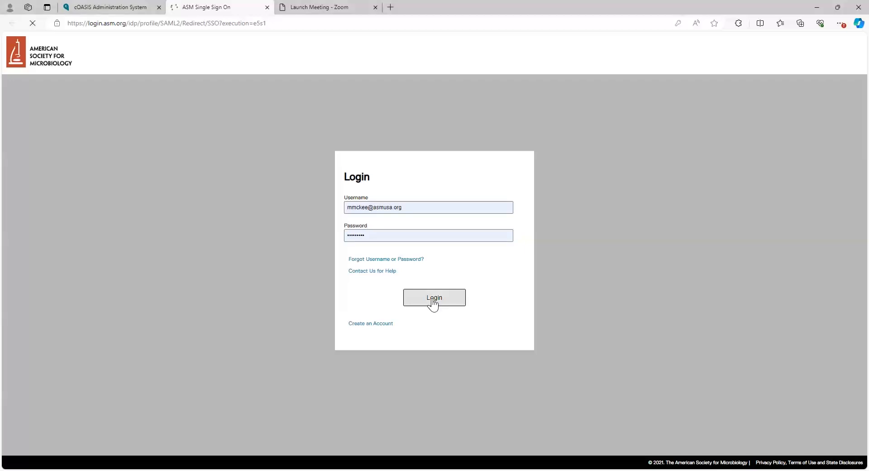
pyautogui.click(435, 298)
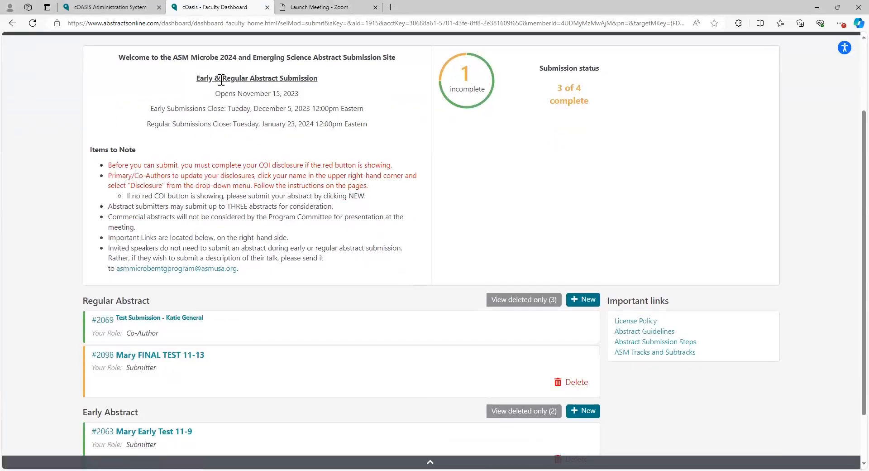
pyautogui.moveTo(188, 105)
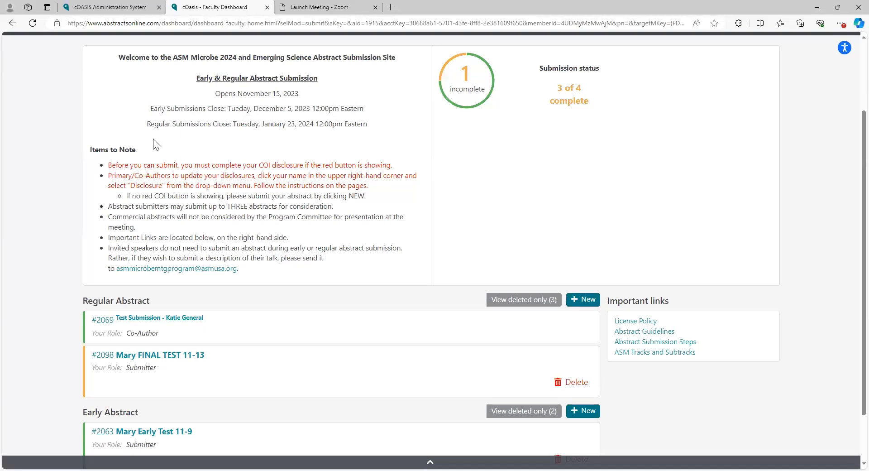
pyautogui.moveTo(307, 136)
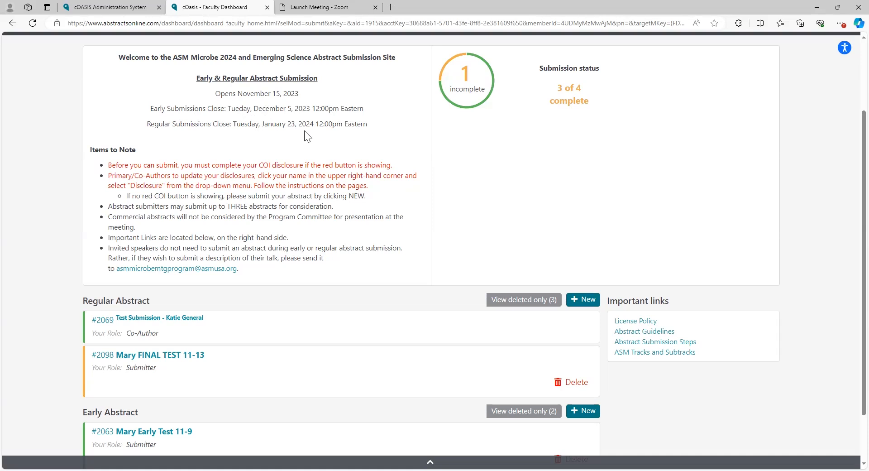
pyautogui.moveTo(366, 136)
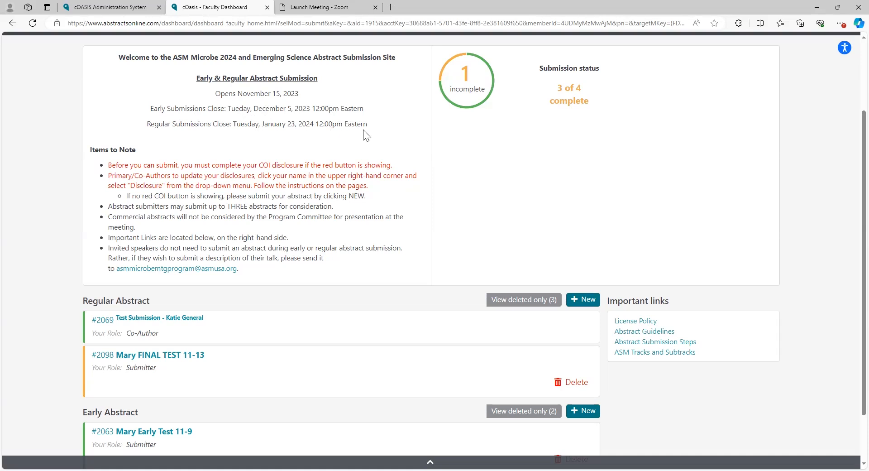
pyautogui.moveTo(373, 211)
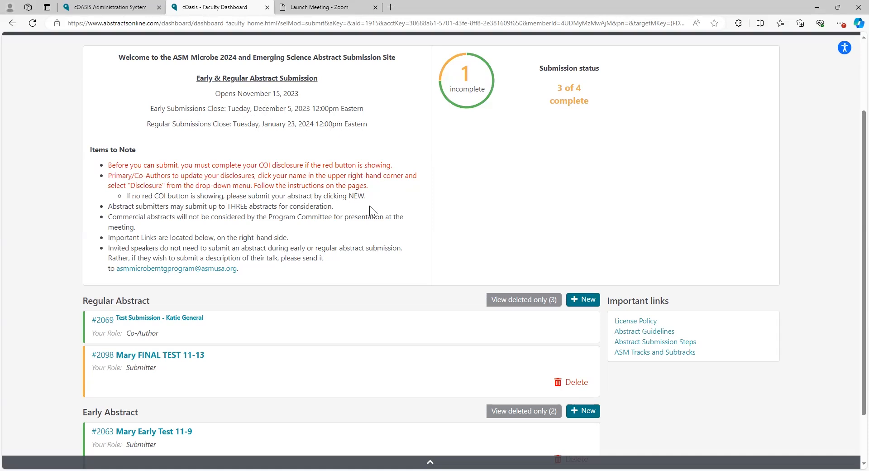
# Step: Review the dashboard submission notes and begin a new entry in the Early Abstract section
pyautogui.scroll(-3)
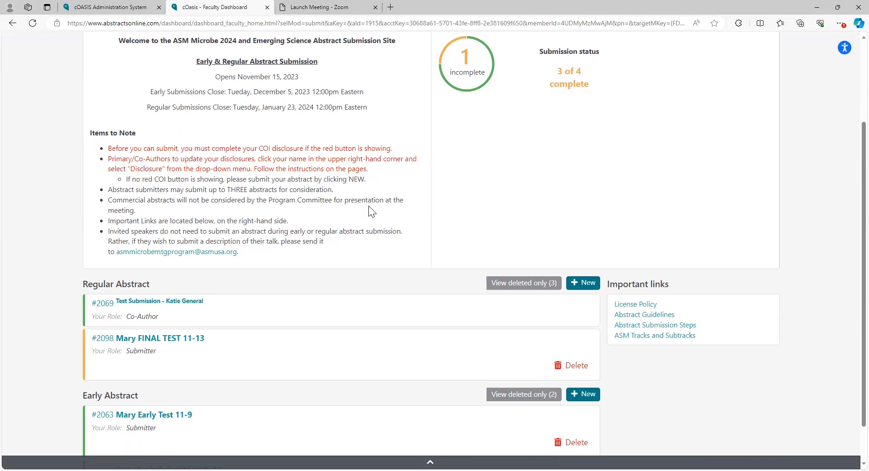
pyautogui.scroll(-3)
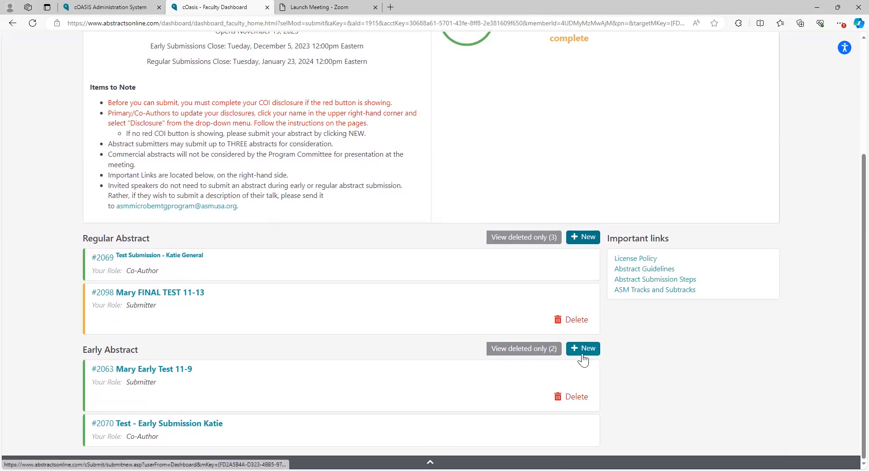
pyautogui.moveTo(272, 308)
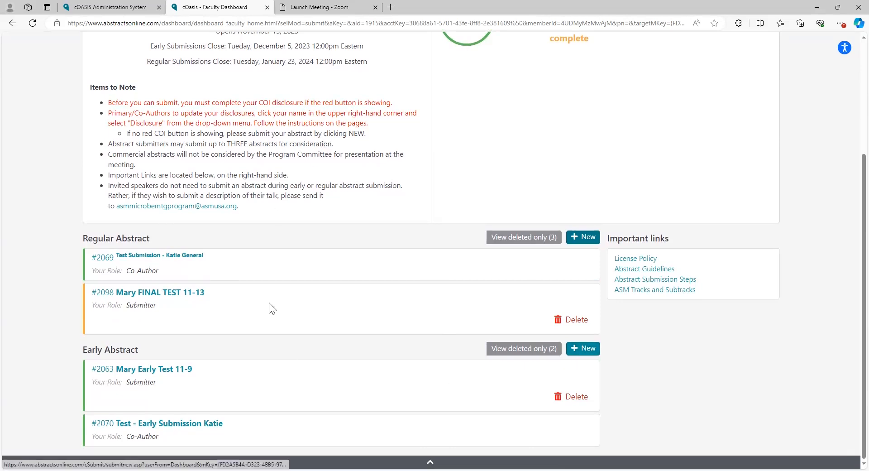
pyautogui.scroll(3)
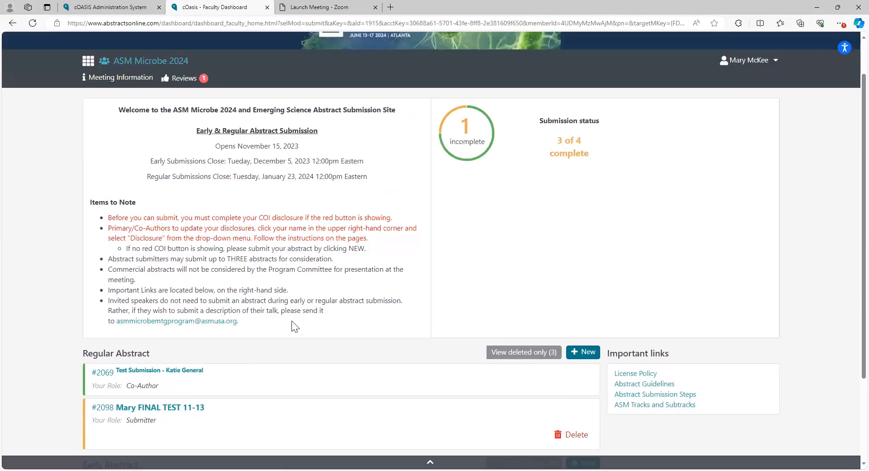
pyautogui.moveTo(272, 209)
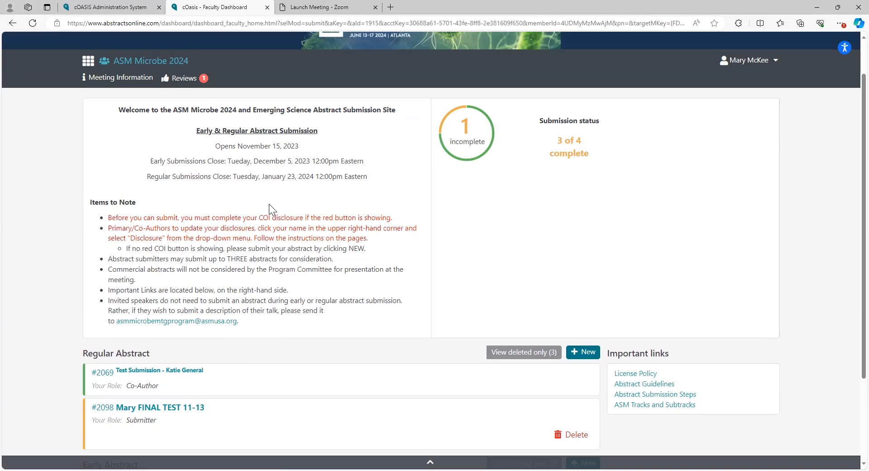
pyautogui.moveTo(193, 217)
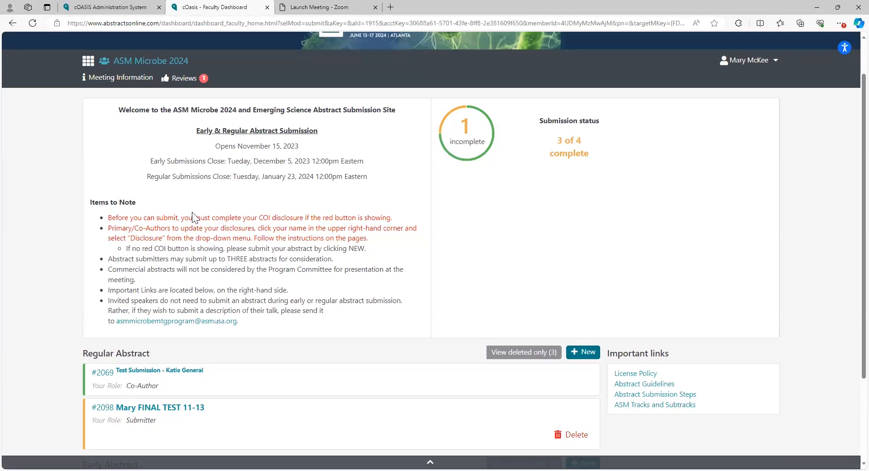
pyautogui.moveTo(117, 224)
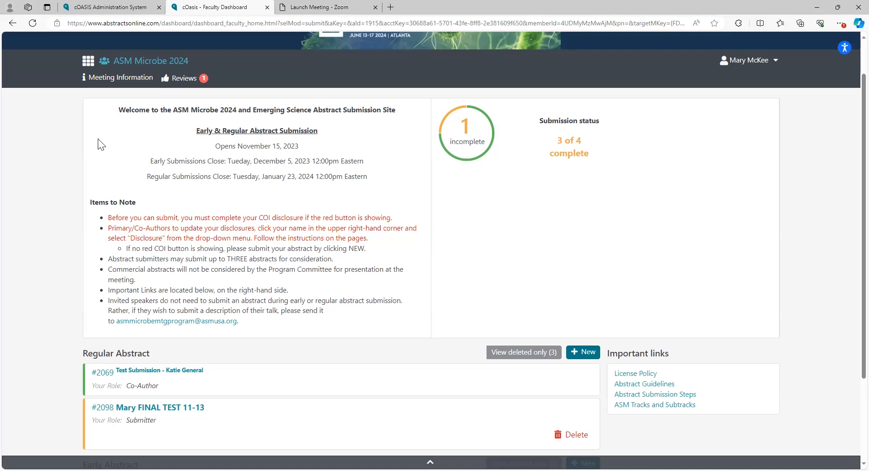
pyautogui.moveTo(92, 341)
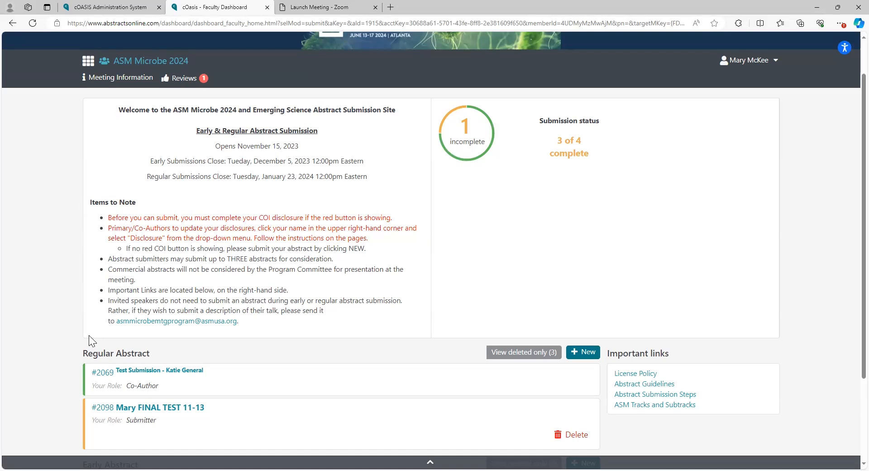
pyautogui.moveTo(775, 72)
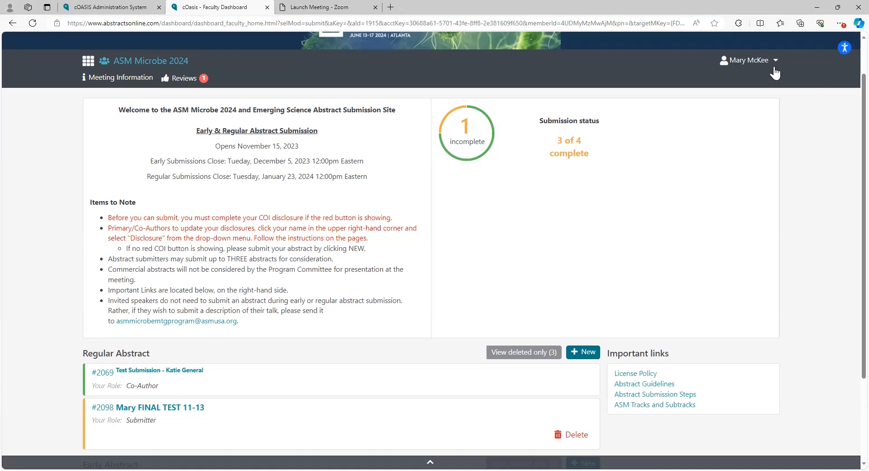
pyautogui.click(748, 59)
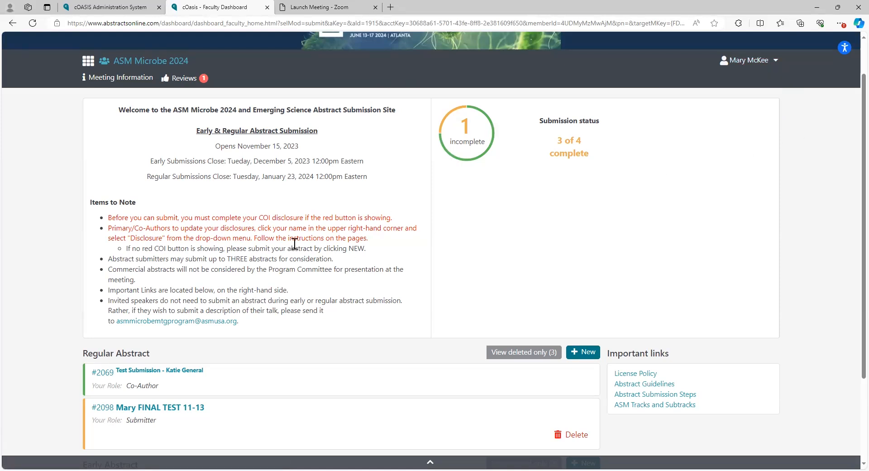
pyautogui.scroll(-3)
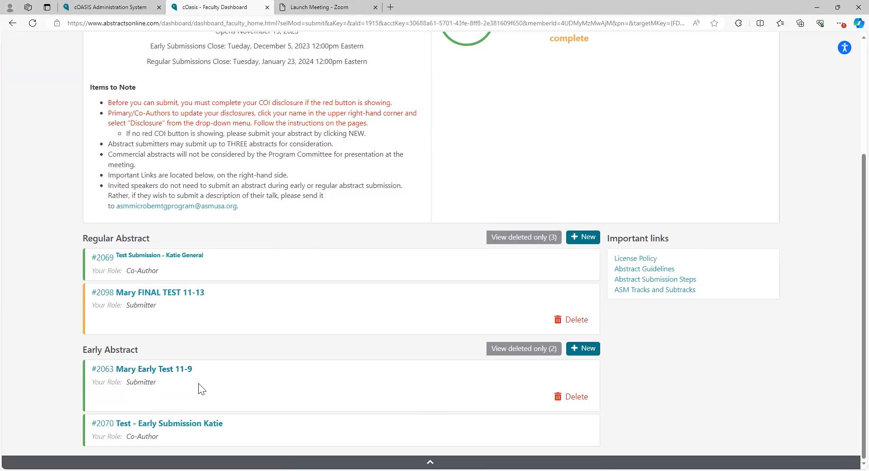
pyautogui.moveTo(160, 333)
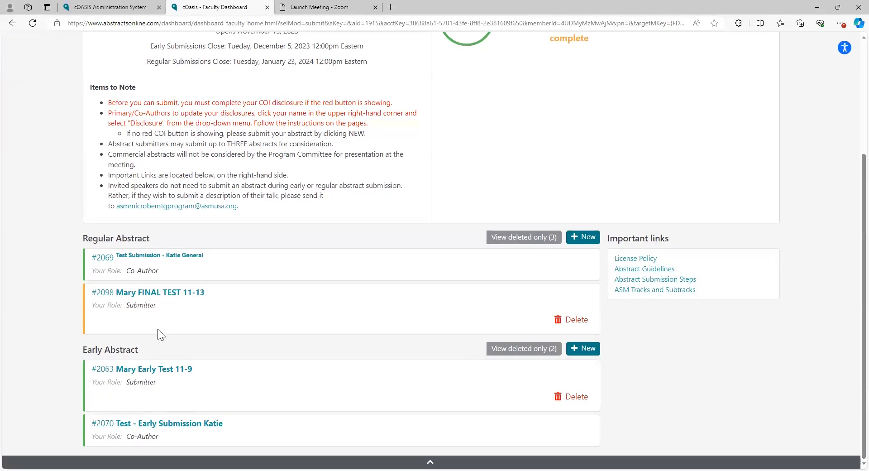
pyautogui.moveTo(51, 371)
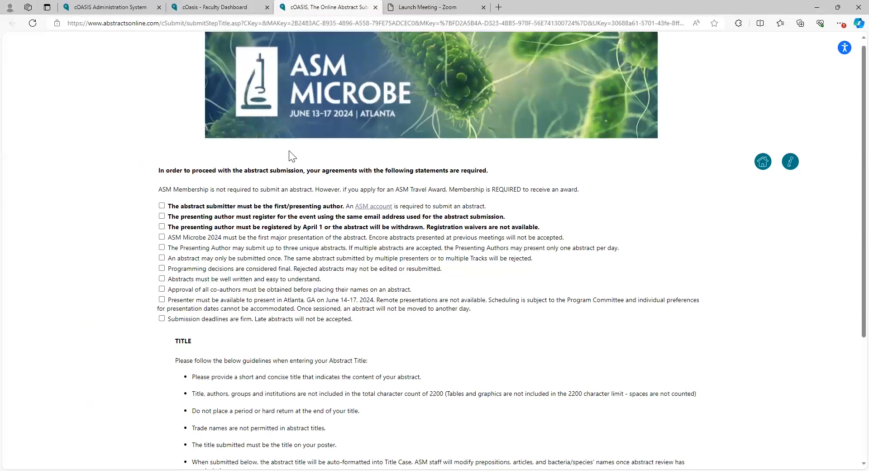
# Step: Check every required agreement statement at the top of the new abstract form
pyautogui.scroll(-3)
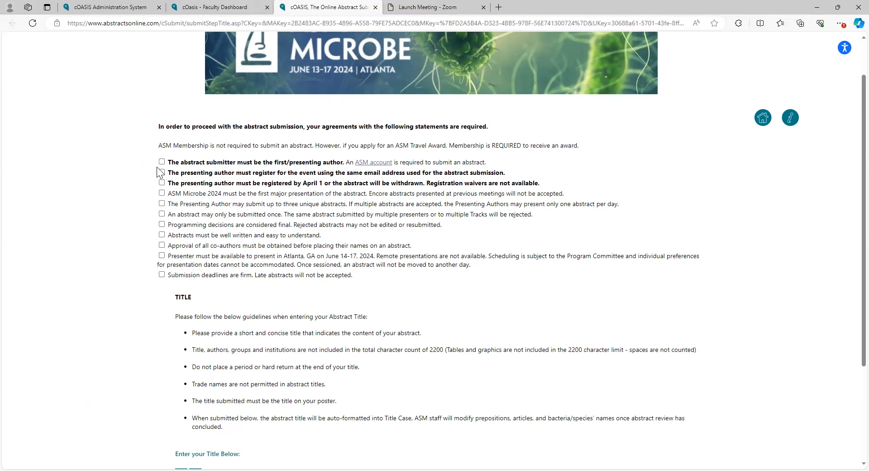
pyautogui.click(161, 183)
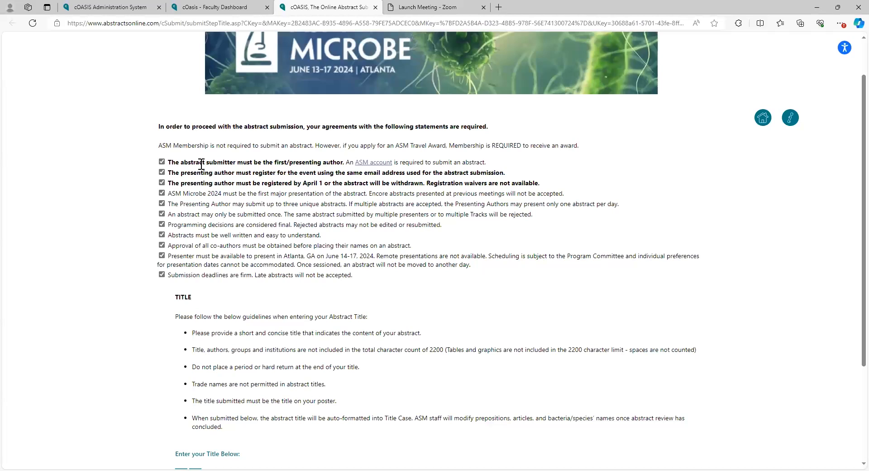
pyautogui.moveTo(193, 174)
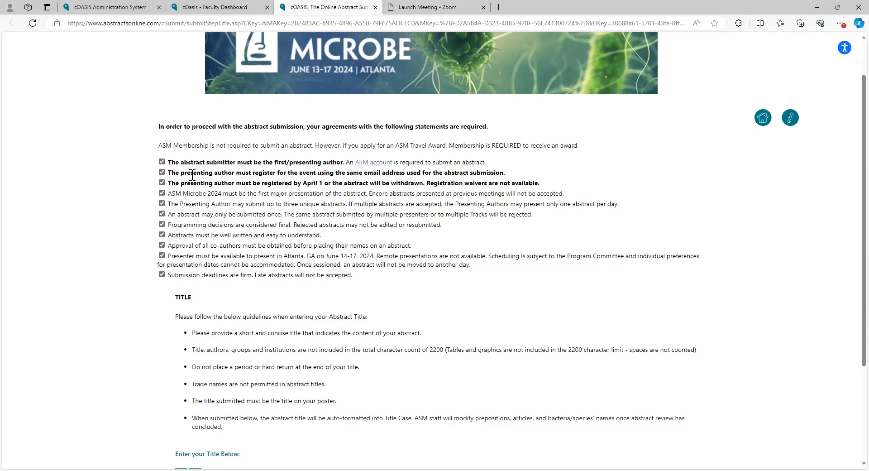
pyautogui.scroll(-3)
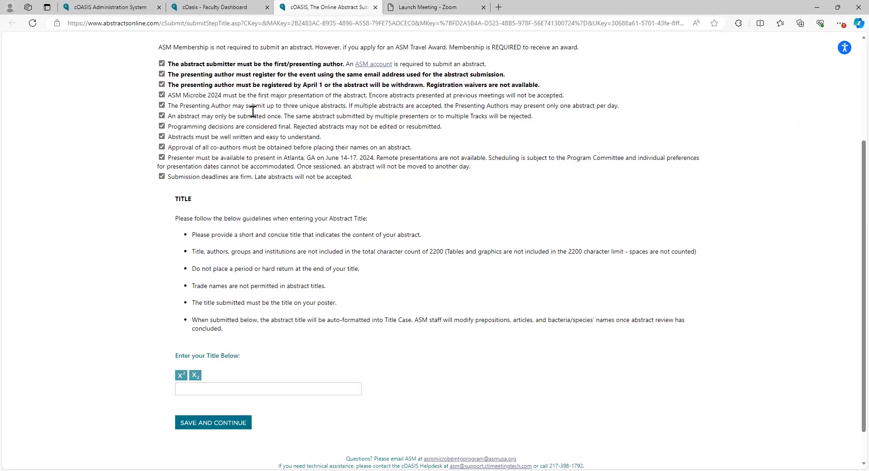
pyautogui.moveTo(283, 168)
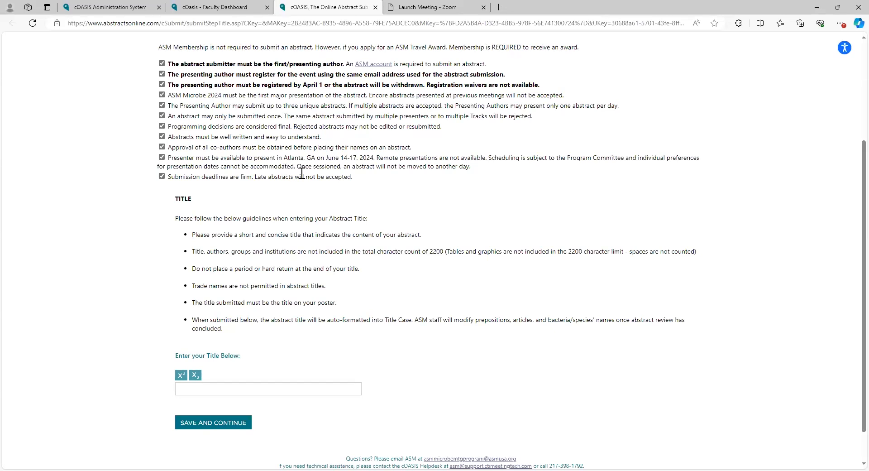
pyautogui.moveTo(327, 93)
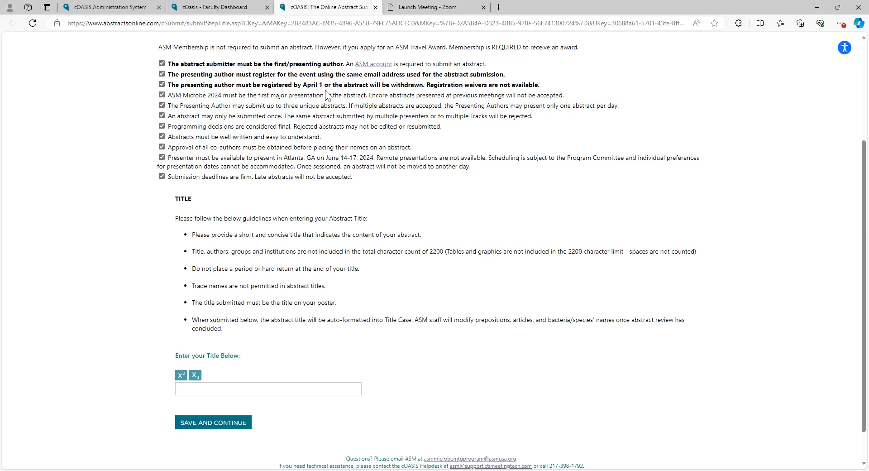
pyautogui.moveTo(326, 91)
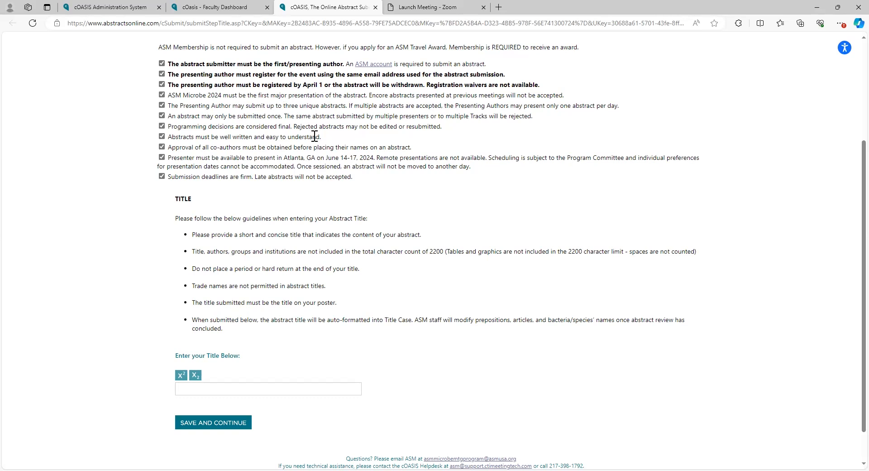
pyautogui.moveTo(312, 142)
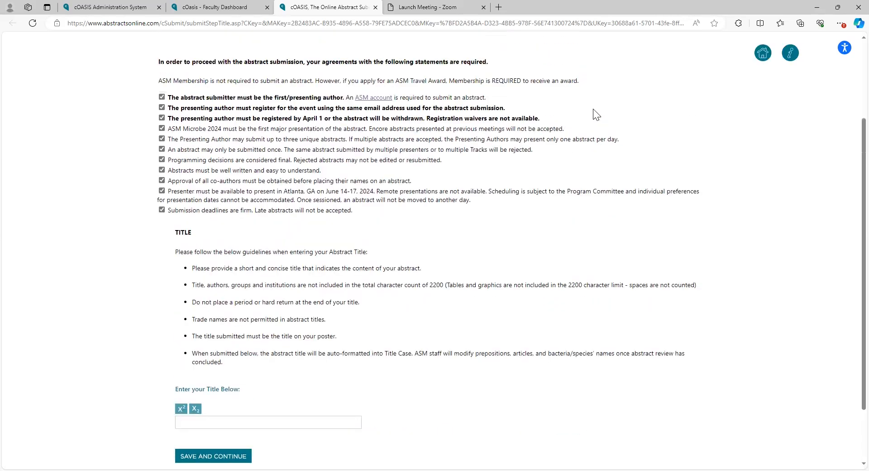
pyautogui.scroll(-3)
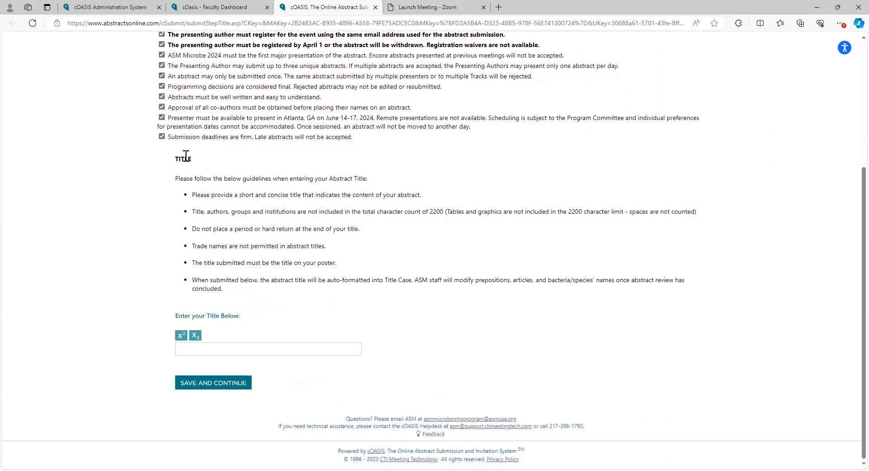
pyautogui.moveTo(248, 277)
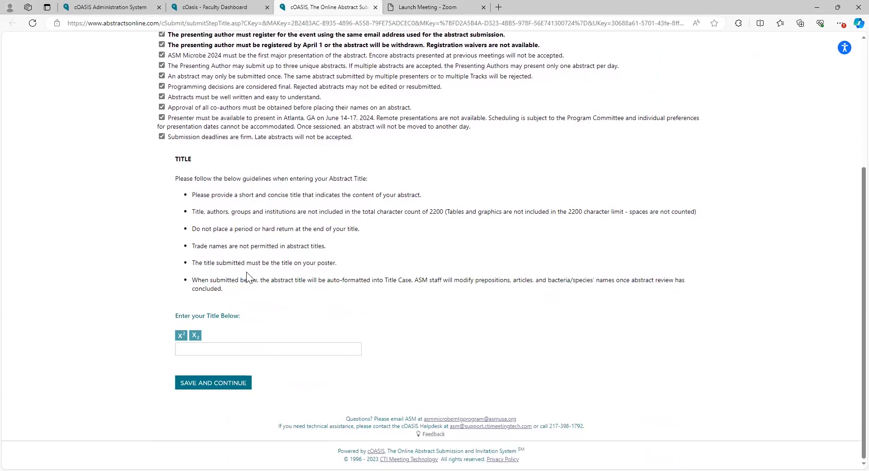
pyautogui.click(267, 348)
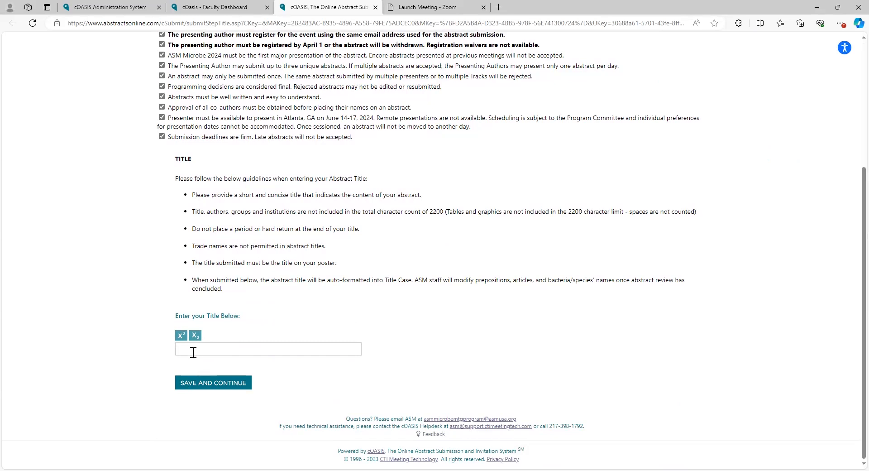
pyautogui.click(268, 348)
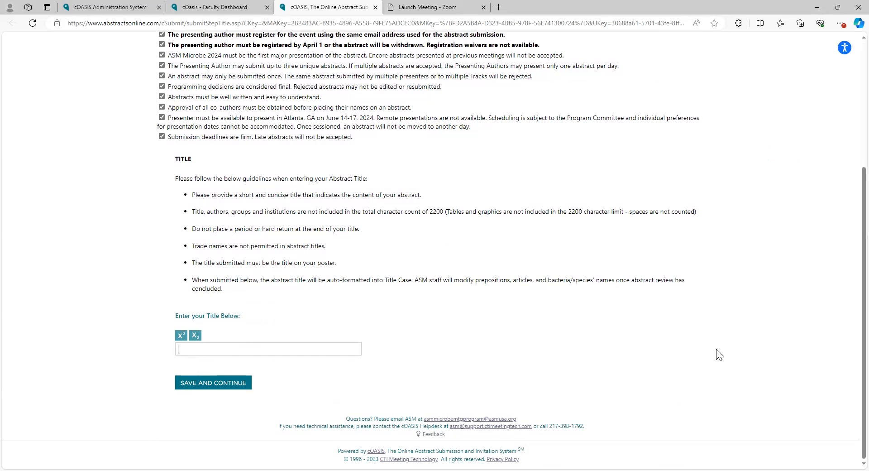
pyautogui.write('Mary Demo Test 11')
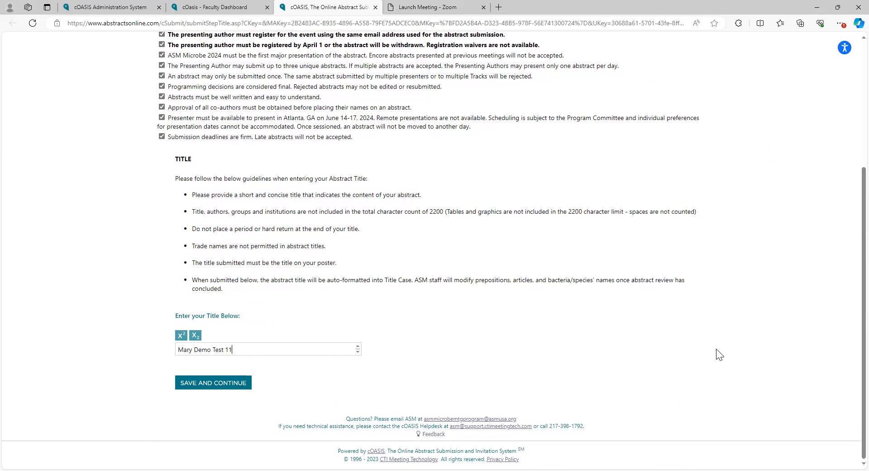
pyautogui.write('/14')
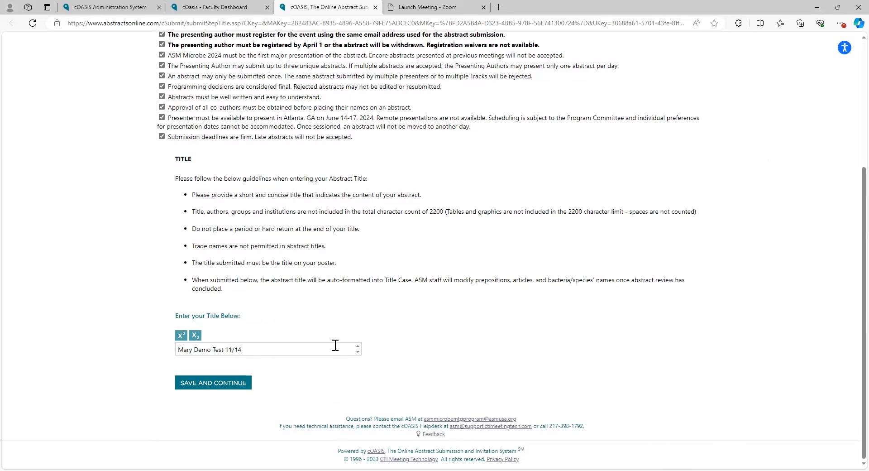
pyautogui.click(213, 383)
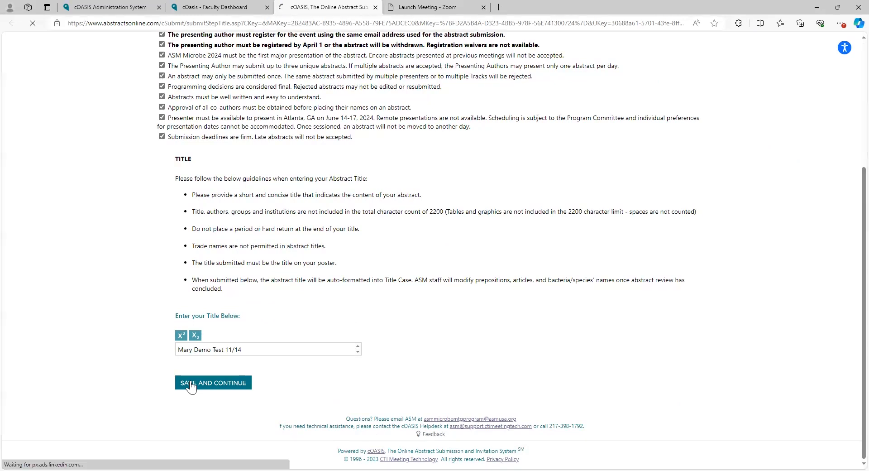
# Step: Review the bolded title against the Title Rules notice and save and continue again
pyautogui.click(213, 383)
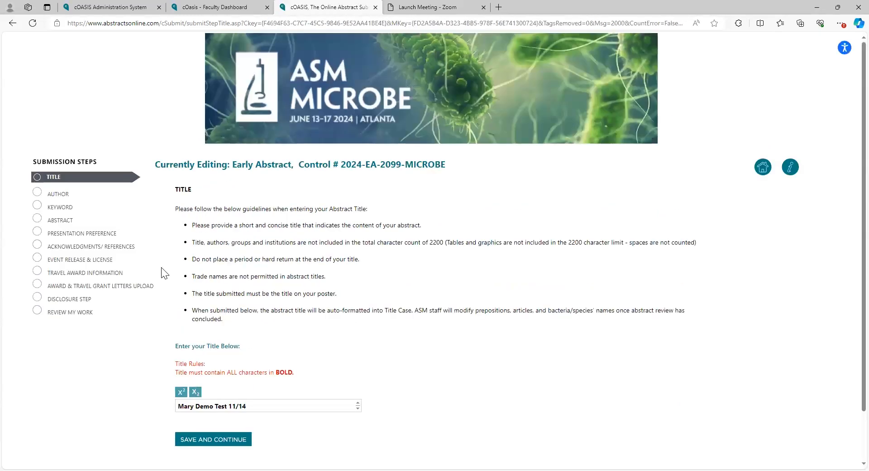
pyautogui.scroll(-3)
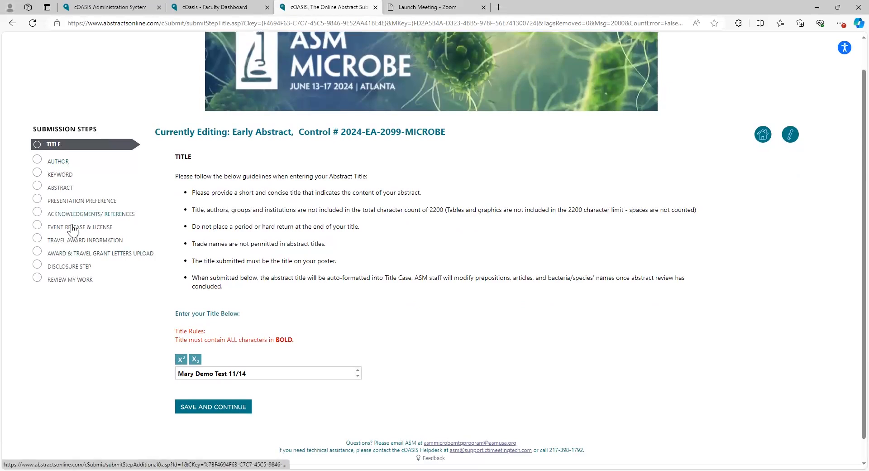
pyautogui.moveTo(70, 289)
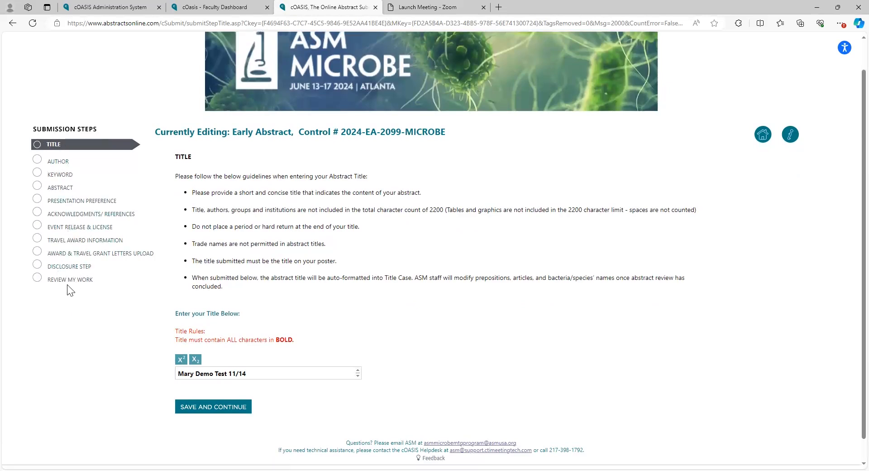
pyautogui.moveTo(58, 214)
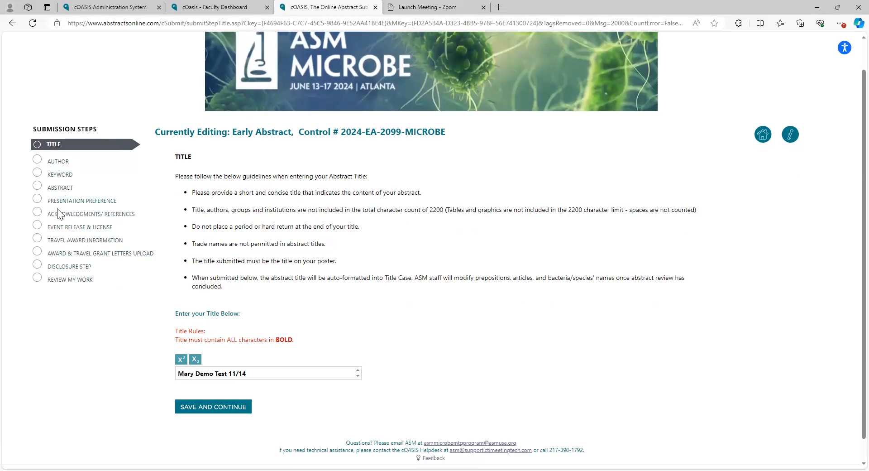
pyautogui.moveTo(205, 170)
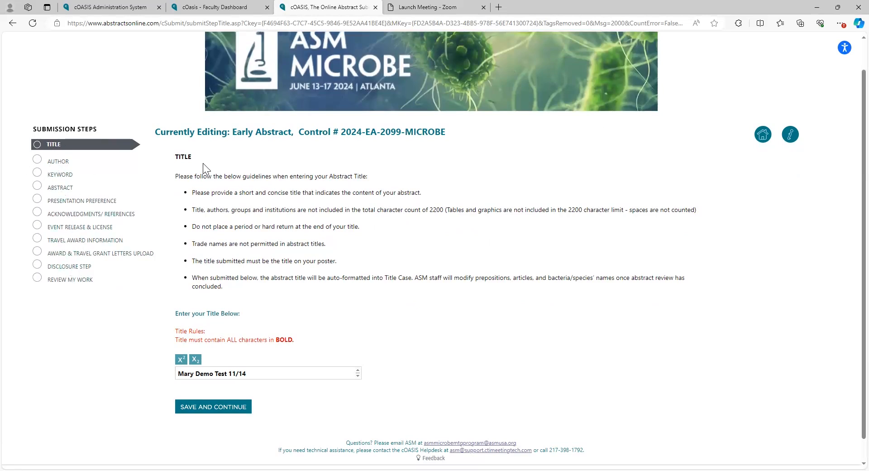
pyautogui.moveTo(356, 267)
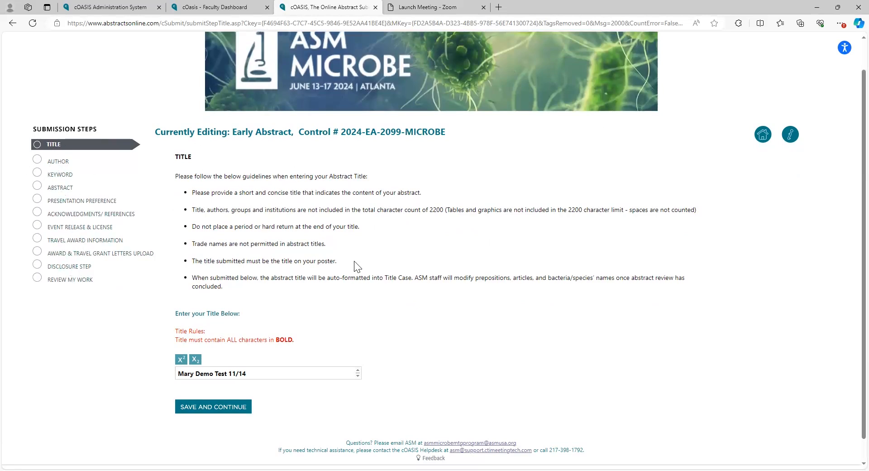
pyautogui.scroll(-3)
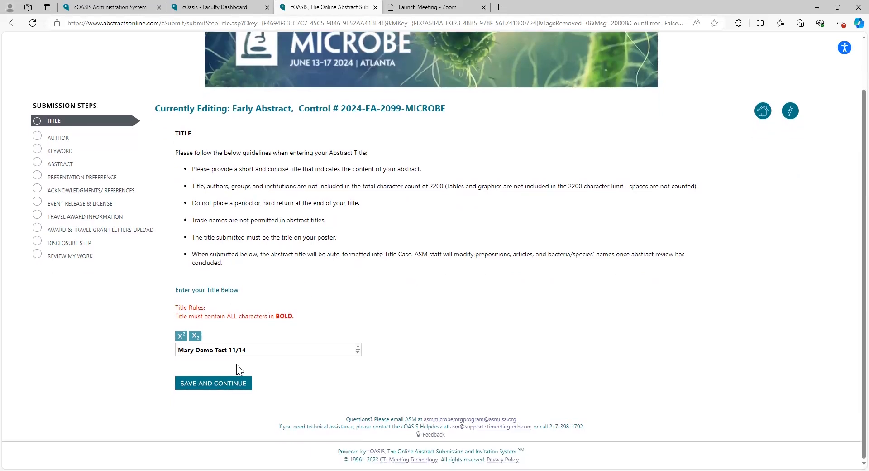
pyautogui.click(213, 383)
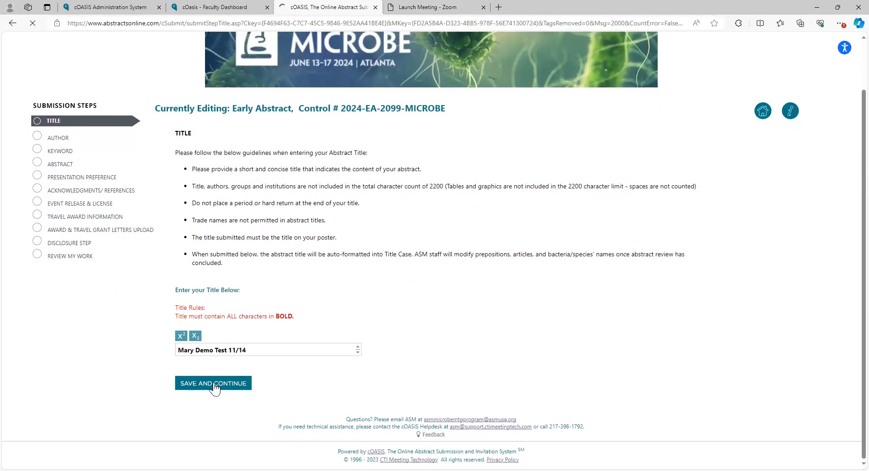
# Step: Proceed to the Author step and select the ASM notification email address in the Special Note
pyautogui.click(212, 382)
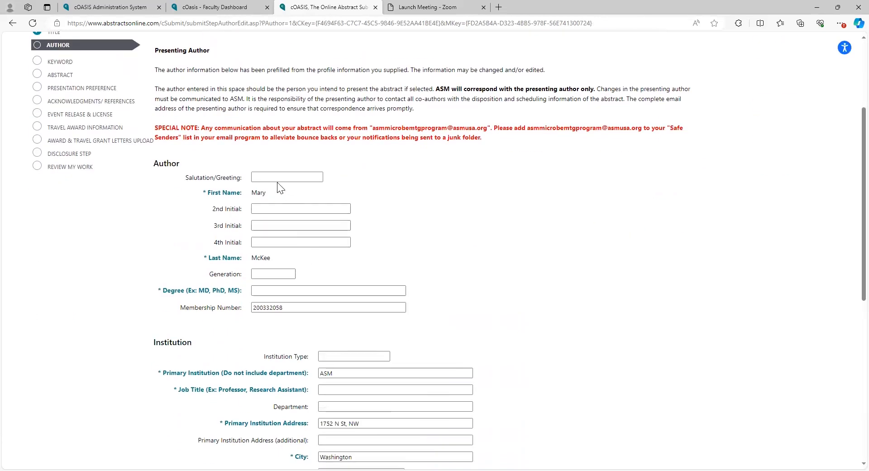
pyautogui.moveTo(425, 215)
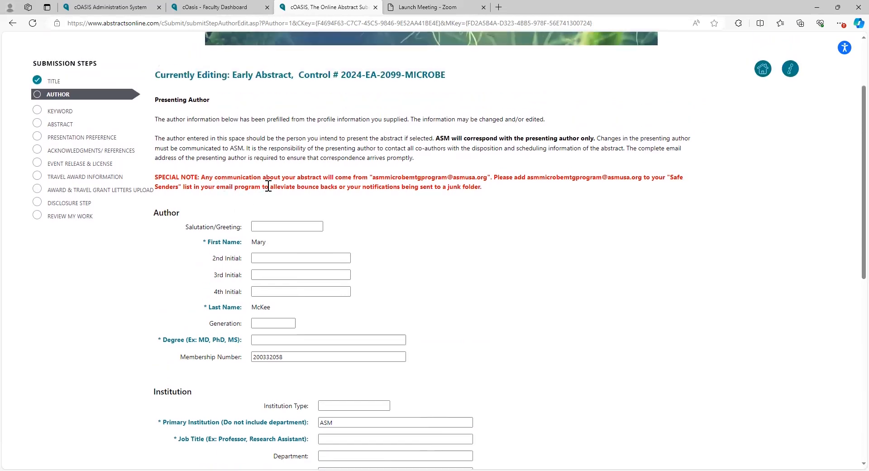
pyautogui.moveTo(407, 174)
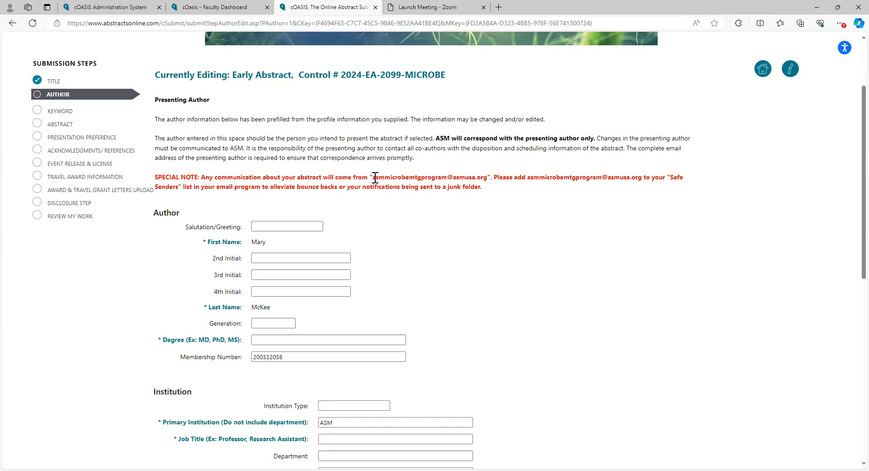
pyautogui.doubleClick(430, 177)
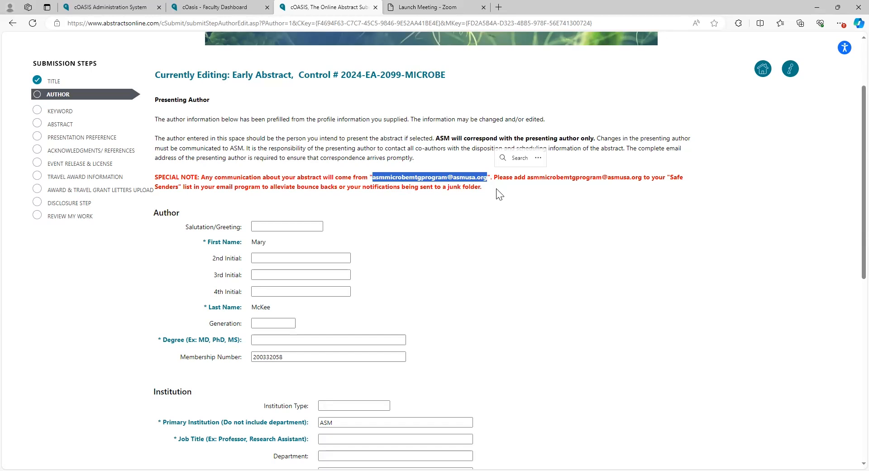
# Step: Set the presenting author's degree to MD, PhD and job title to Assistant Professor
pyautogui.scroll(-3)
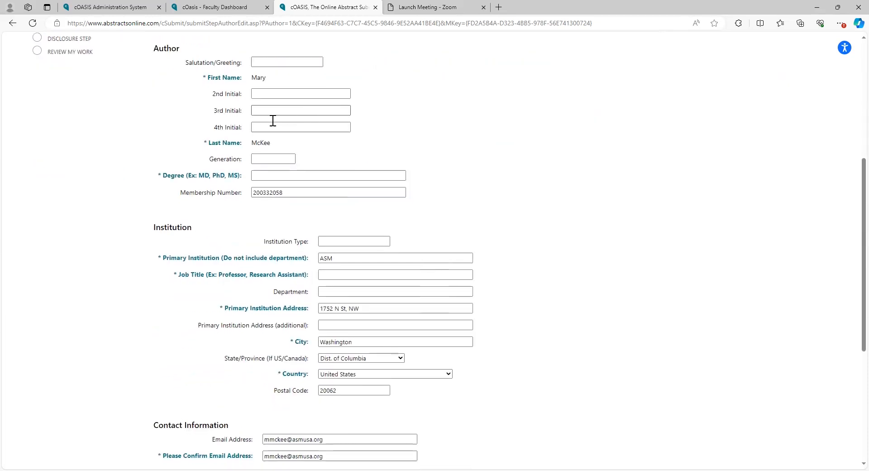
pyautogui.scroll(-3)
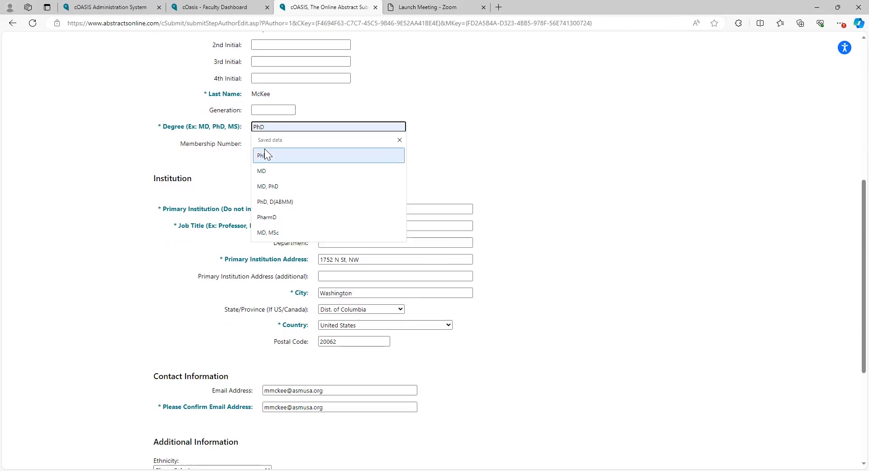
pyautogui.click(267, 186)
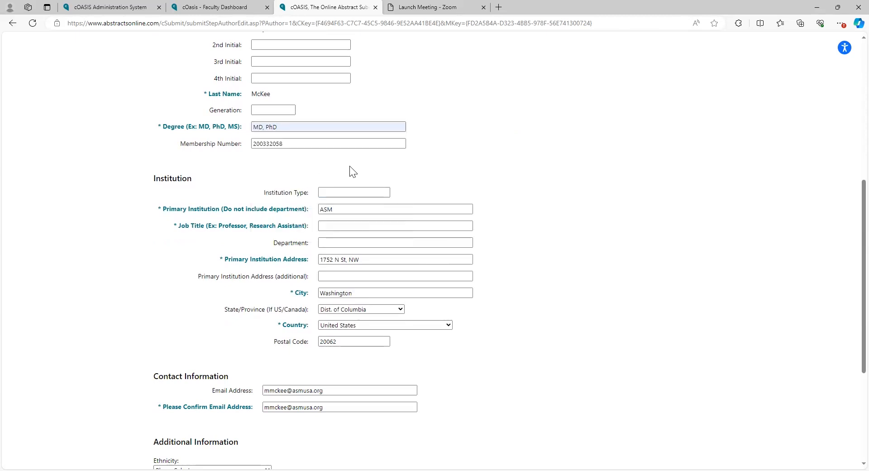
pyautogui.click(394, 110)
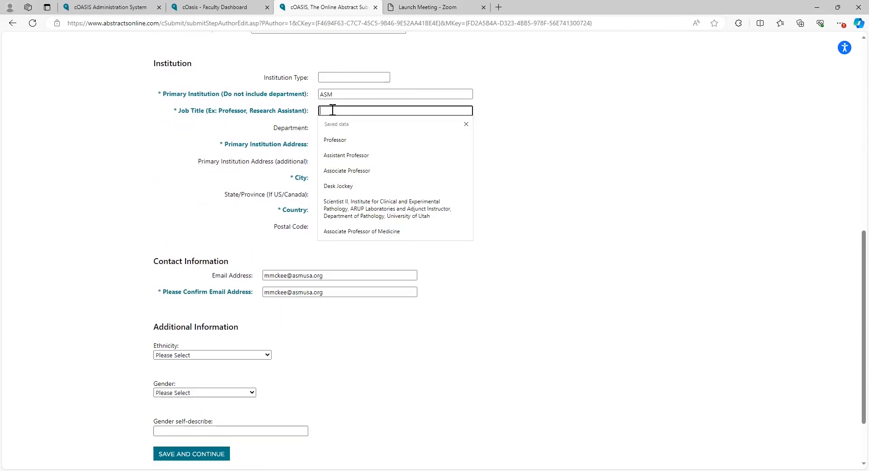
pyautogui.click(345, 156)
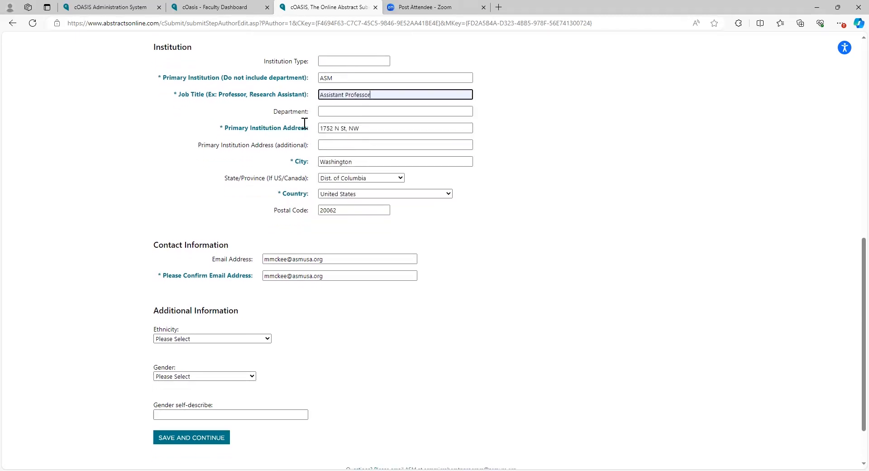
# Step: Set ethnicity to White and gender to Woman, then save the presenting author details
pyautogui.scroll(-3)
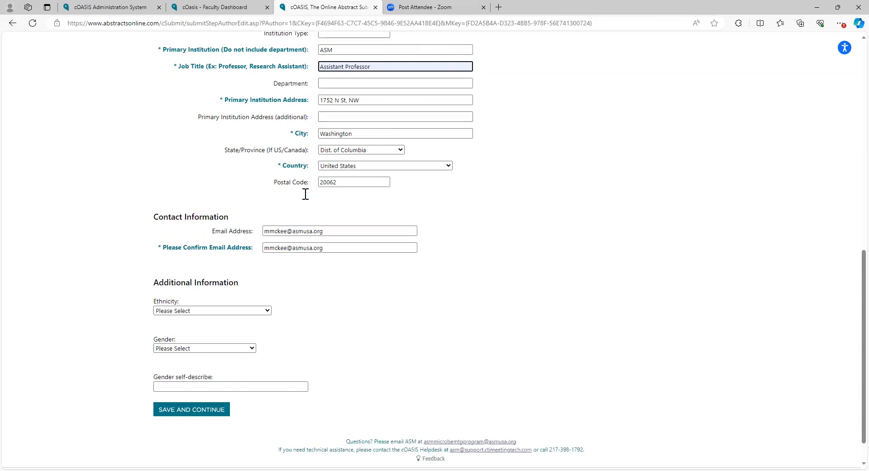
pyautogui.scroll(-3)
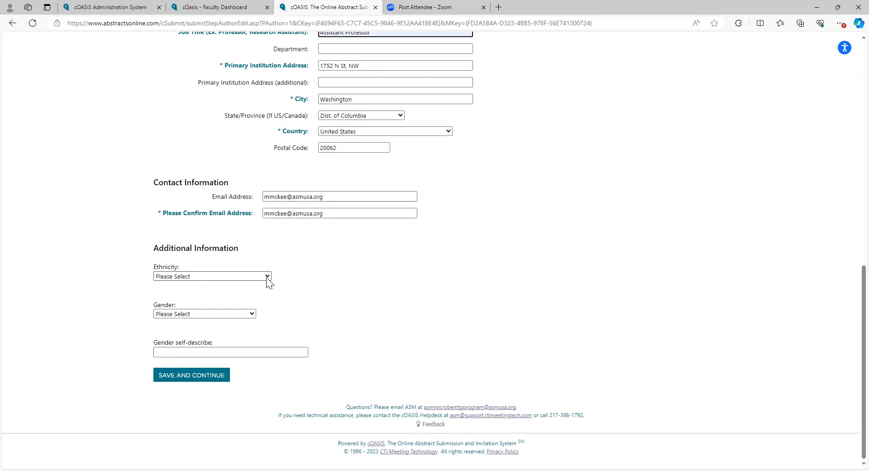
pyautogui.click(212, 276)
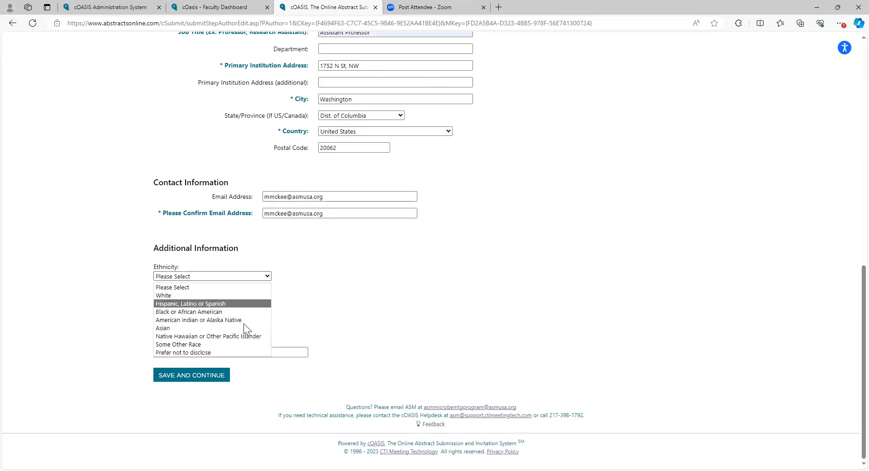
pyautogui.click(163, 295)
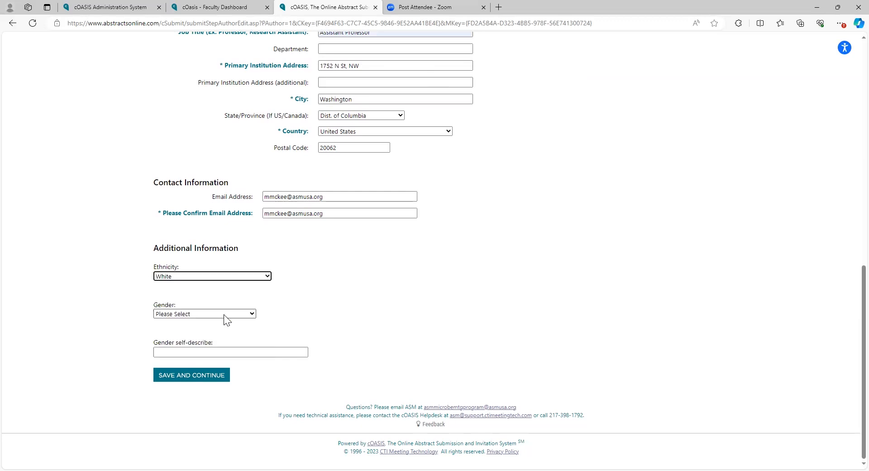
pyautogui.click(205, 313)
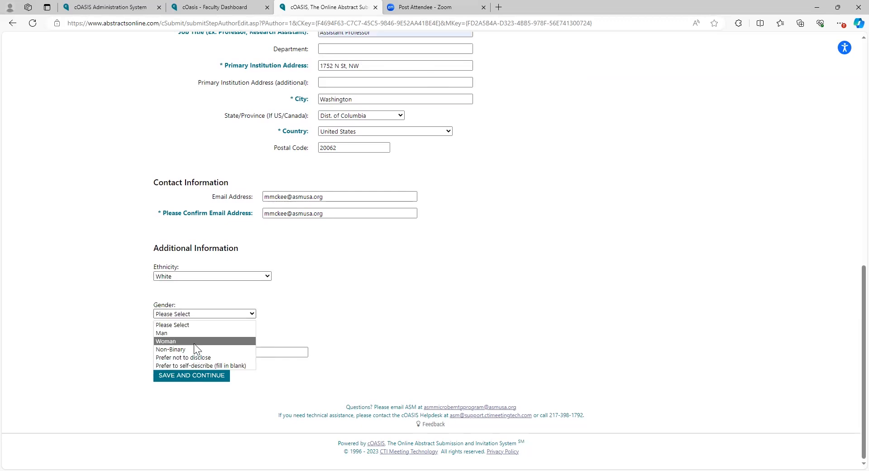
pyautogui.click(165, 341)
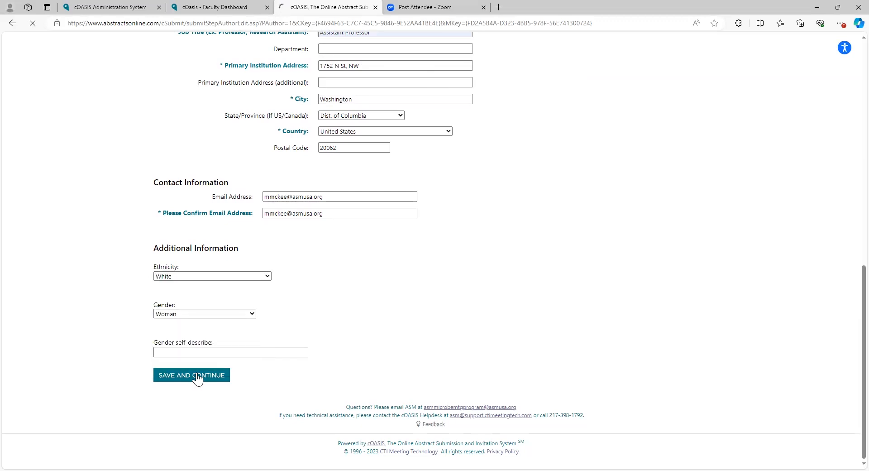
pyautogui.click(190, 374)
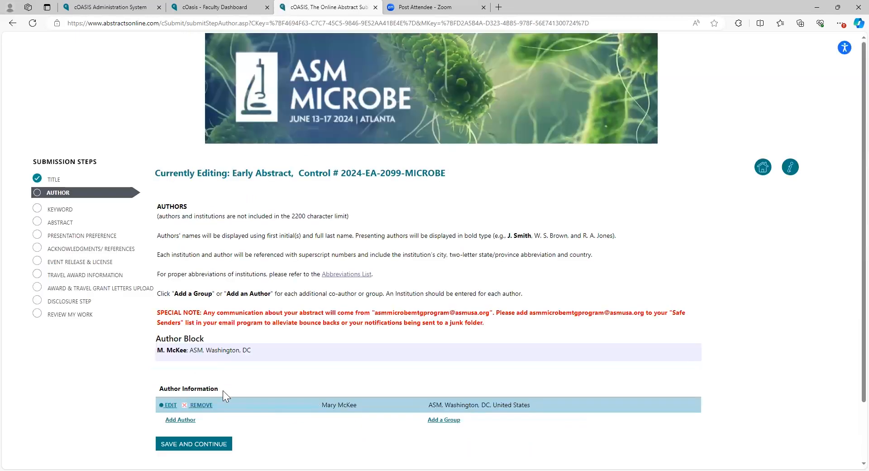
# Step: Use Add Author below the Author Information table to begin a second author
pyautogui.scroll(-3)
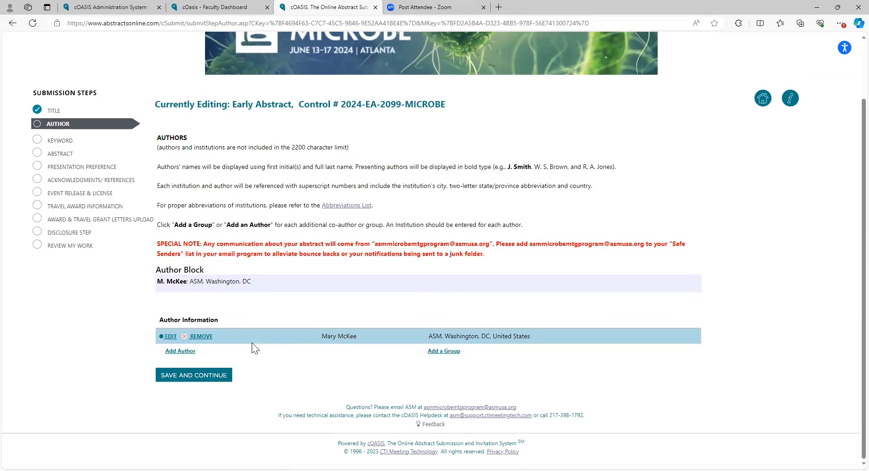
pyautogui.moveTo(444, 351)
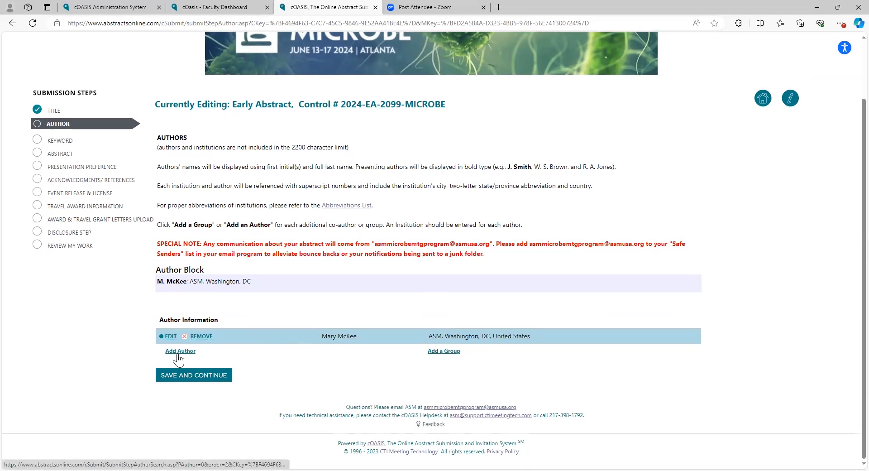
pyautogui.click(180, 350)
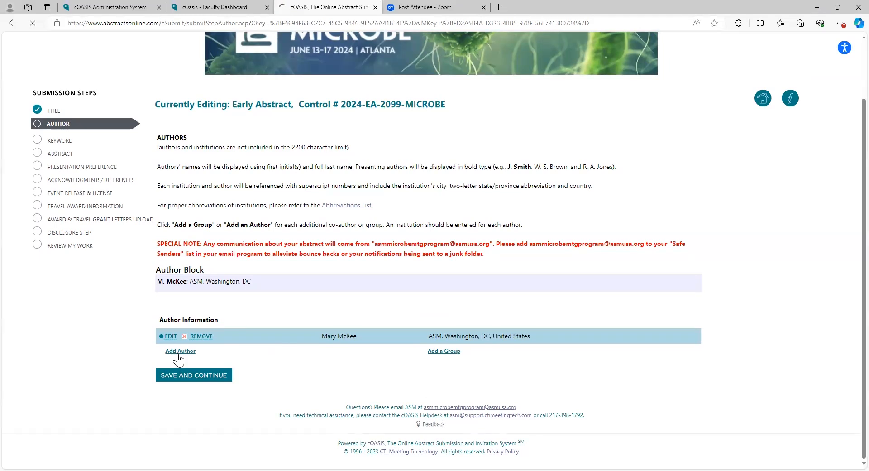
pyautogui.click(180, 350)
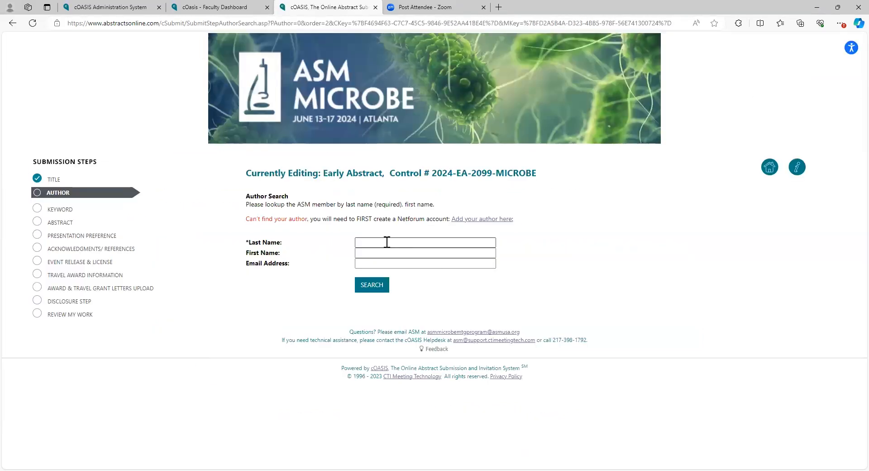
pyautogui.click(425, 242)
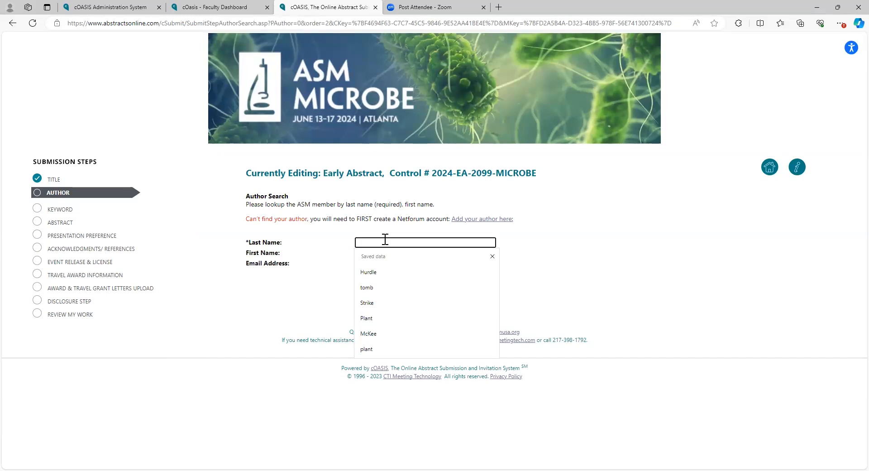
pyautogui.write('Plant')
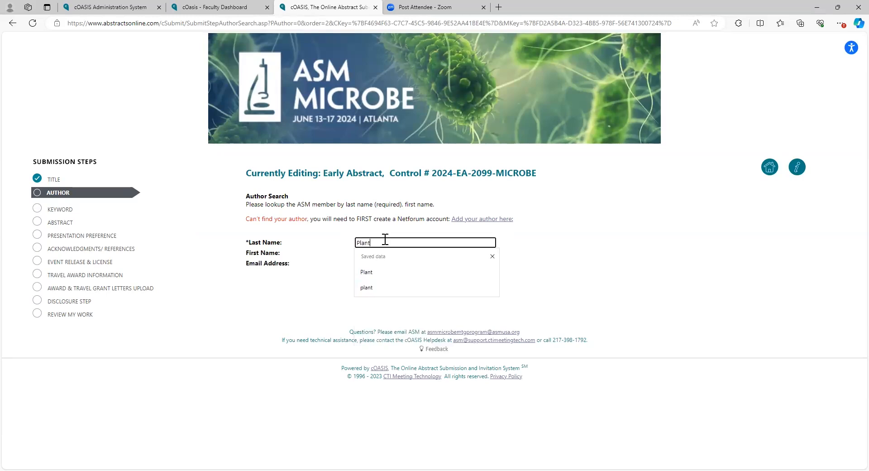
pyautogui.write('Eli')
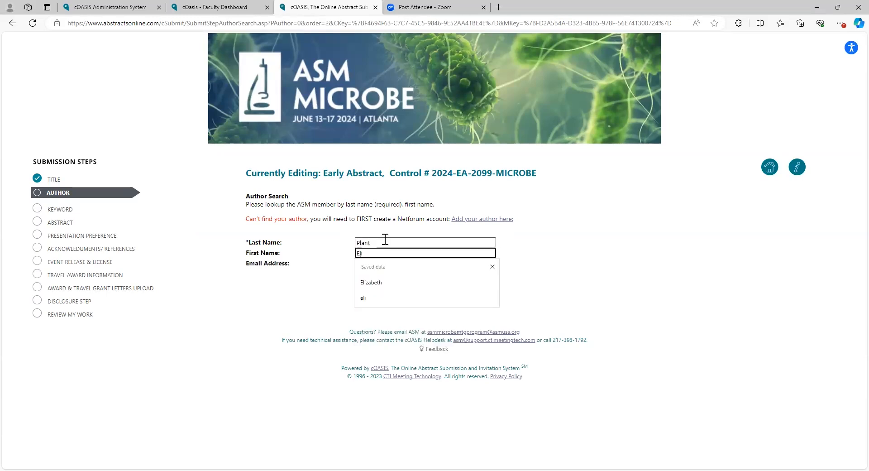
pyautogui.click(371, 282)
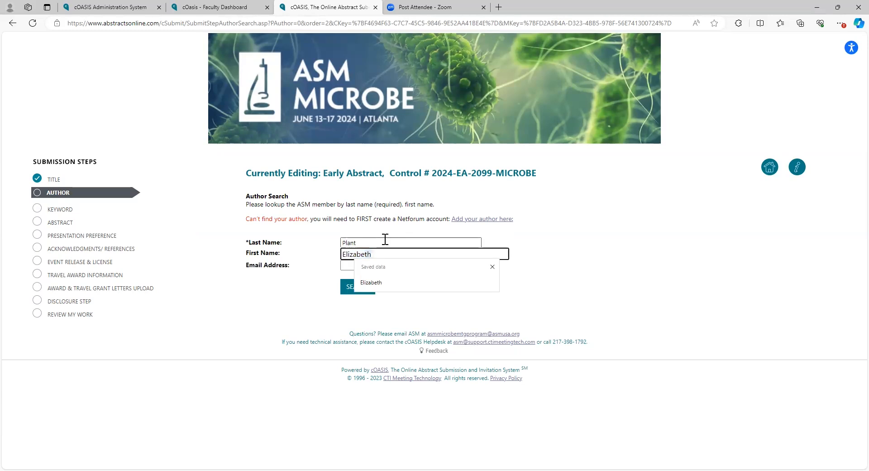
pyautogui.click(371, 284)
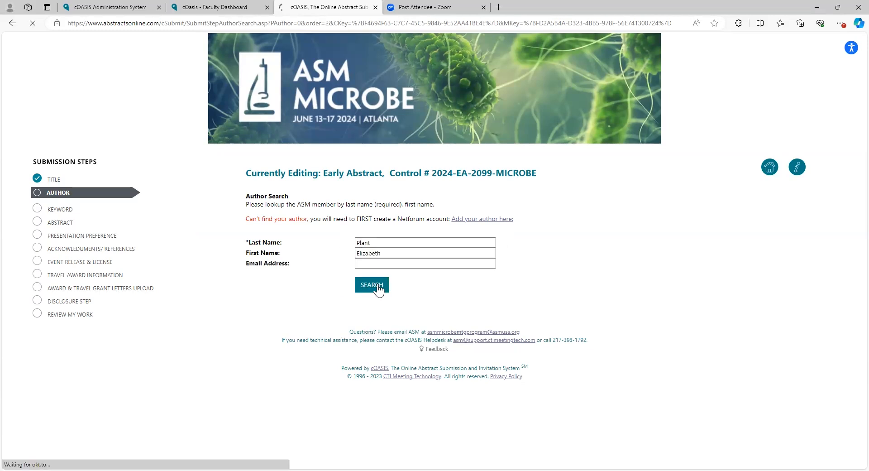
pyautogui.click(371, 284)
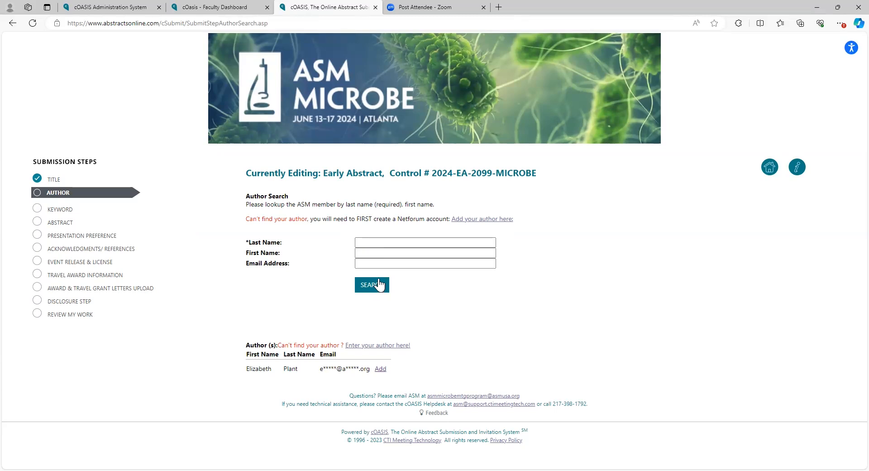
pyautogui.moveTo(371, 239)
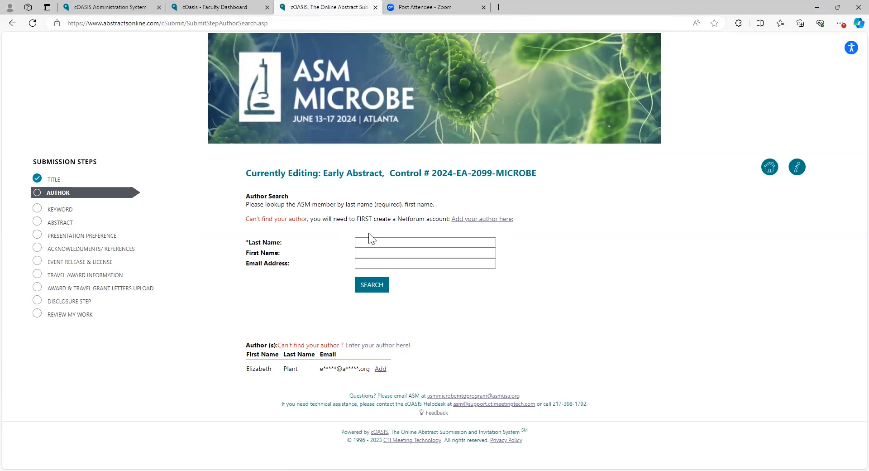
pyautogui.moveTo(255, 388)
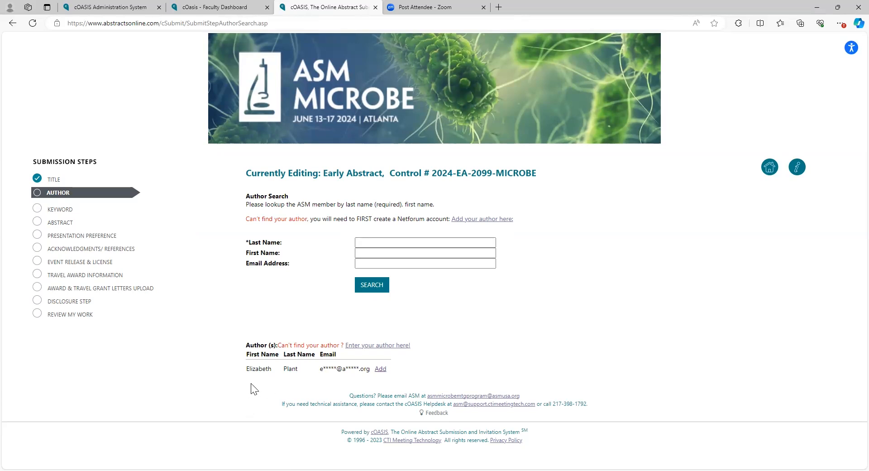
pyautogui.moveTo(209, 346)
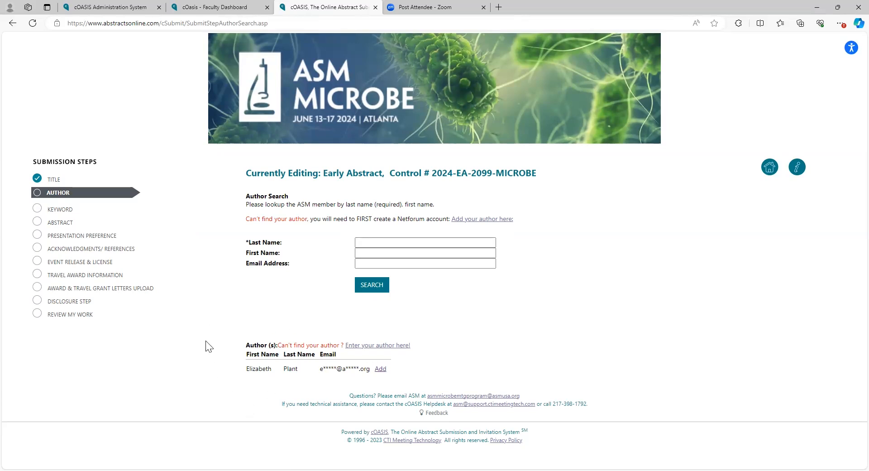
pyautogui.moveTo(348, 381)
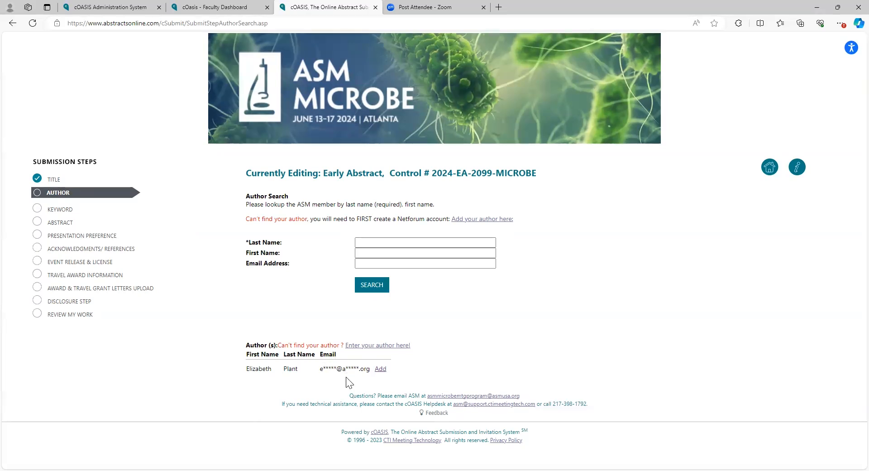
pyautogui.moveTo(294, 364)
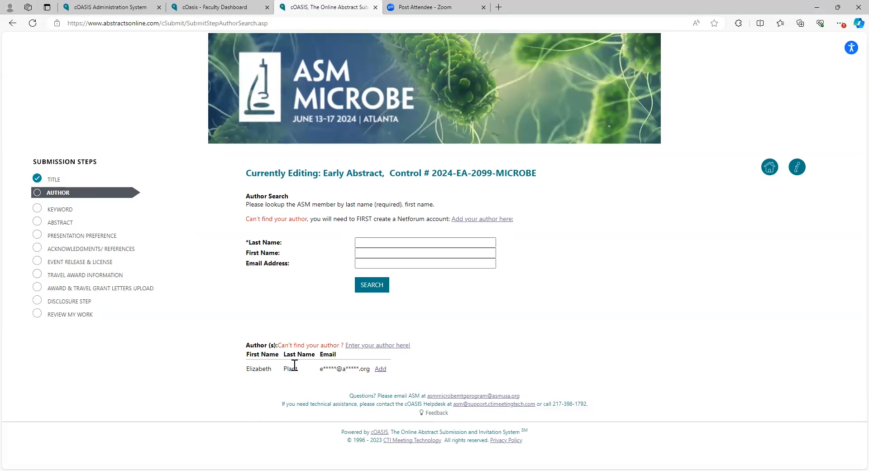
pyautogui.moveTo(381, 368)
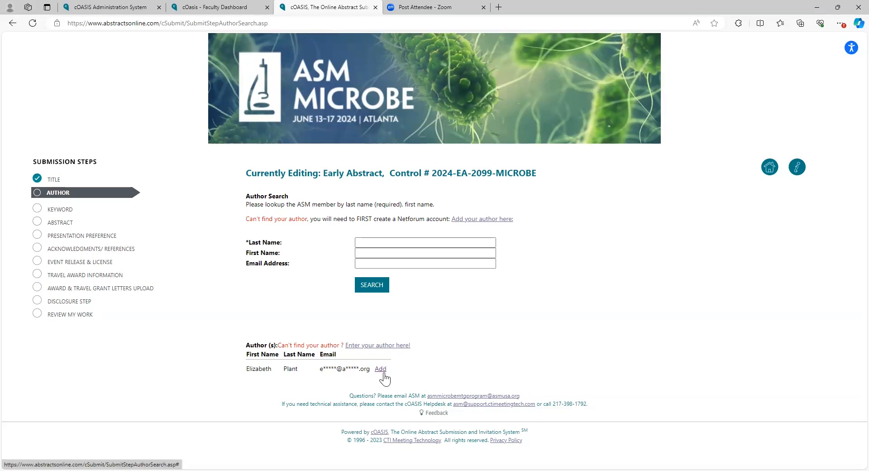
pyautogui.click(381, 369)
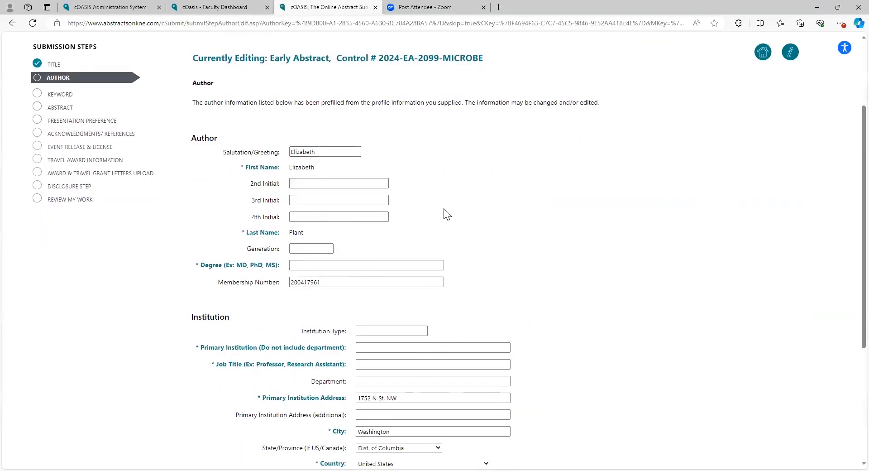
pyautogui.scroll(-3)
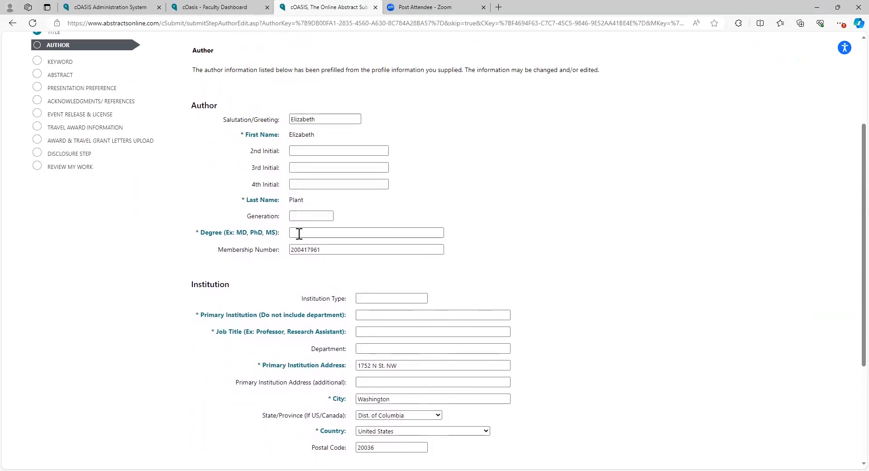
pyautogui.write('PhD')
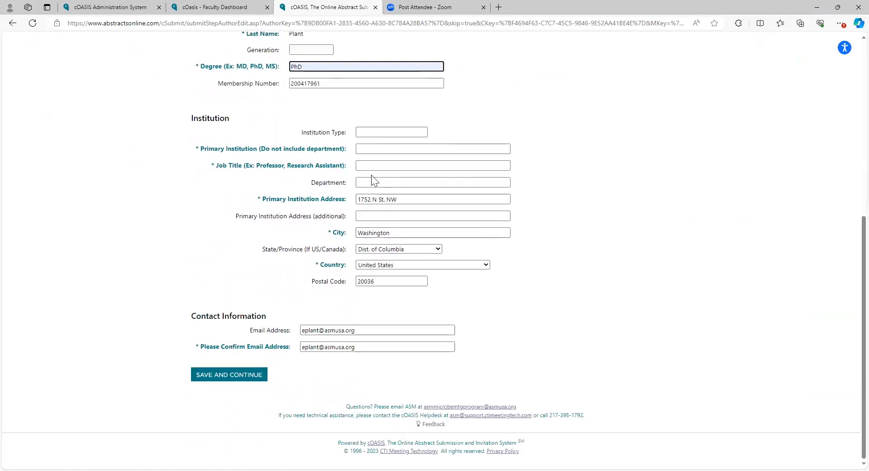
pyautogui.write('NIH')
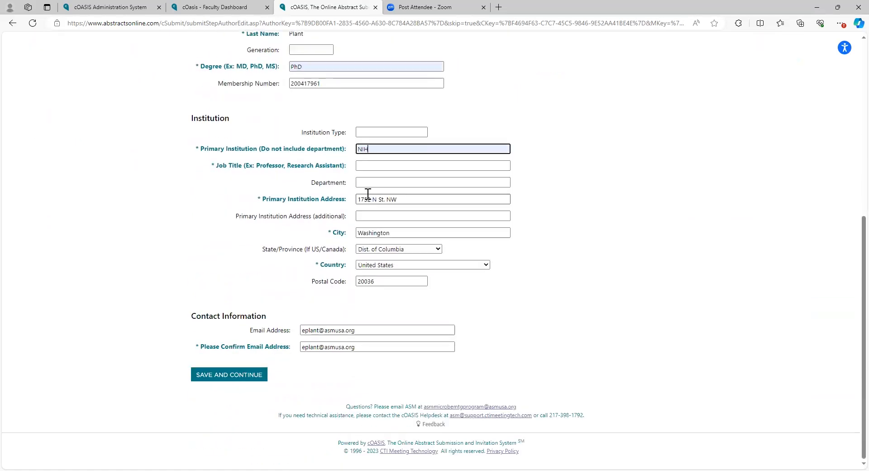
pyautogui.click(433, 148)
pyautogui.write('ASM')
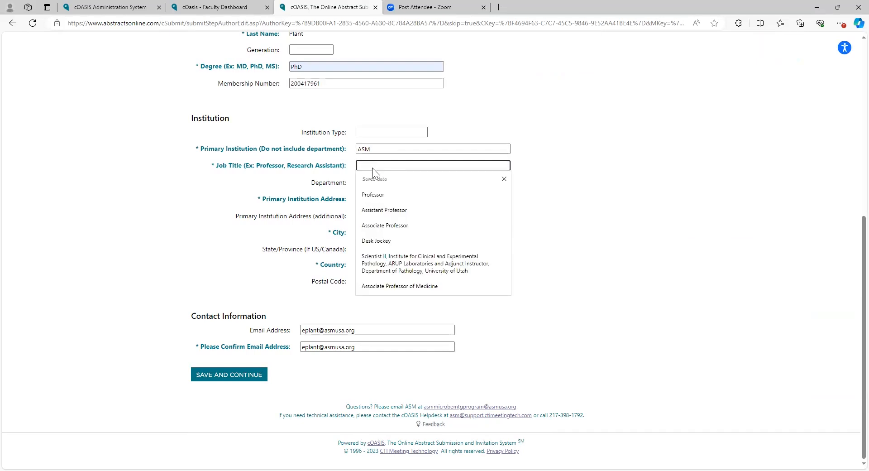
pyautogui.click(384, 210)
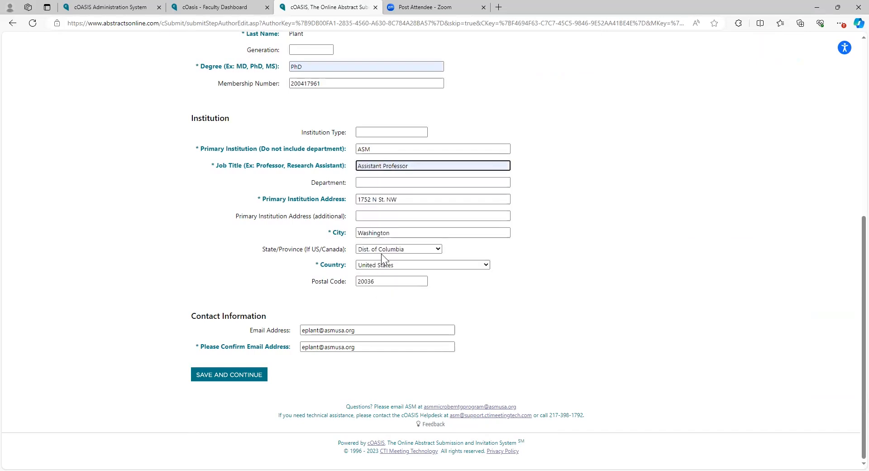
pyautogui.moveTo(218, 370)
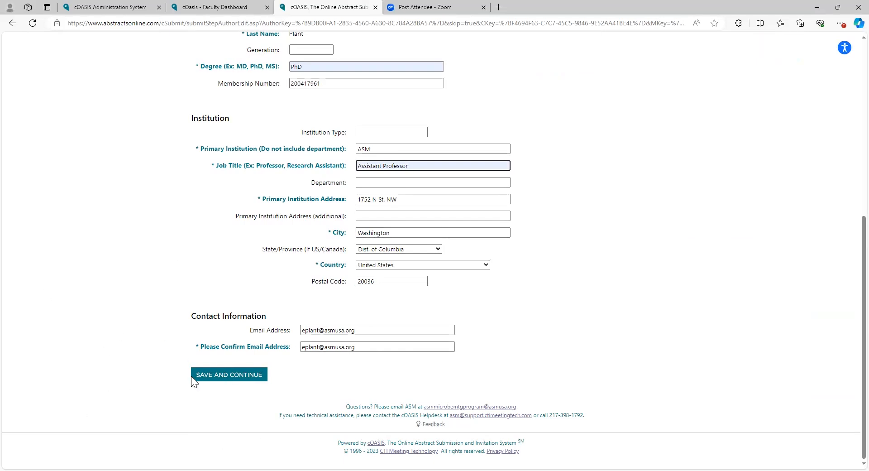
# Step: Save the new co-author and the two-author list to move on
pyautogui.click(229, 374)
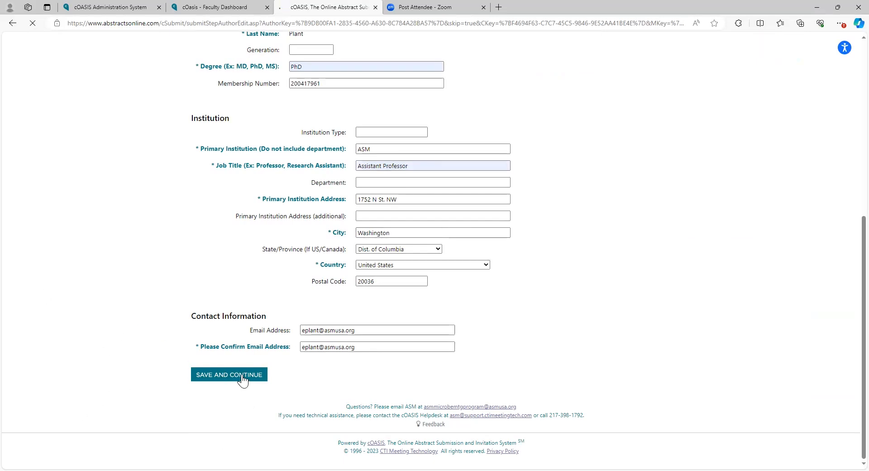
pyautogui.click(229, 374)
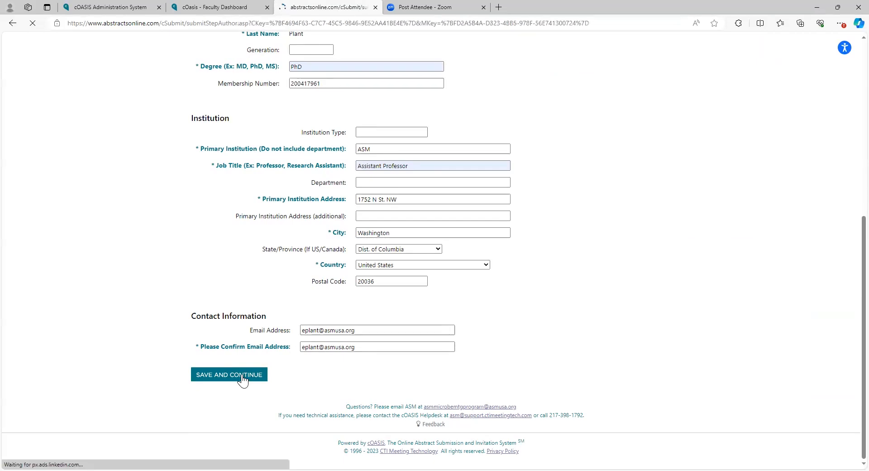
pyautogui.click(229, 374)
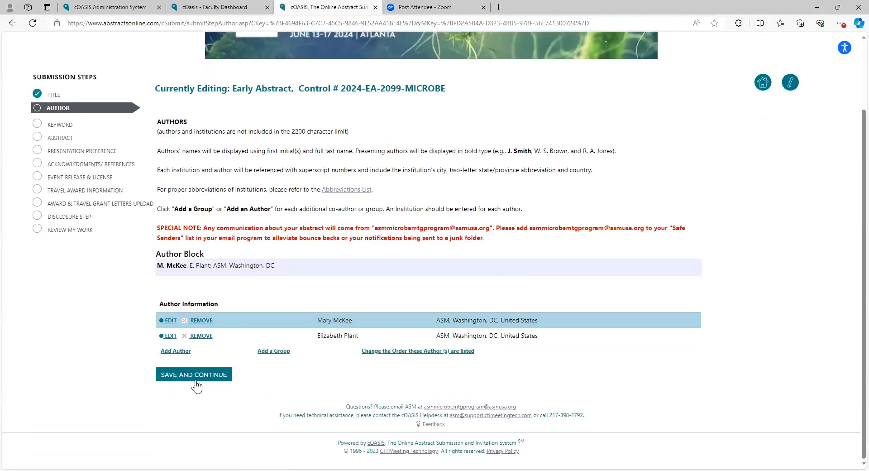
pyautogui.click(193, 375)
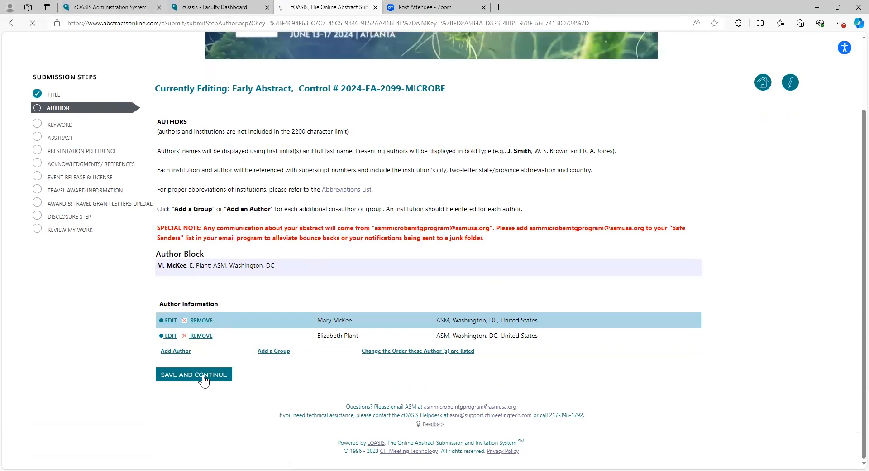
# Step: Enter keywords vibrio, biofilm and Toil from the saved suggestions and save them
pyautogui.click(193, 375)
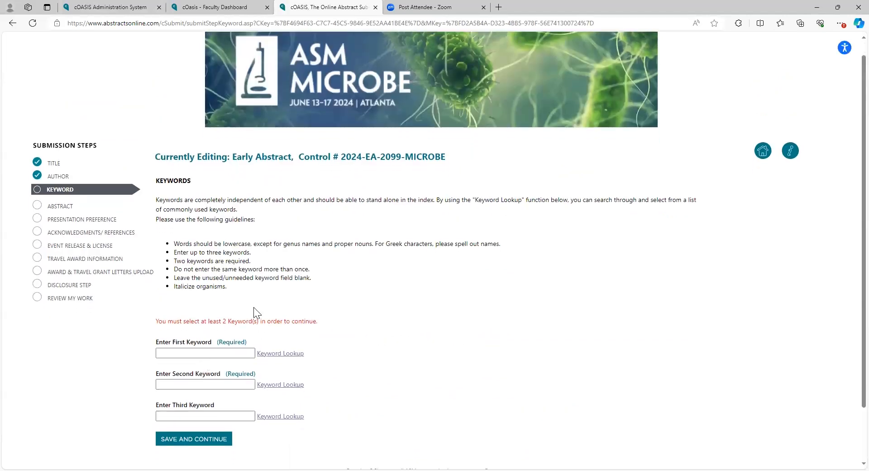
pyautogui.moveTo(268, 294)
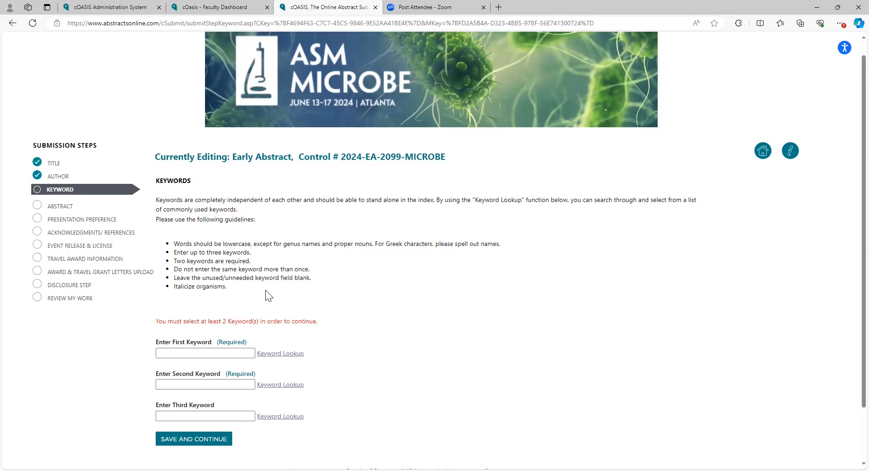
pyautogui.scroll(-3)
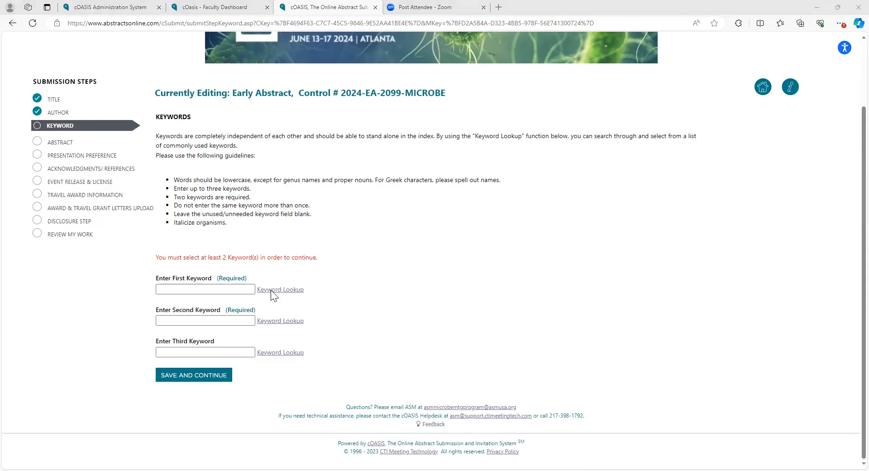
pyautogui.click(205, 288)
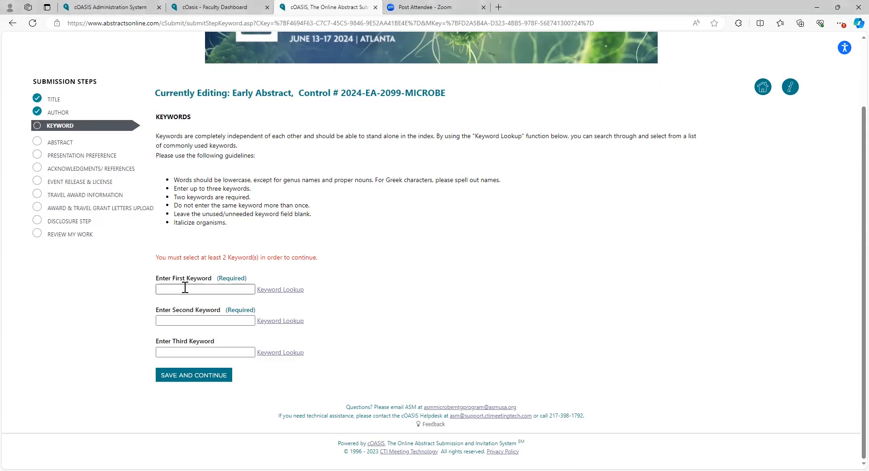
pyautogui.click(205, 289)
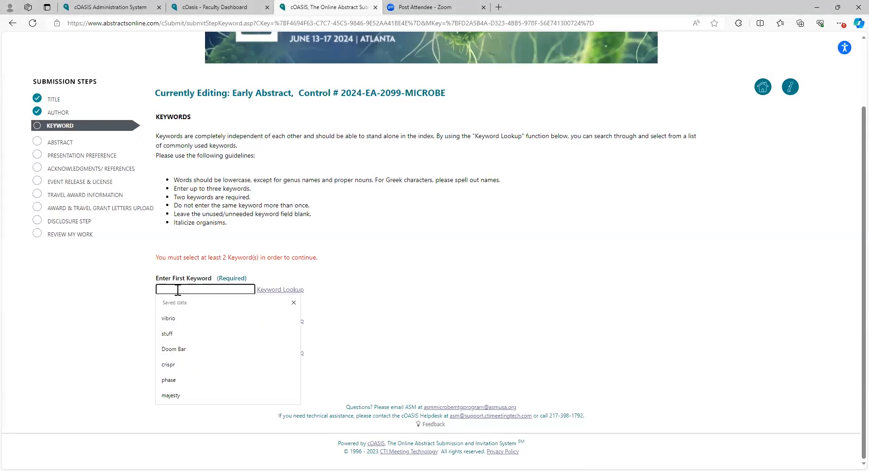
pyautogui.moveTo(182, 308)
pyautogui.write('vibrio')
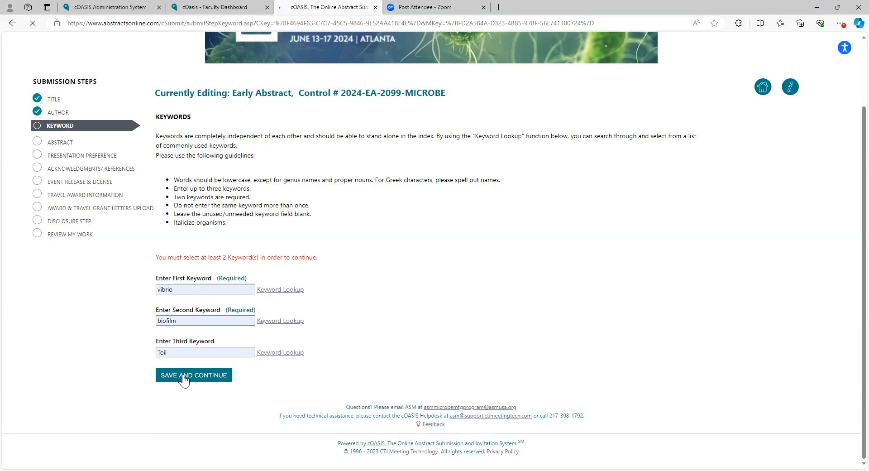
pyautogui.click(193, 375)
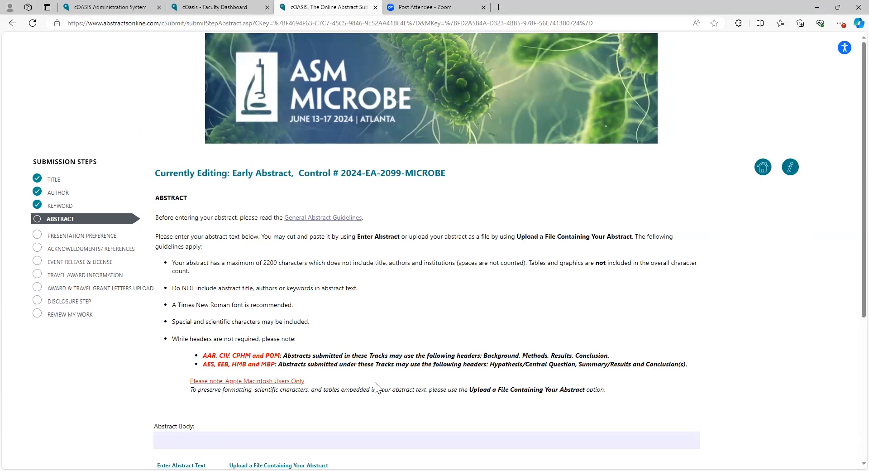
pyautogui.moveTo(485, 329)
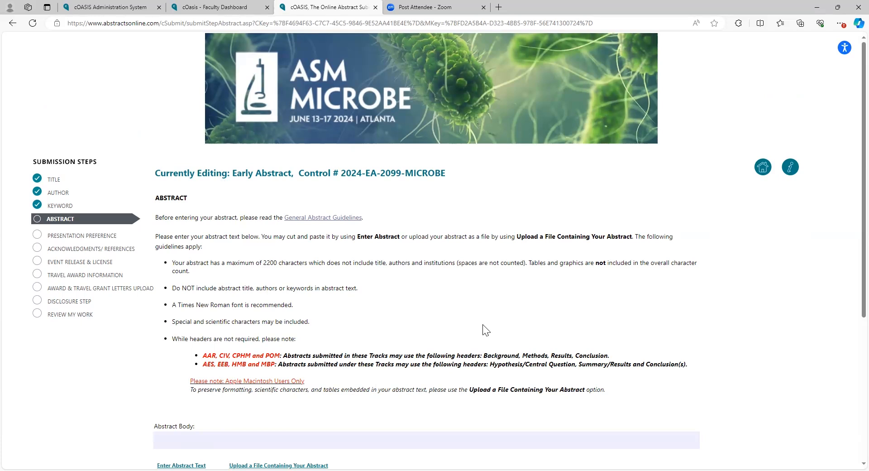
pyautogui.scroll(-3)
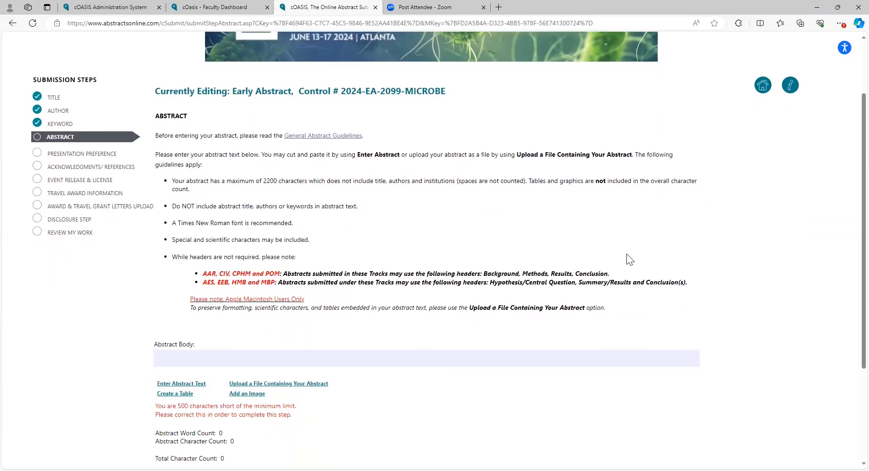
pyautogui.moveTo(572, 230)
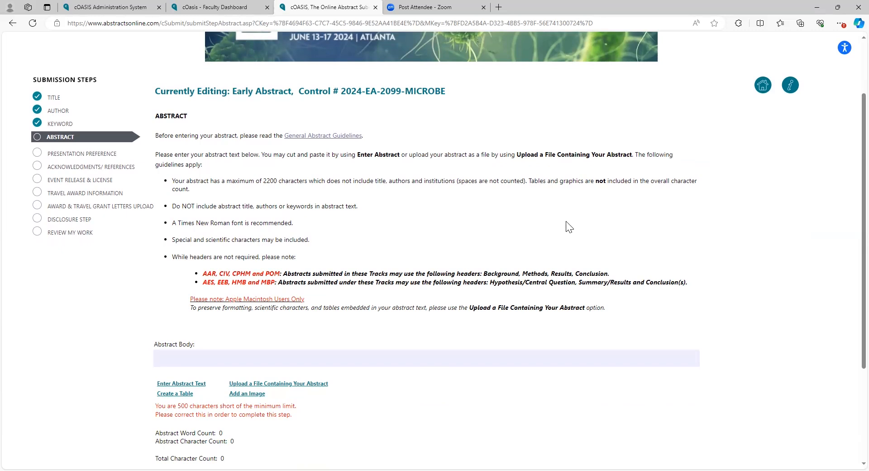
pyautogui.scroll(-3)
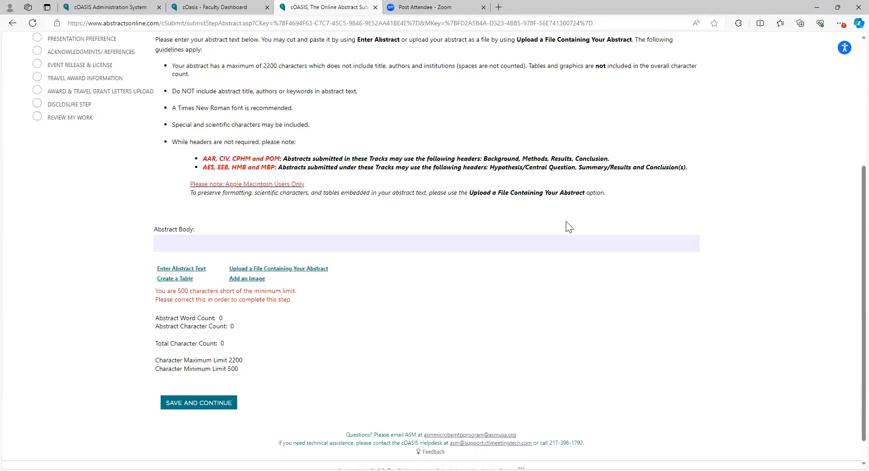
pyautogui.moveTo(576, 209)
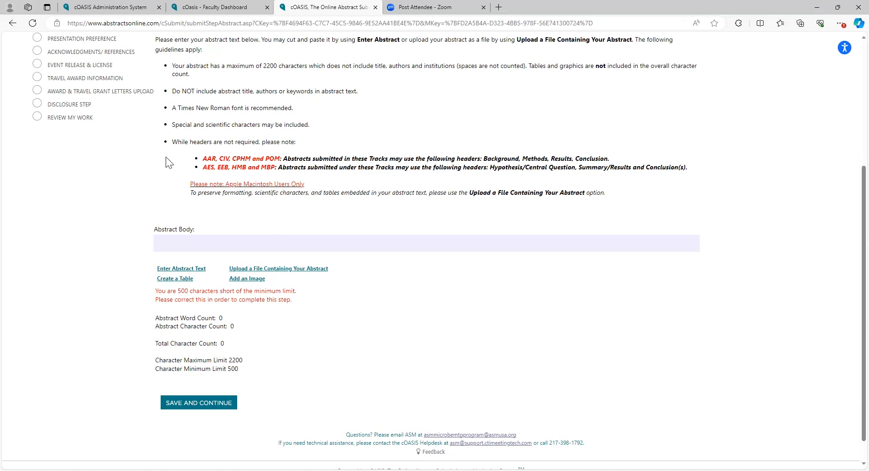
pyautogui.scroll(-3)
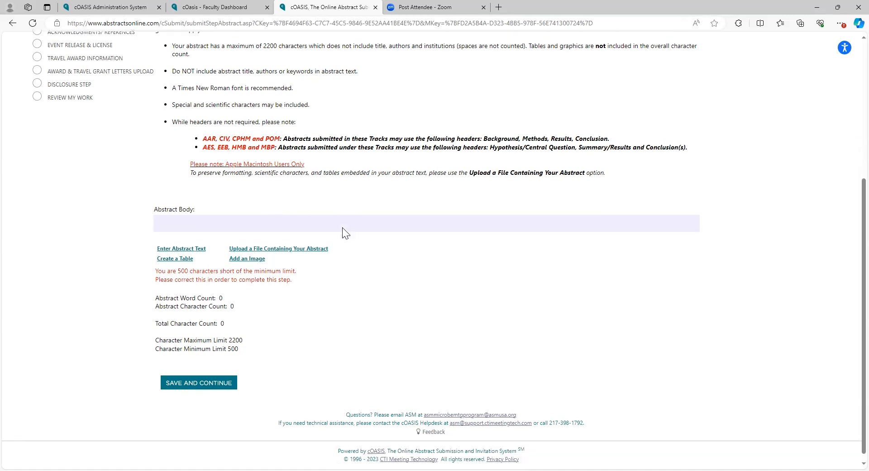
pyautogui.scroll(-3)
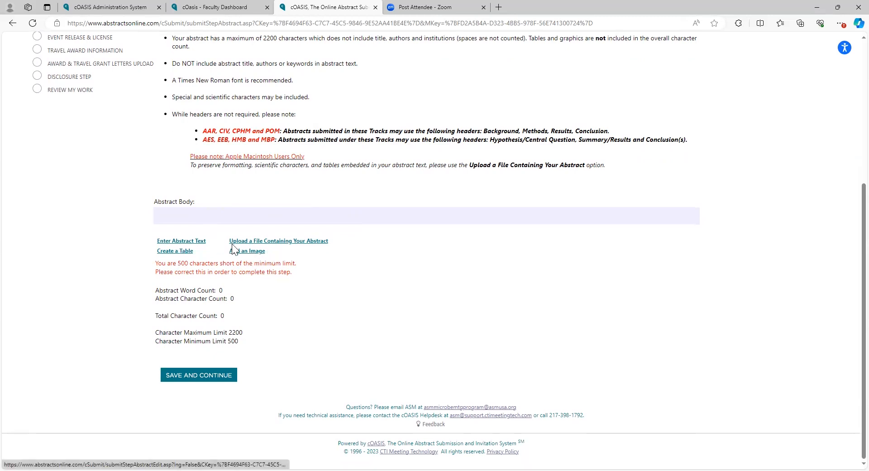
# Step: Write 'This is just a test' in the abstract editor and paste repeated copies of it
pyautogui.click(180, 240)
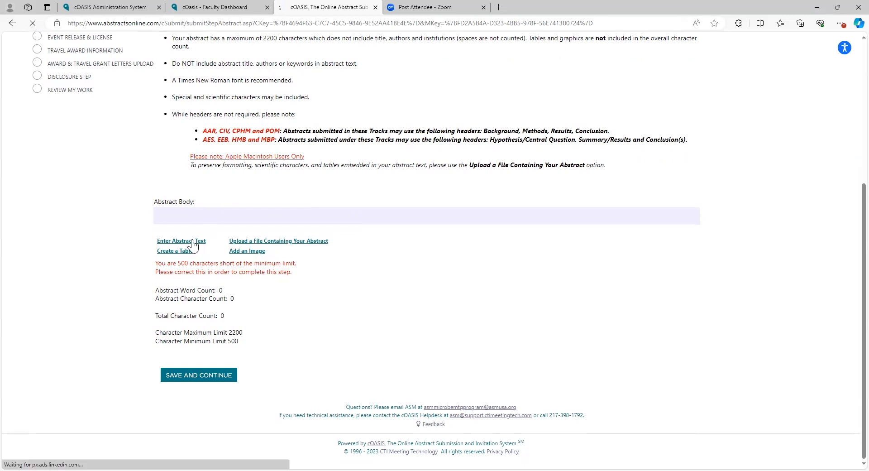
pyautogui.click(181, 240)
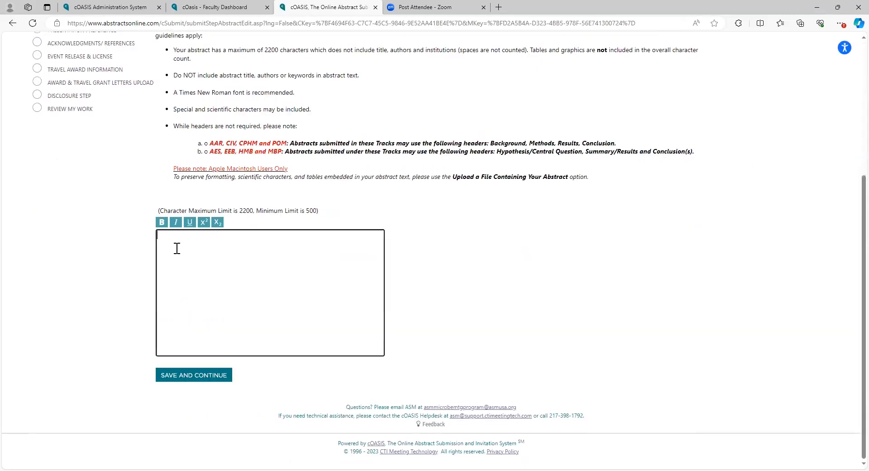
pyautogui.write('This is just a')
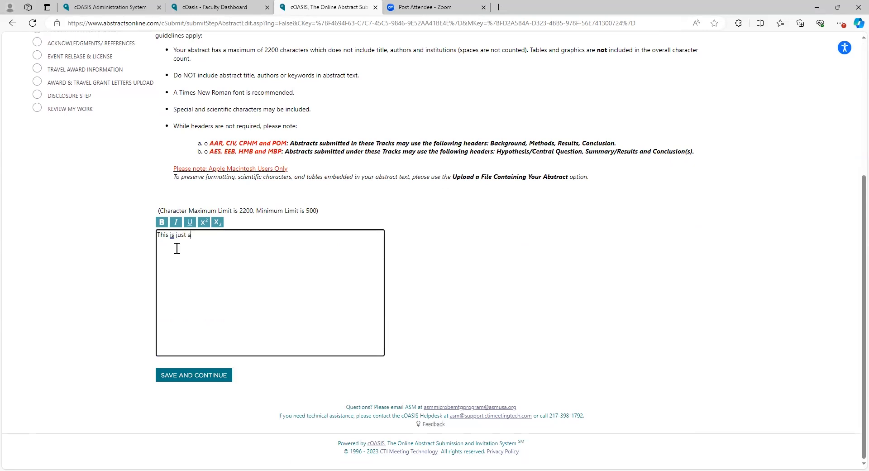
pyautogui.write('test')
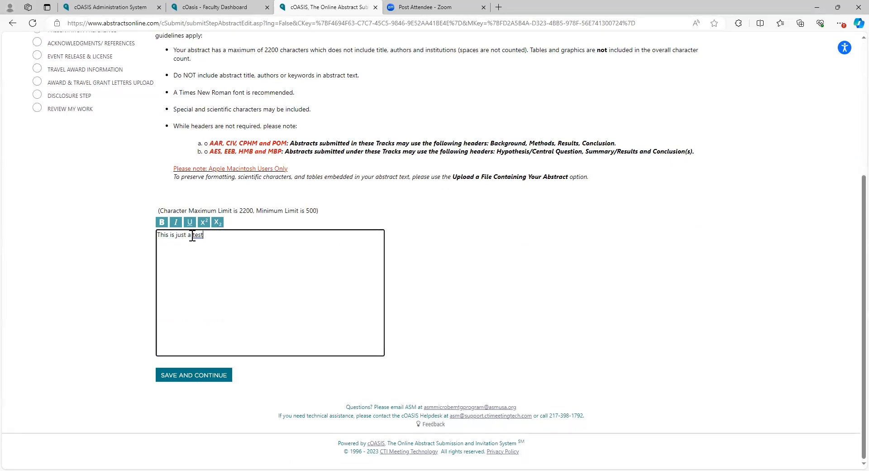
pyautogui.rightClick(191, 234)
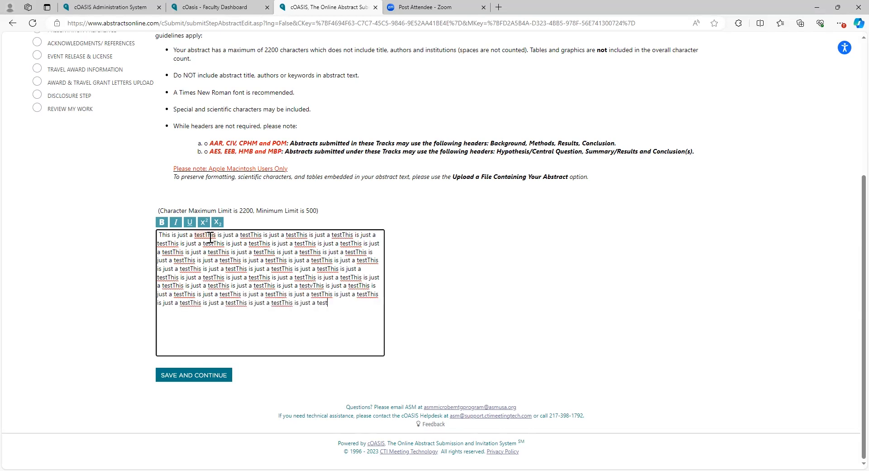
# Step: Save the abstract text at 181 words and 676 characters and continue
pyautogui.click(193, 375)
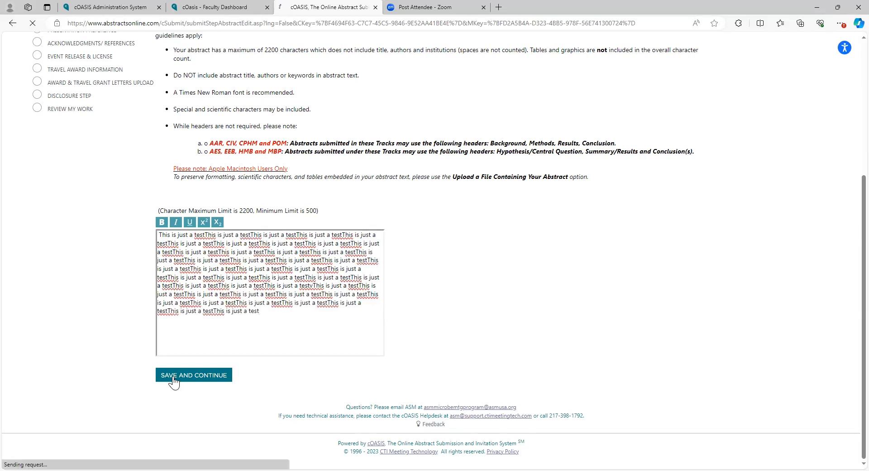
pyautogui.click(194, 374)
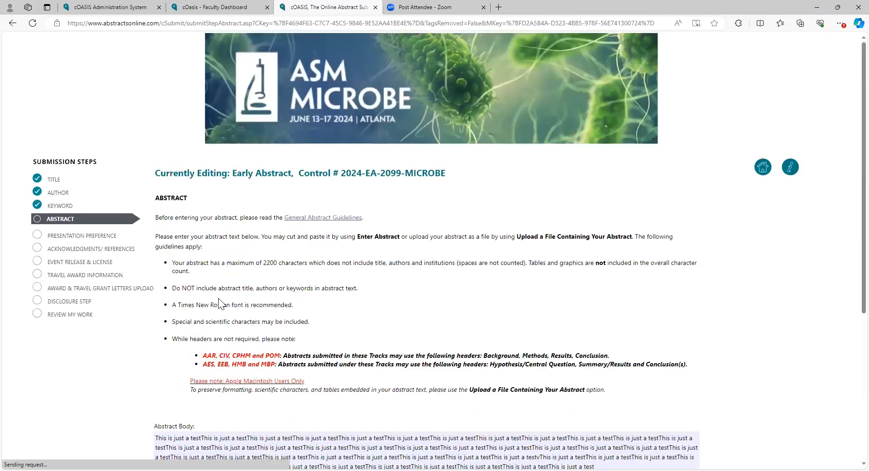
pyautogui.scroll(-3)
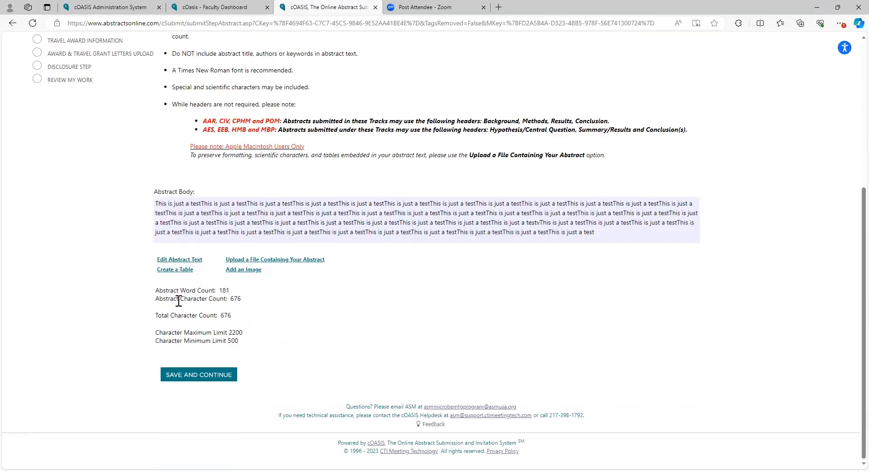
pyautogui.moveTo(266, 278)
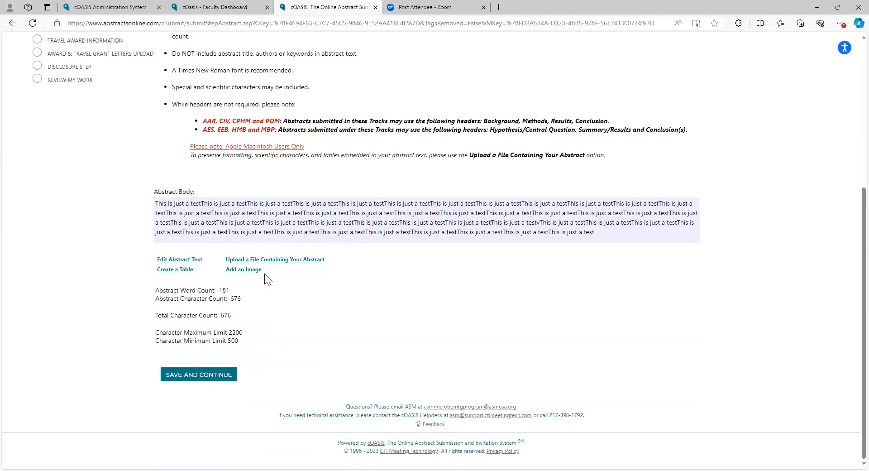
pyautogui.click(198, 374)
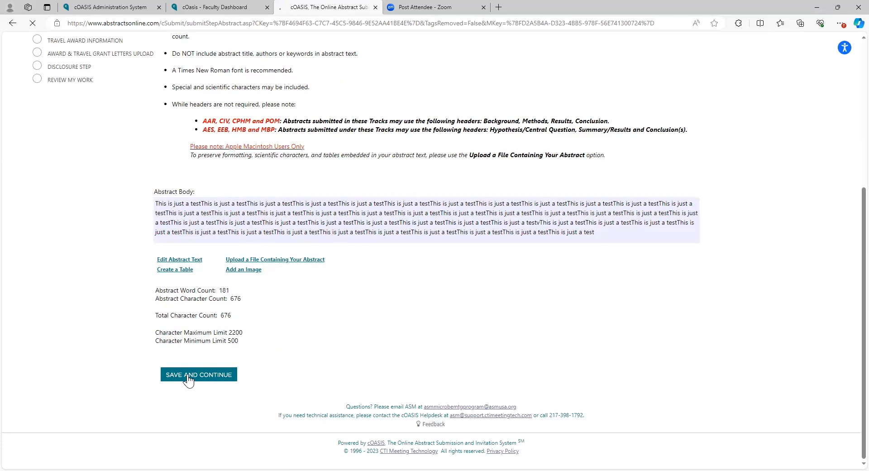
# Step: Advance to the Presentation Preference step and read through its Poster OR Oral instructions
pyautogui.click(198, 375)
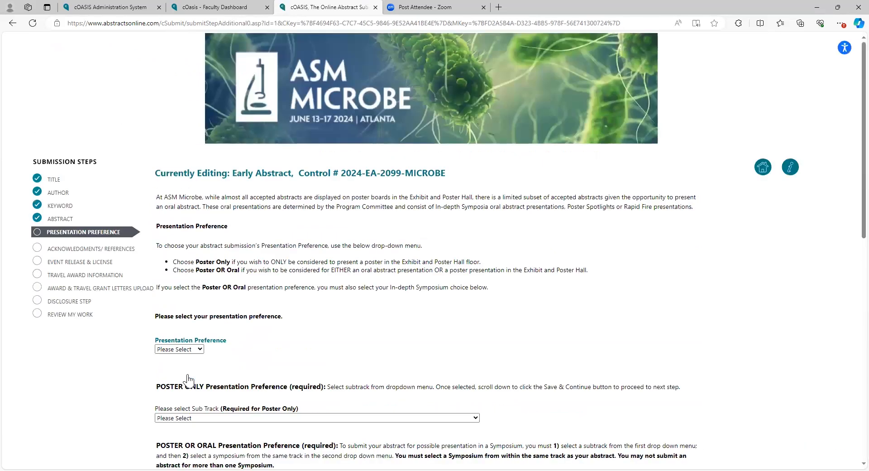
pyautogui.moveTo(296, 309)
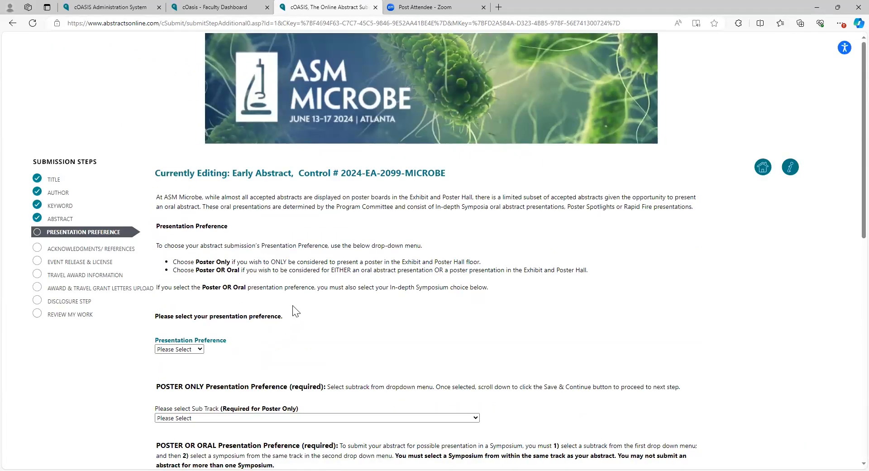
pyautogui.moveTo(306, 354)
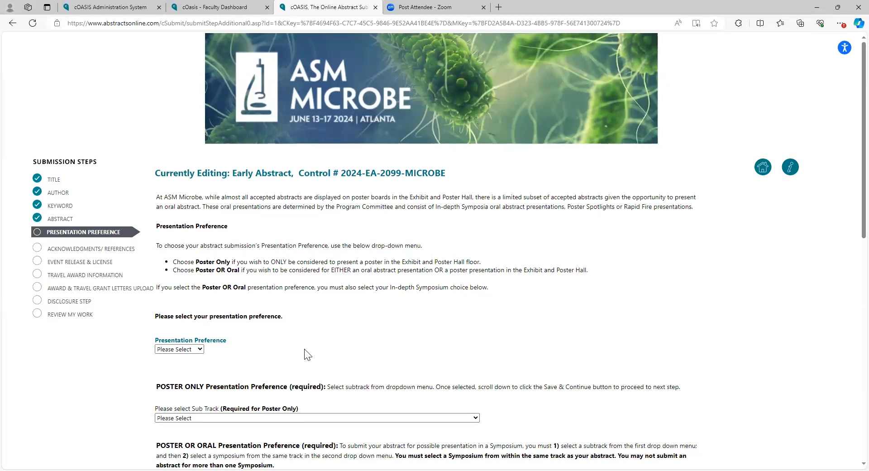
pyautogui.scroll(-3)
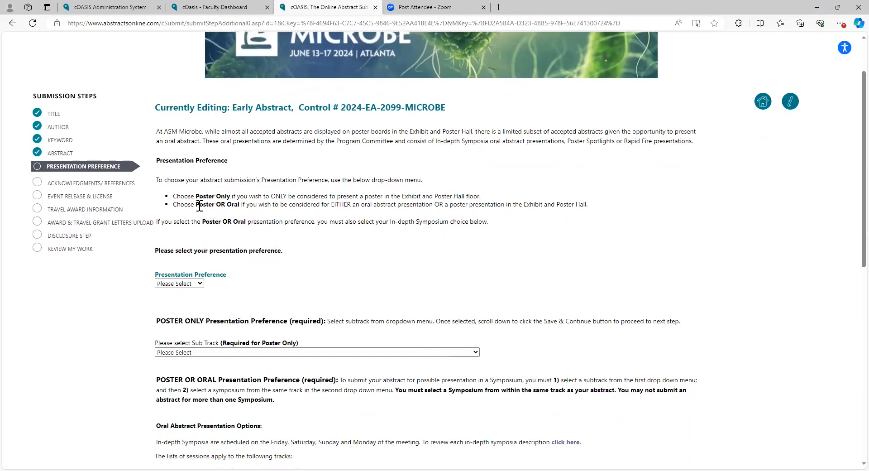
pyautogui.doubleClick(217, 205)
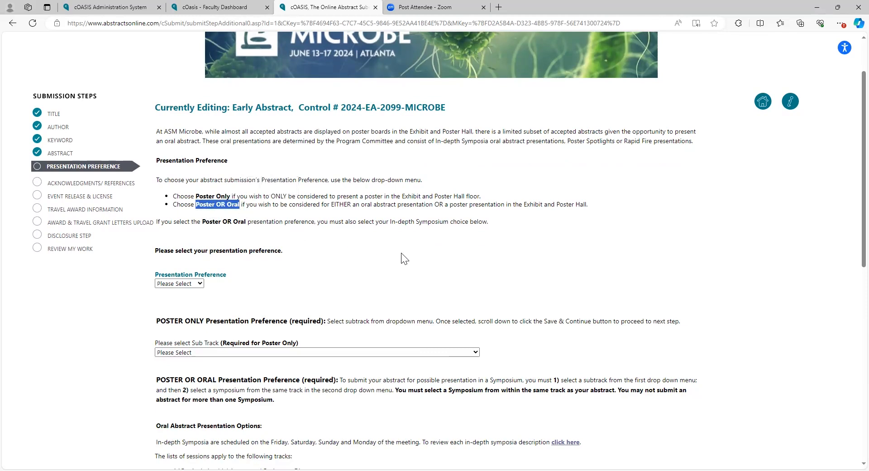
pyautogui.scroll(-3)
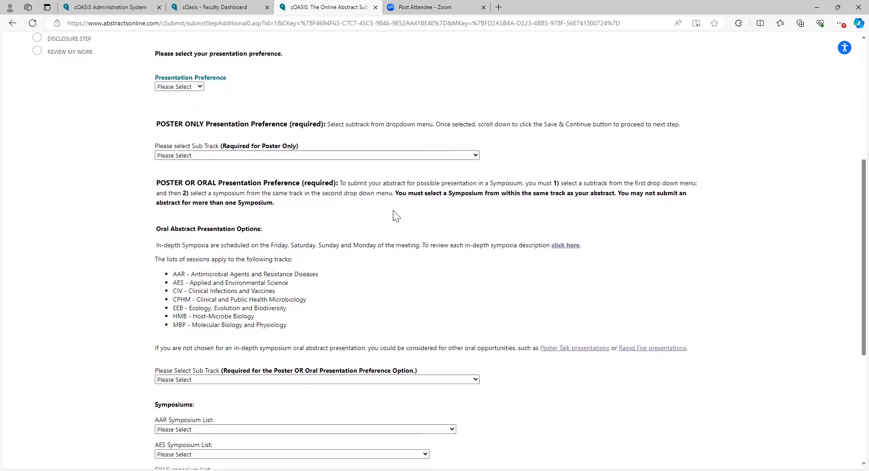
pyautogui.moveTo(656, 360)
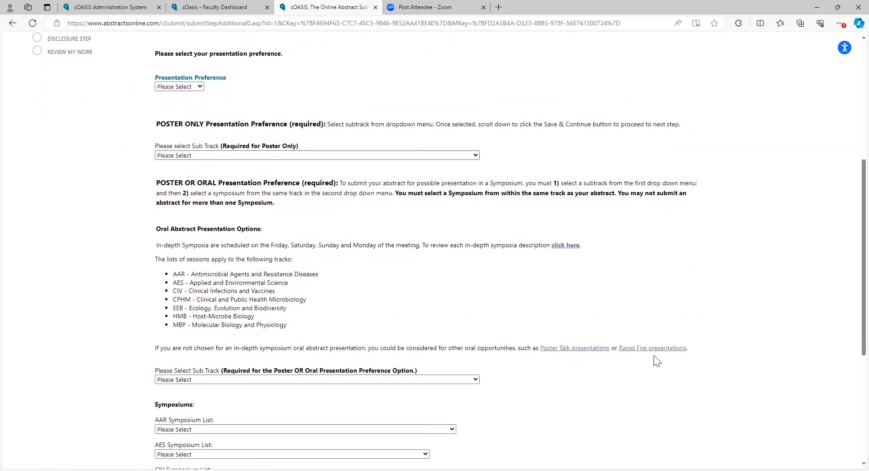
pyautogui.moveTo(429, 245)
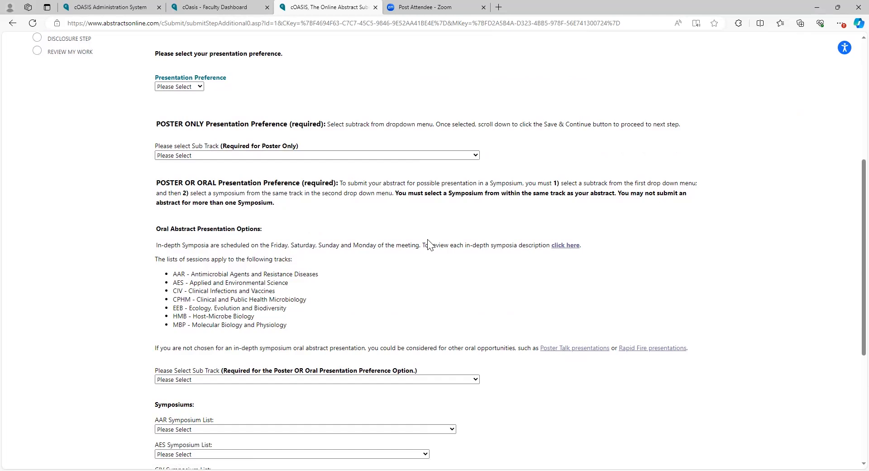
pyautogui.scroll(3)
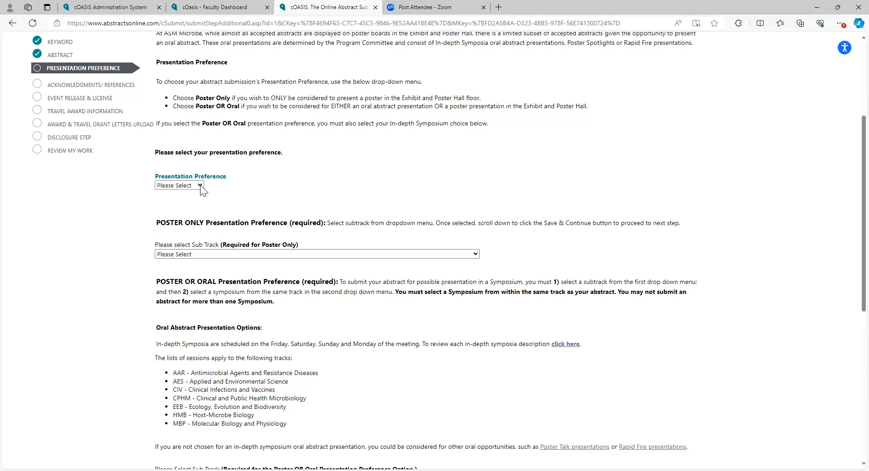
# Step: Choose Poster only as the presentation preference with sub track CIV07
pyautogui.click(179, 185)
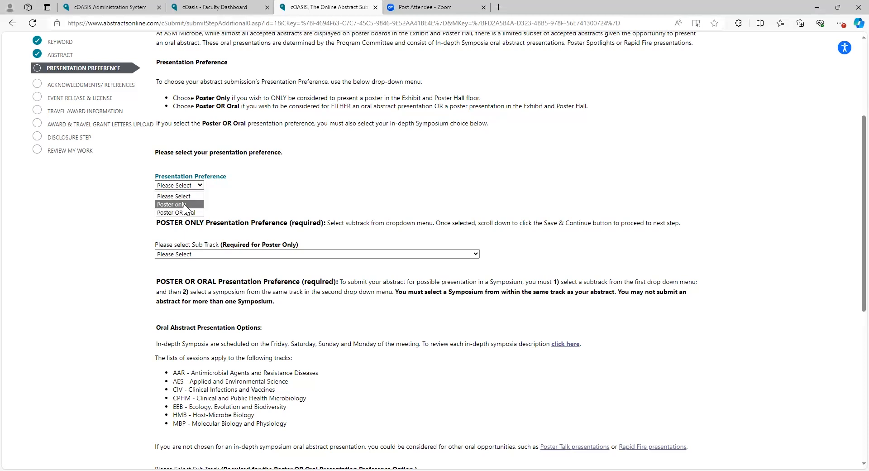
pyautogui.click(169, 204)
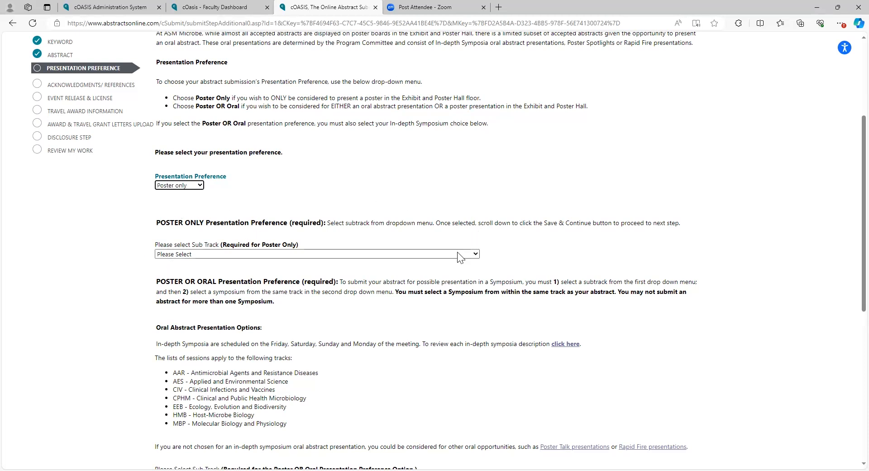
pyautogui.click(316, 254)
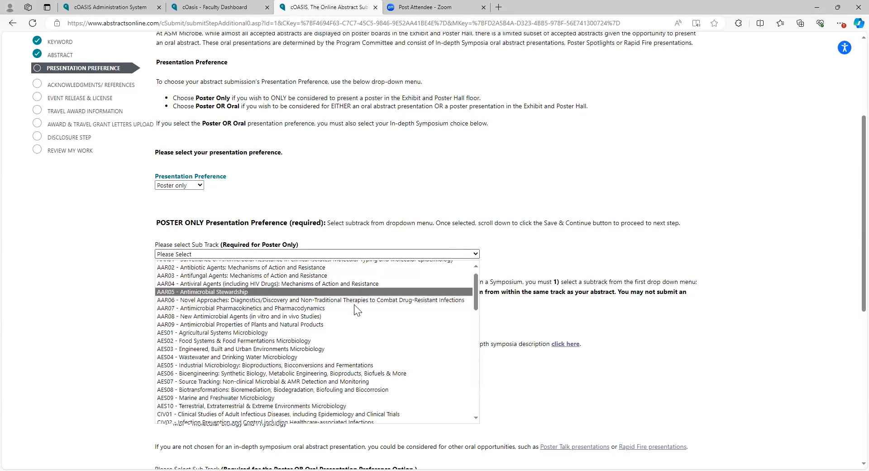
pyautogui.scroll(-3)
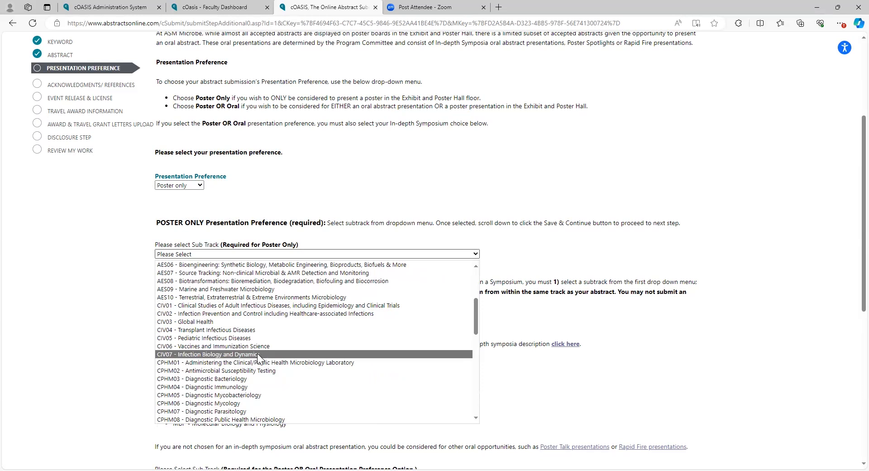
pyautogui.moveTo(261, 359)
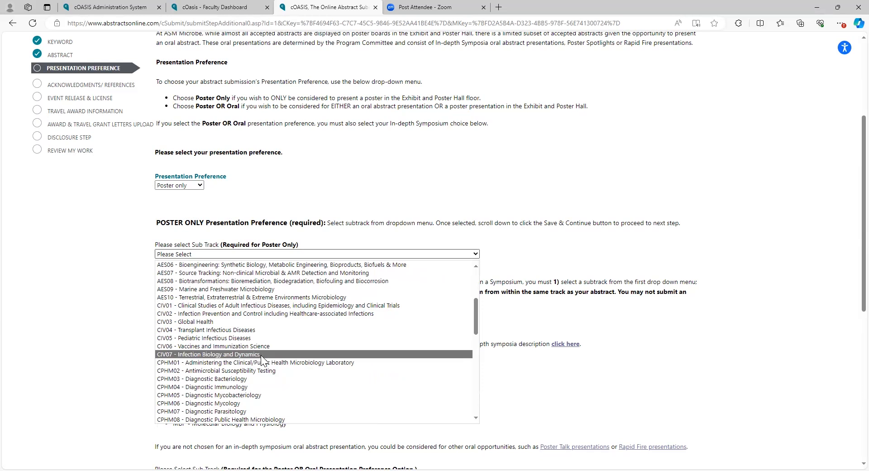
pyautogui.click(209, 354)
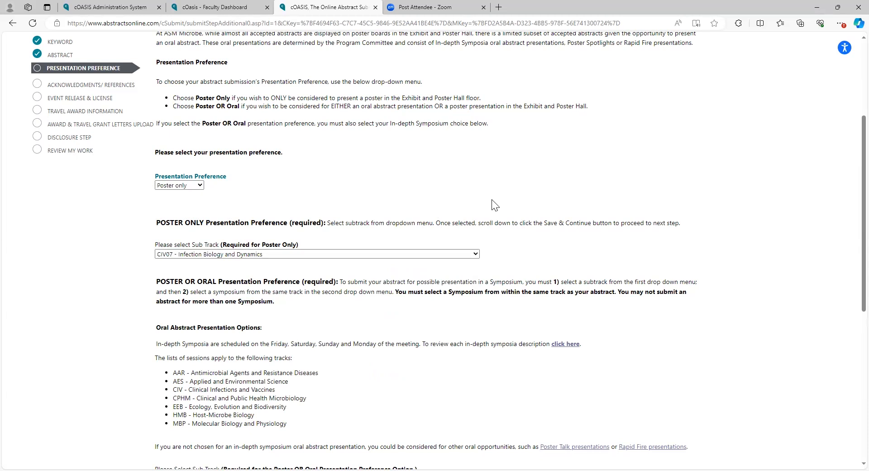
# Step: Save the presentation preference and continue to Acknowledgments/References
pyautogui.scroll(-3)
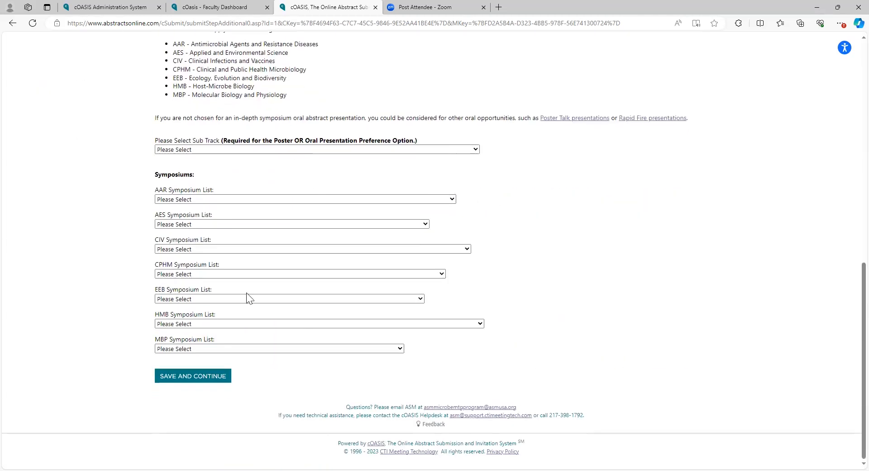
pyautogui.click(193, 375)
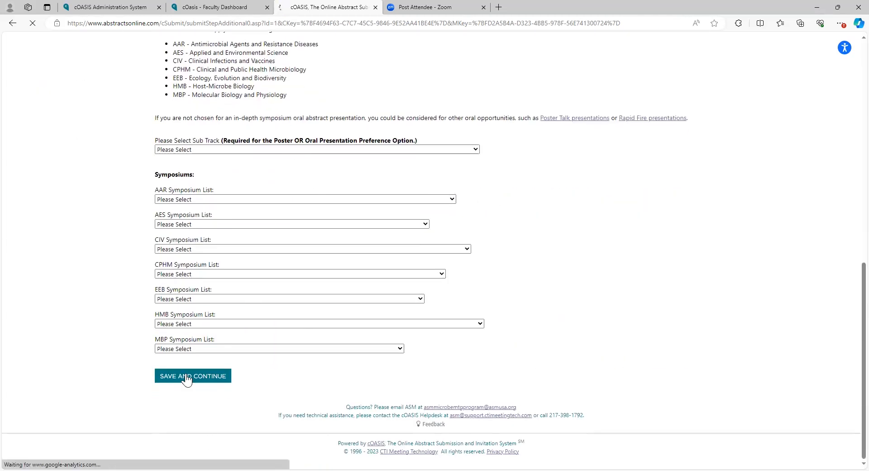
pyautogui.click(193, 376)
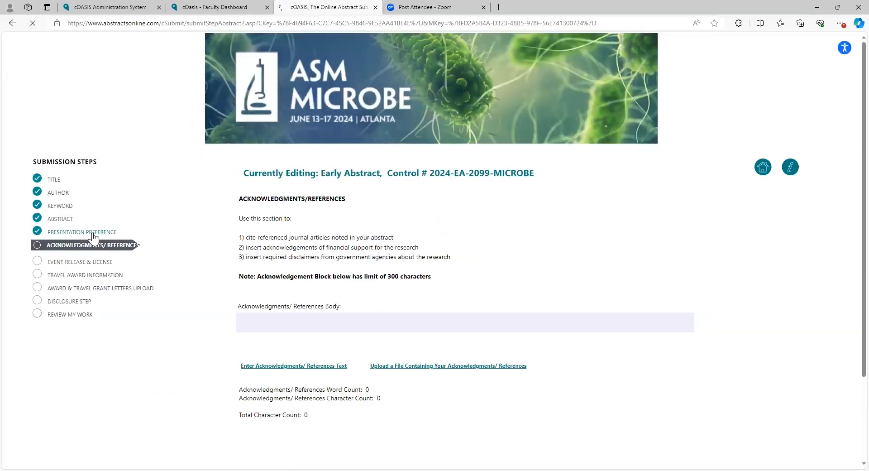
# Step: Return to Presentation Preference, clear the poster-only sub track and switch to Poster OR Oral
pyautogui.click(81, 231)
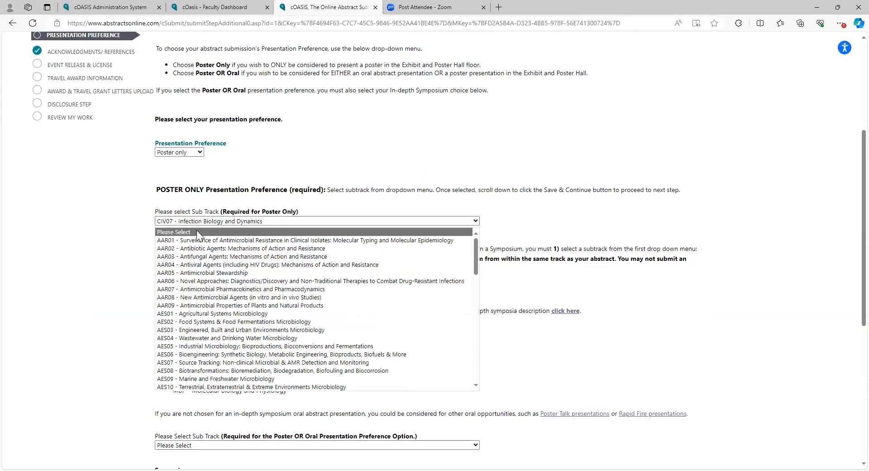
pyautogui.click(197, 232)
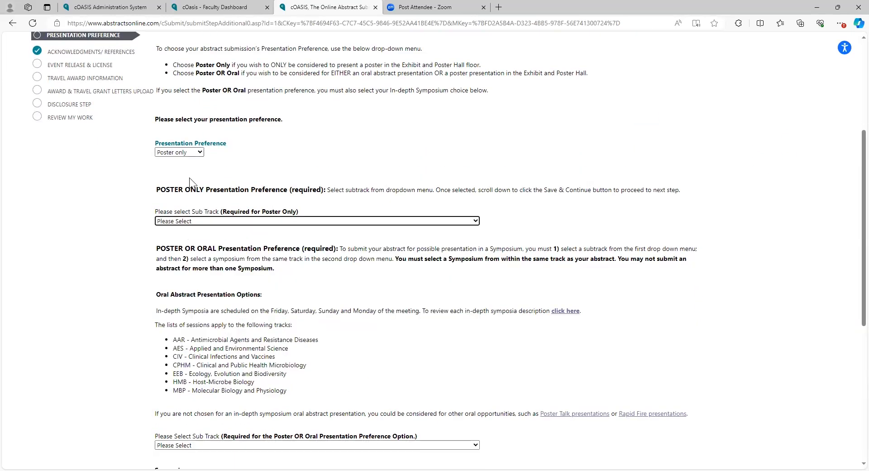
pyautogui.click(178, 152)
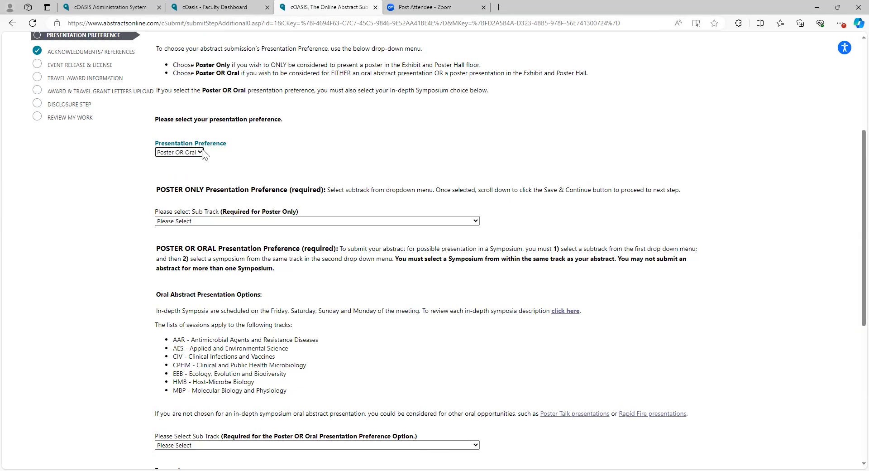
pyautogui.scroll(-3)
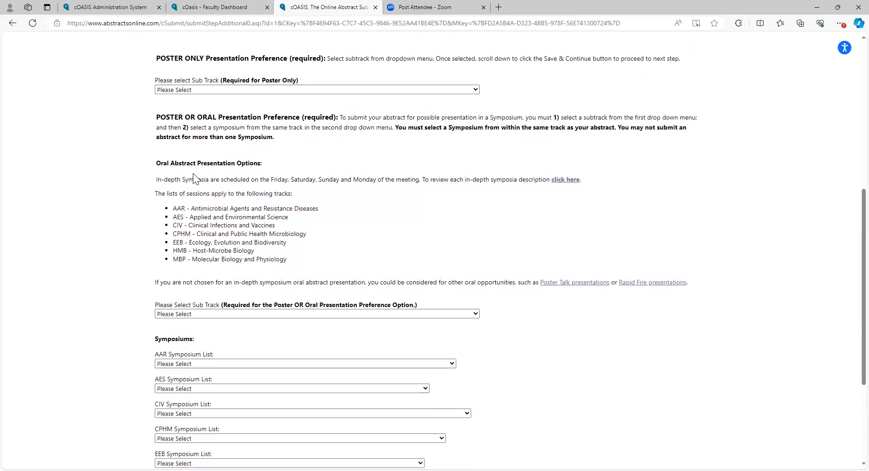
pyautogui.moveTo(194, 176)
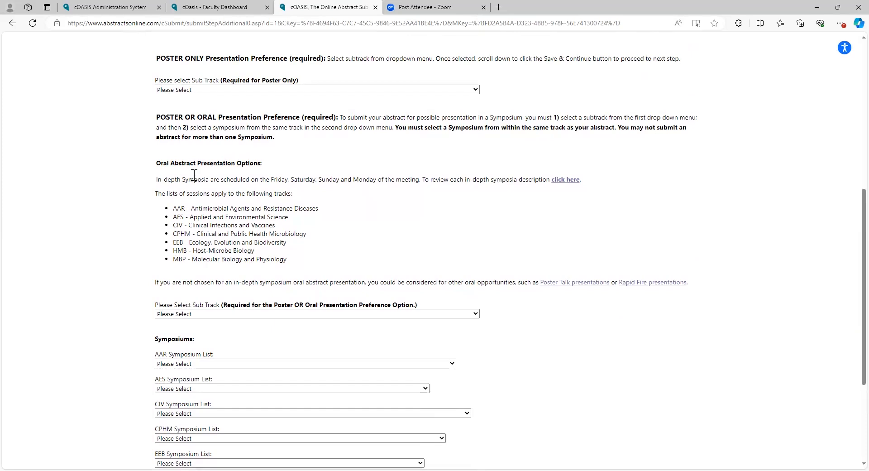
pyautogui.moveTo(236, 222)
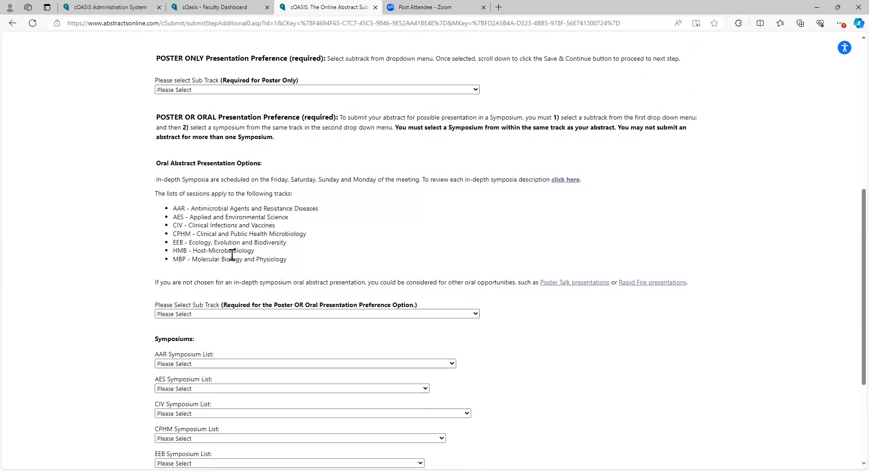
pyautogui.moveTo(199, 272)
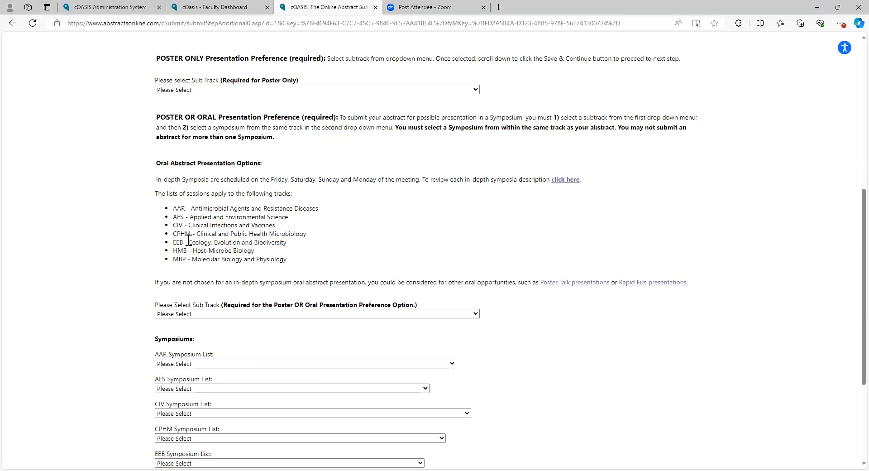
pyautogui.moveTo(265, 257)
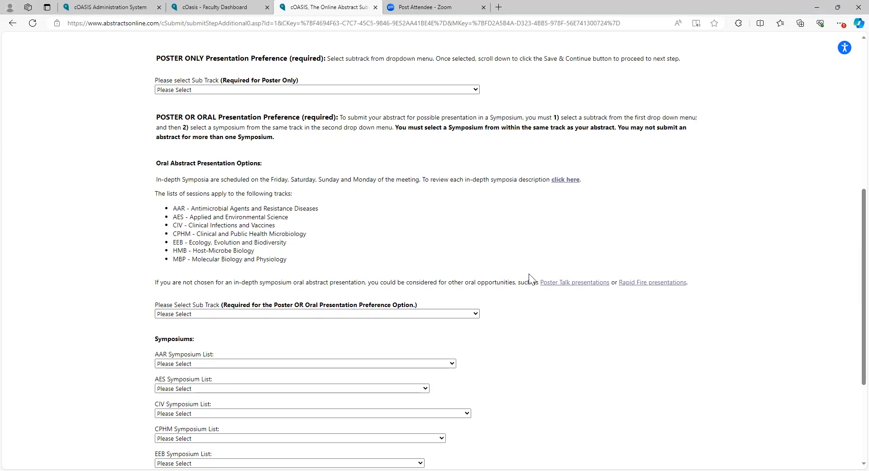
pyautogui.moveTo(527, 216)
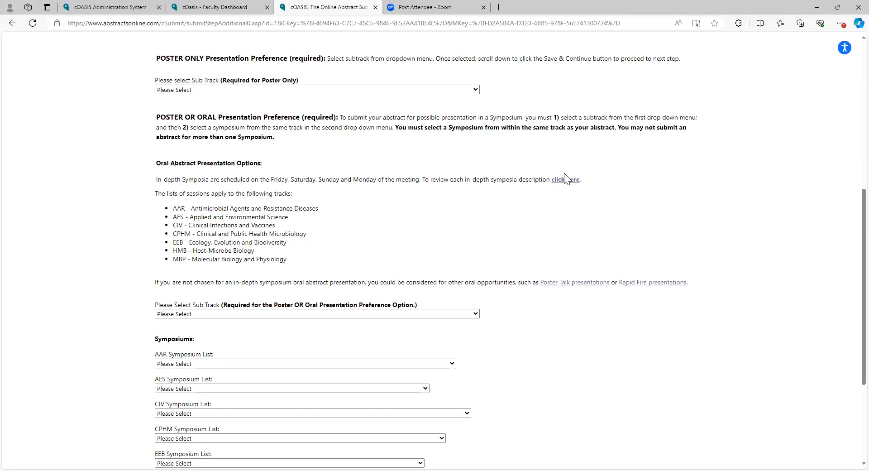
pyautogui.moveTo(564, 188)
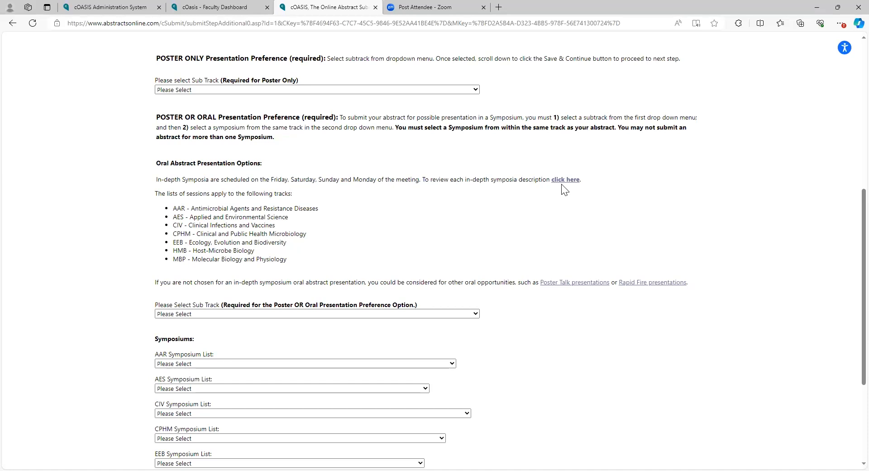
pyautogui.moveTo(555, 194)
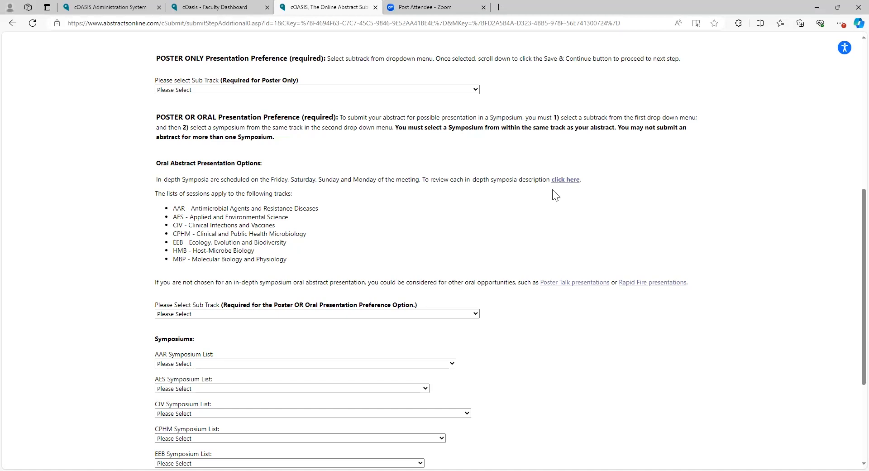
pyautogui.scroll(-3)
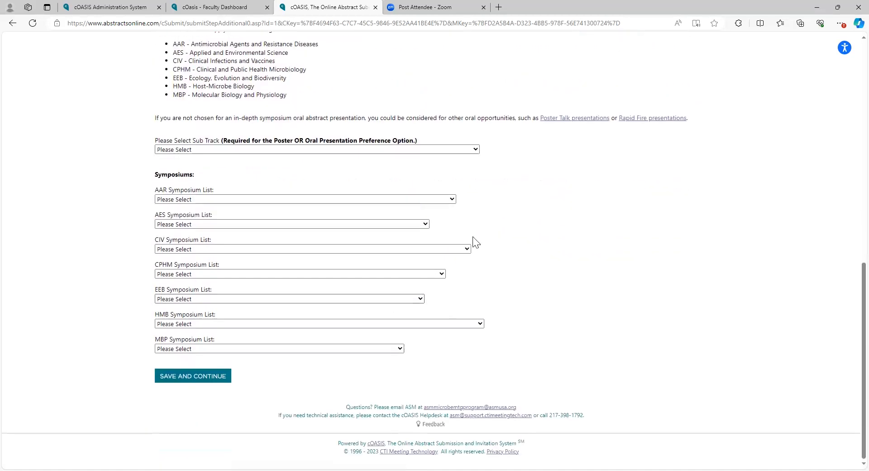
pyautogui.moveTo(656, 151)
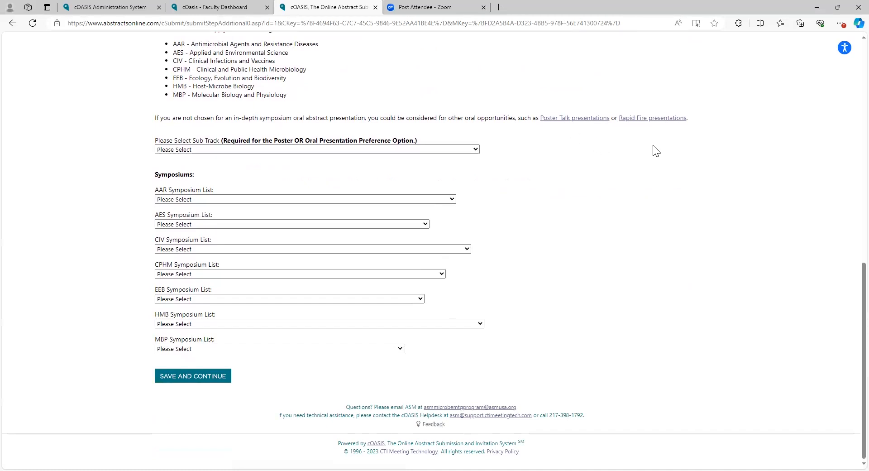
pyautogui.moveTo(661, 131)
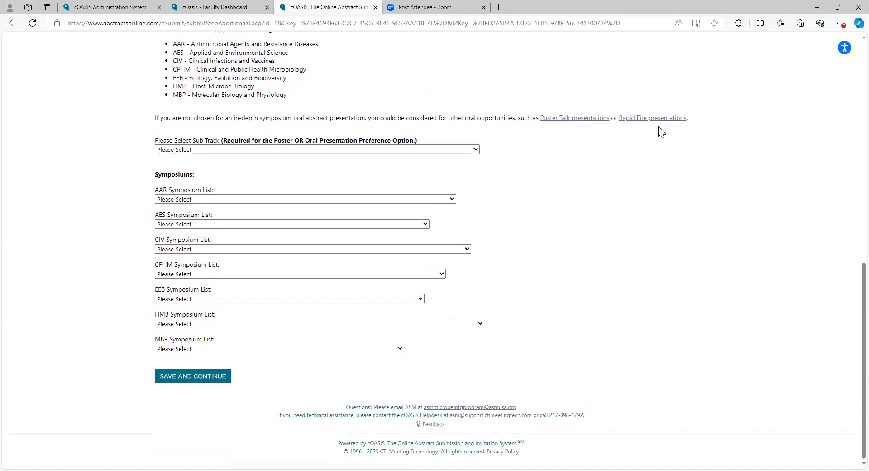
pyautogui.moveTo(647, 132)
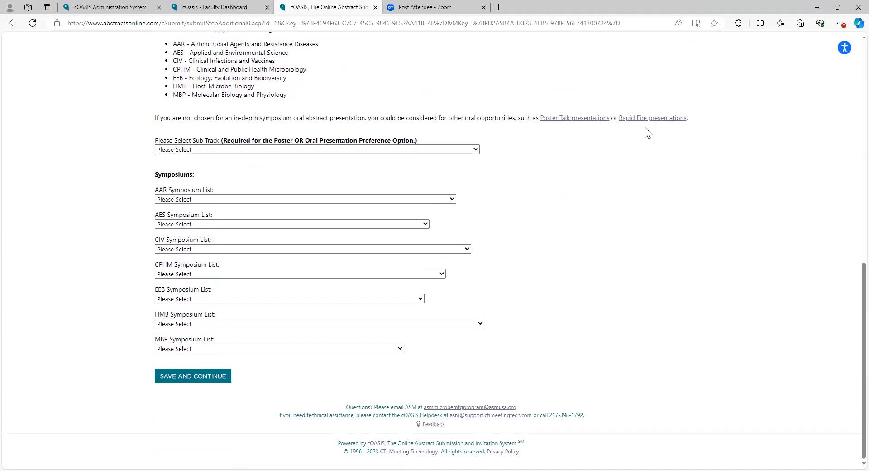
pyautogui.moveTo(376, 159)
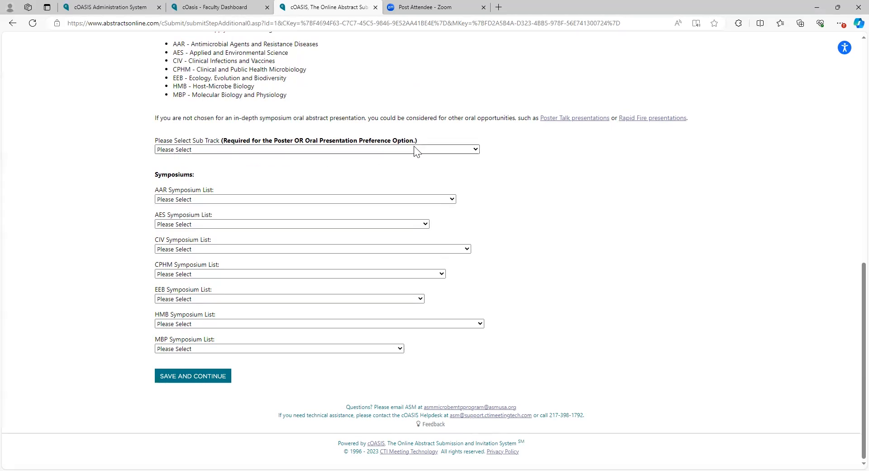
# Step: Choose sub track AAR09 and the antibody-based therapies AAR symposium, then save and continue to Event Release
pyautogui.click(316, 150)
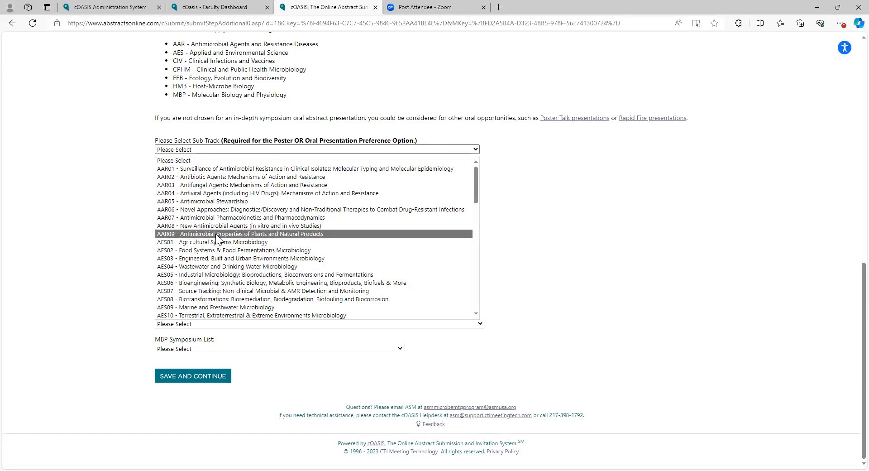
pyautogui.click(240, 234)
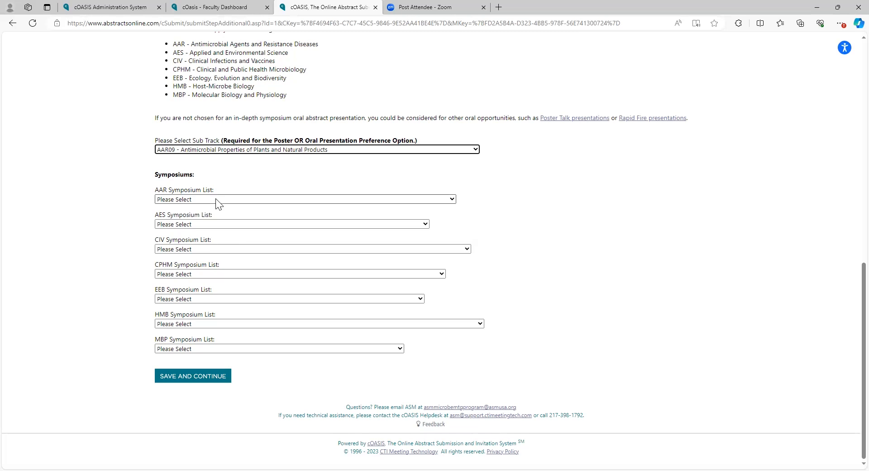
pyautogui.click(305, 198)
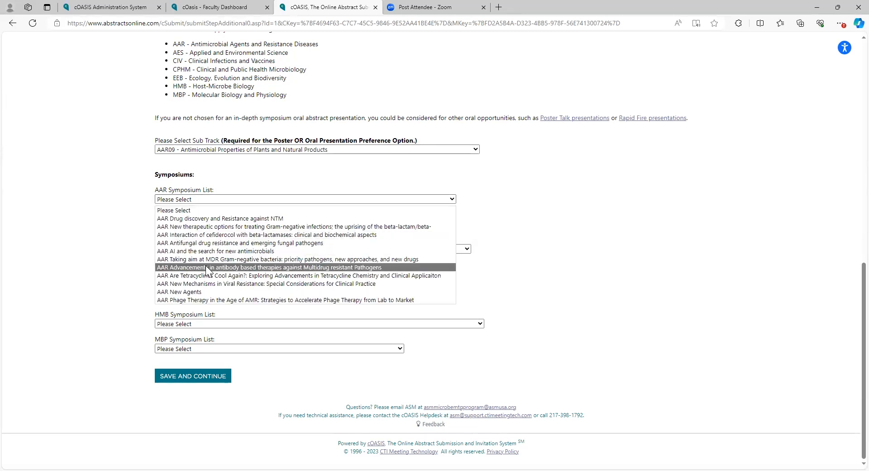
pyautogui.click(265, 266)
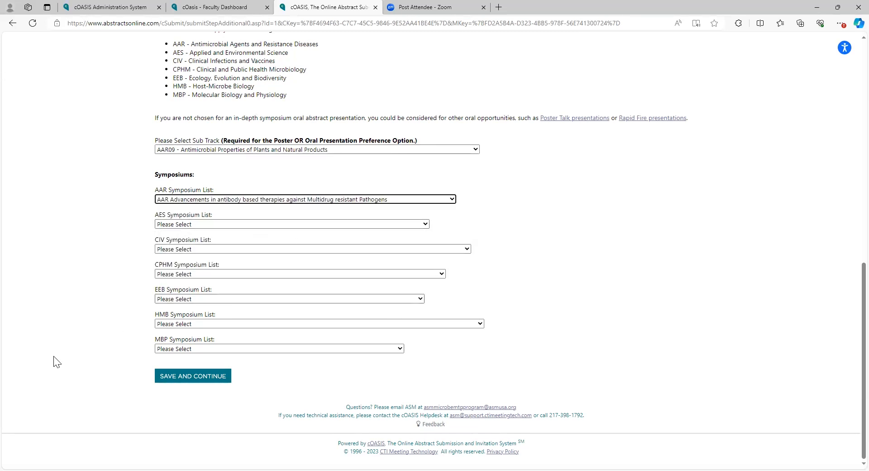
pyautogui.click(193, 376)
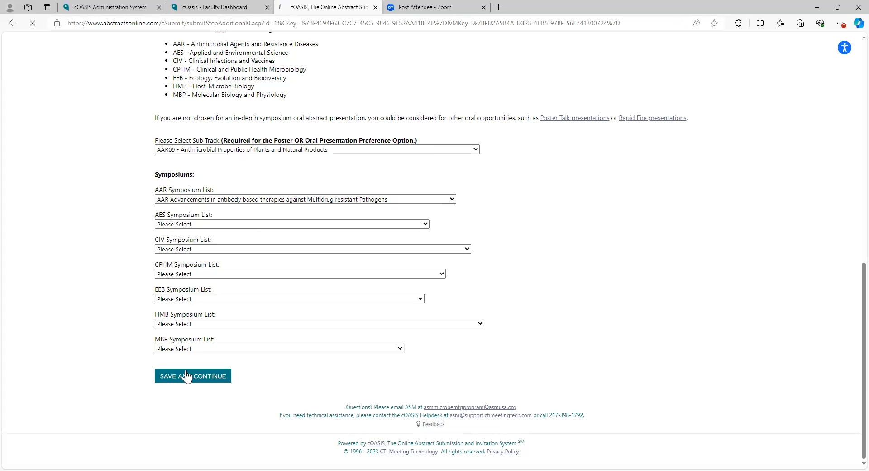
pyautogui.click(192, 375)
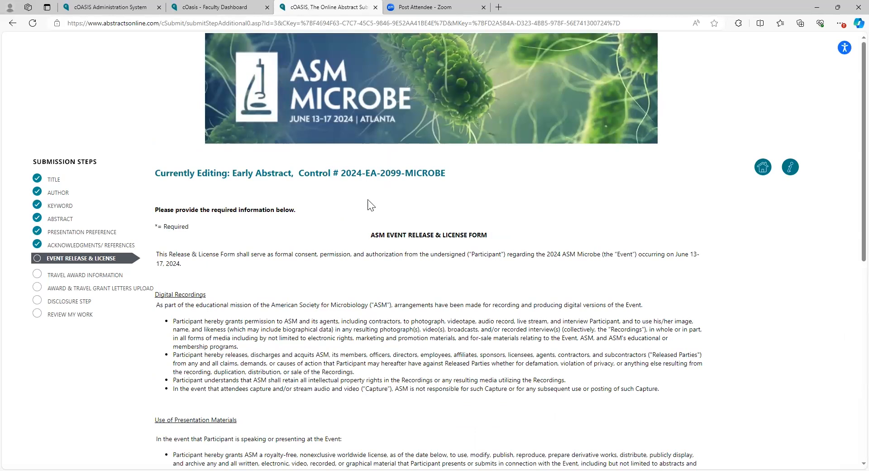
# Step: Choose the 'I have read and agree' release statement, sign electronically and save the form
pyautogui.scroll(-3)
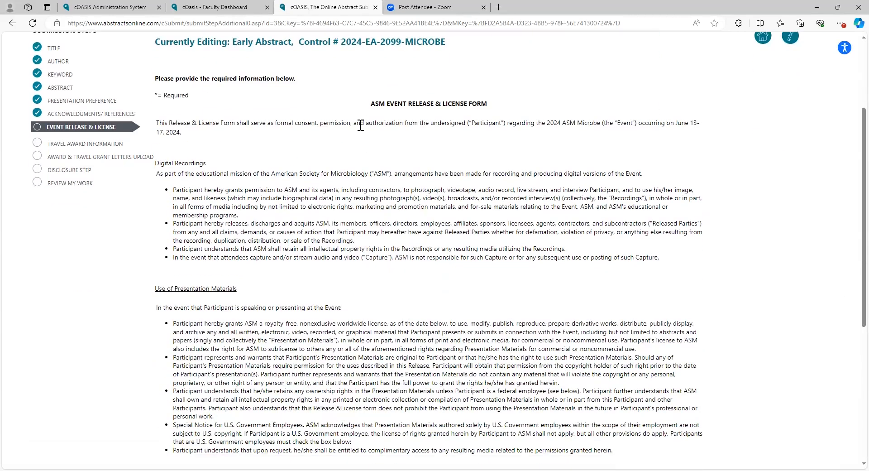
pyautogui.scroll(-3)
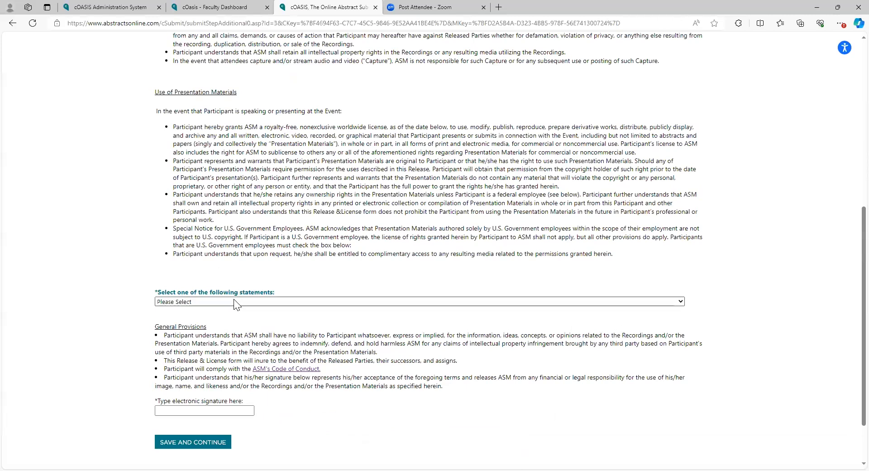
pyautogui.click(420, 301)
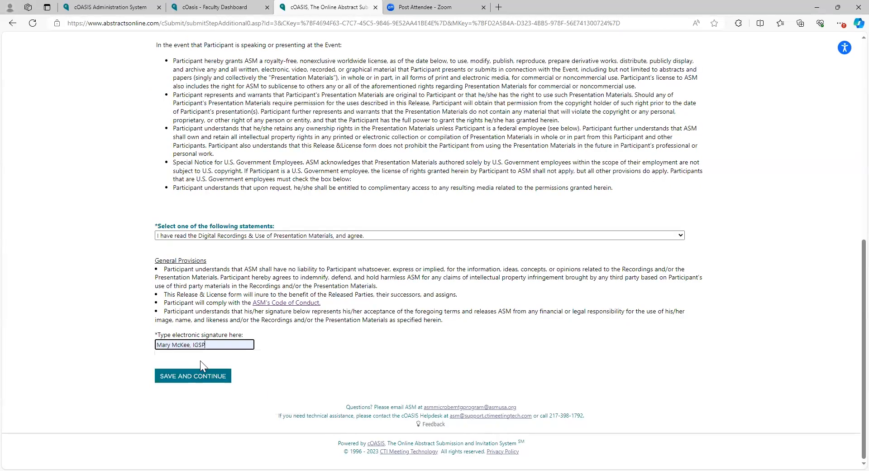
pyautogui.click(192, 376)
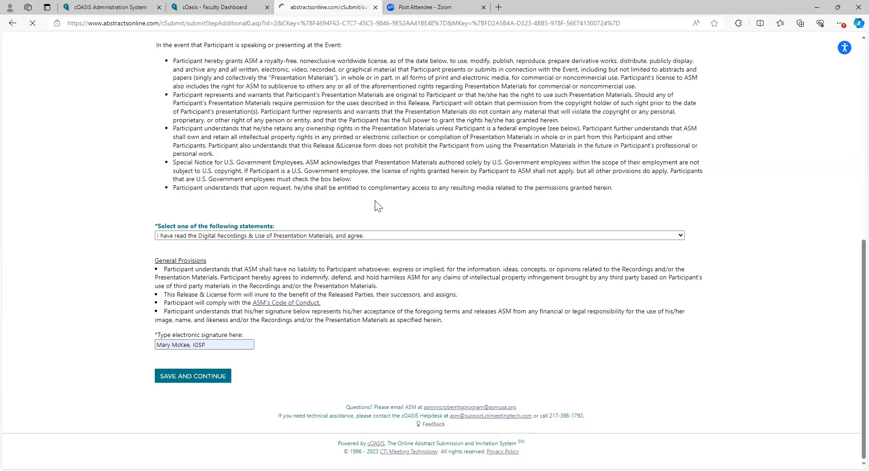
pyautogui.click(192, 376)
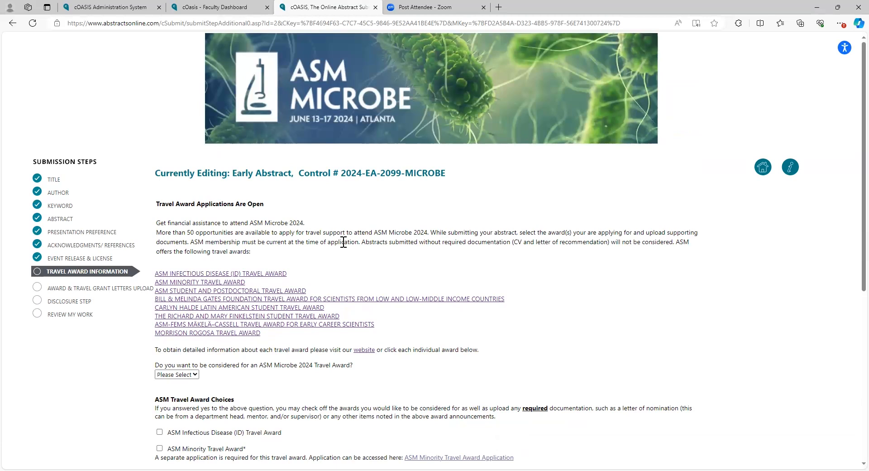
# Step: Select the ASM Infectious Disease (ID) Travel Award with Student as current status and save
pyautogui.scroll(-3)
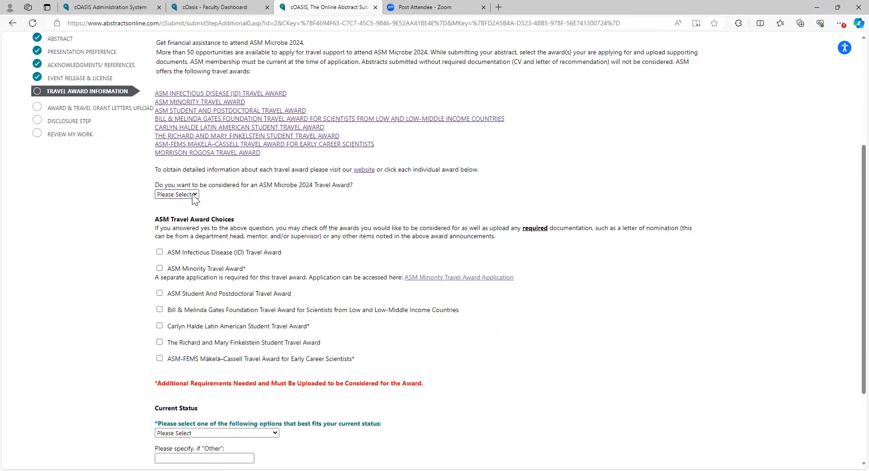
pyautogui.click(176, 195)
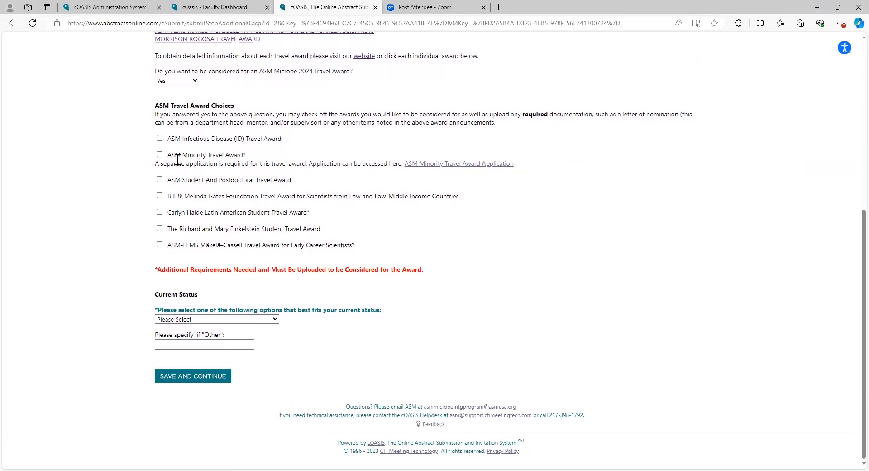
pyautogui.click(159, 138)
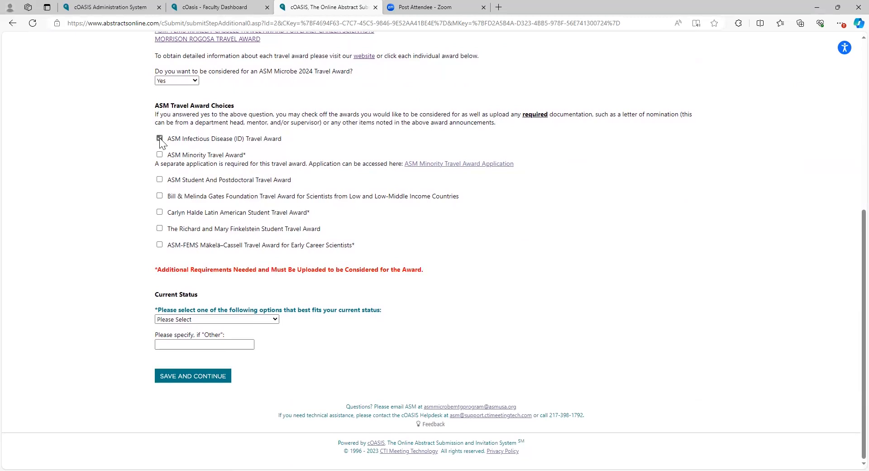
pyautogui.click(159, 138)
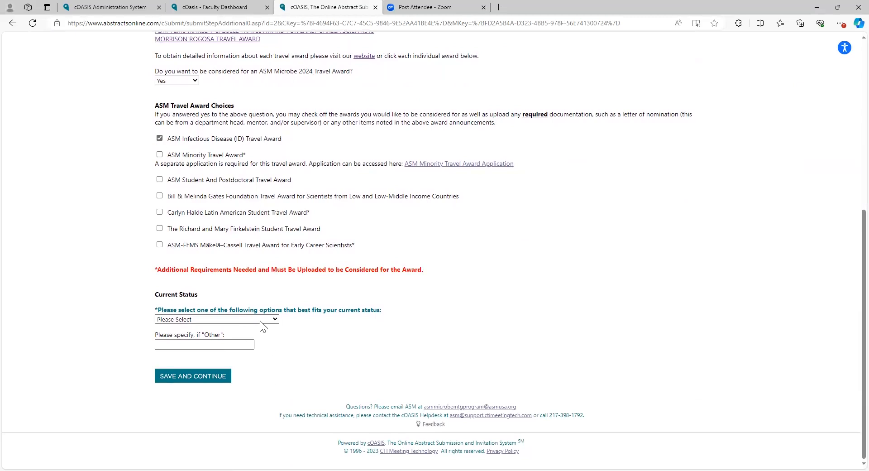
pyautogui.click(216, 318)
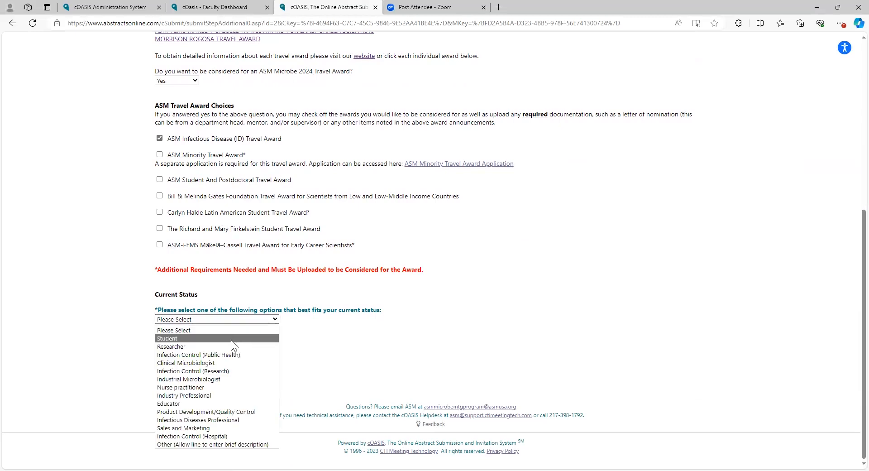
pyautogui.click(167, 339)
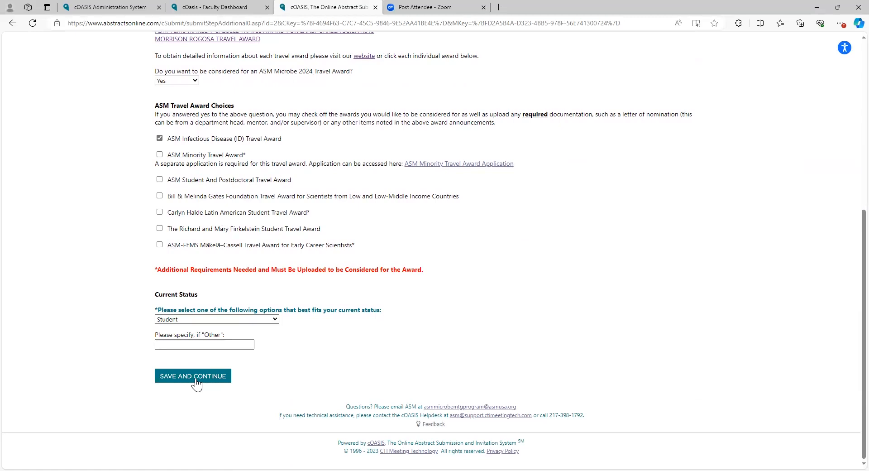
pyautogui.click(192, 375)
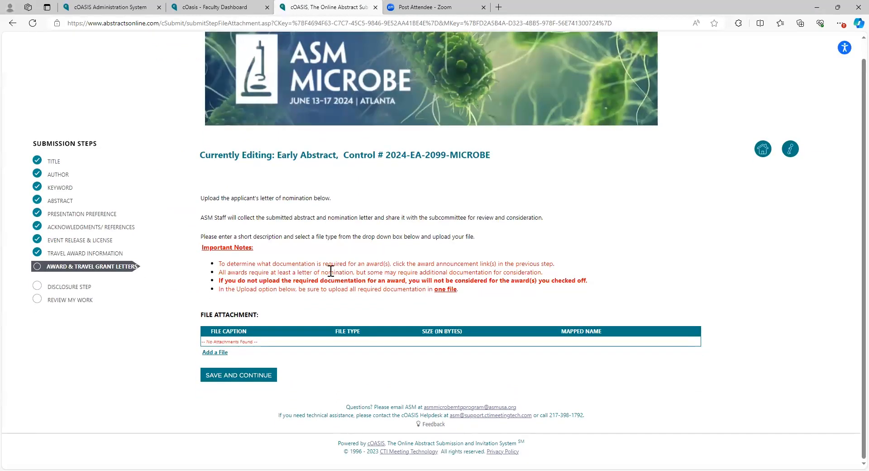
# Step: Add a file attachment and choose the travel award letter DOCX from the computer
pyautogui.click(214, 352)
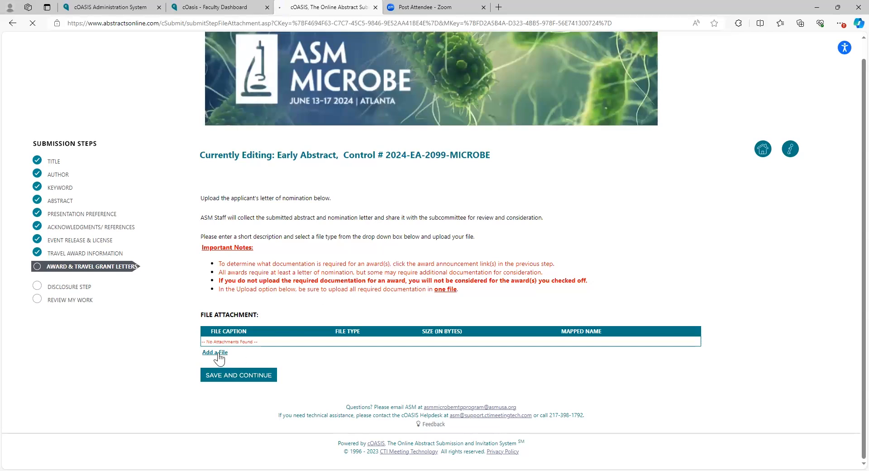
pyautogui.click(214, 351)
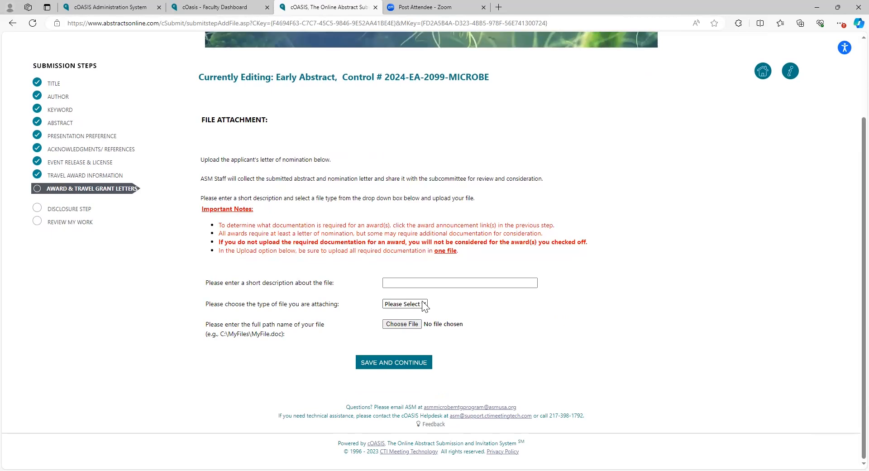
pyautogui.click(405, 303)
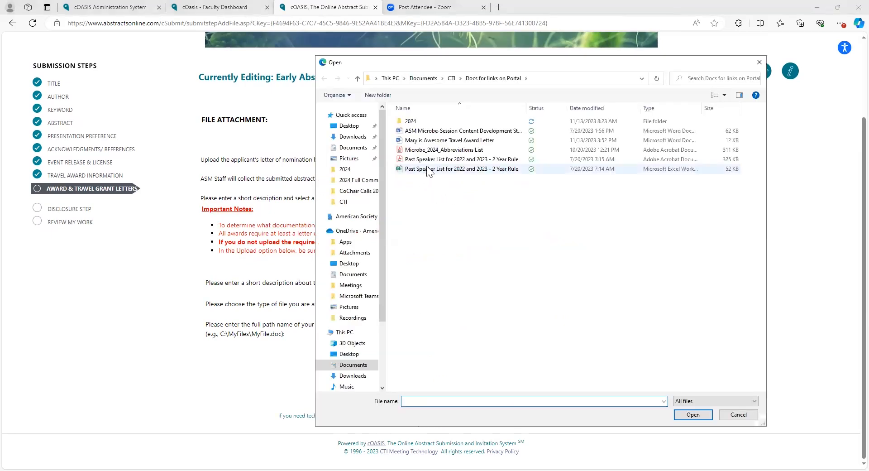
pyautogui.click(445, 140)
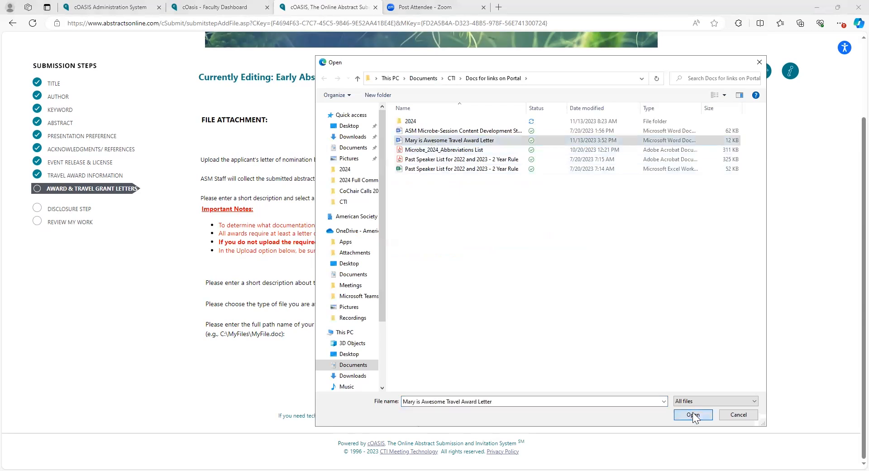
pyautogui.click(692, 414)
pyautogui.write('Mary is Awesome')
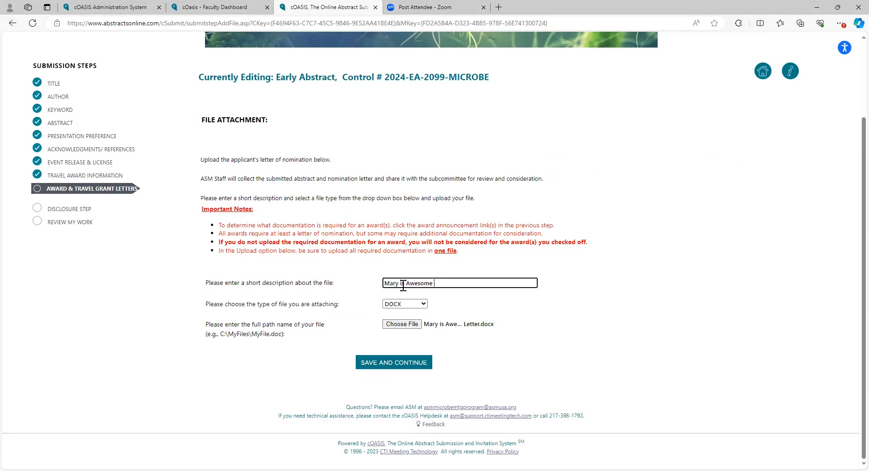
# Step: Describe the letter as 'Mary is Awesome Letter', save it and continue past the letters step
pyautogui.write('Letter')
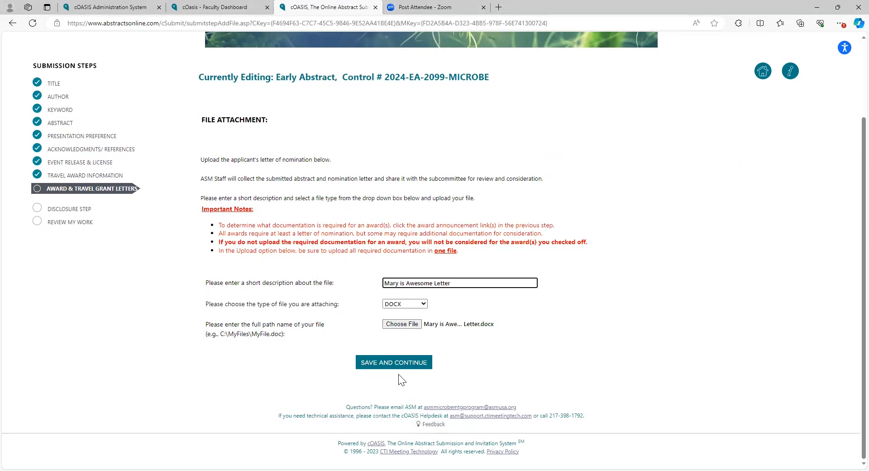
pyautogui.click(392, 362)
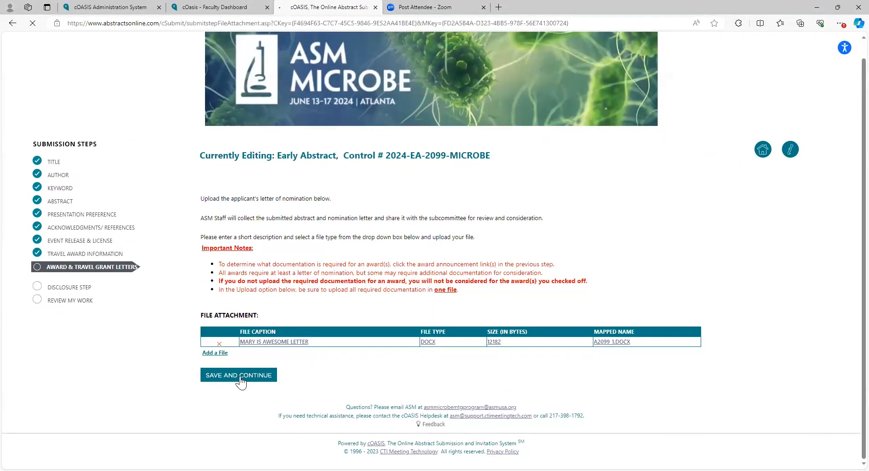
pyautogui.click(238, 375)
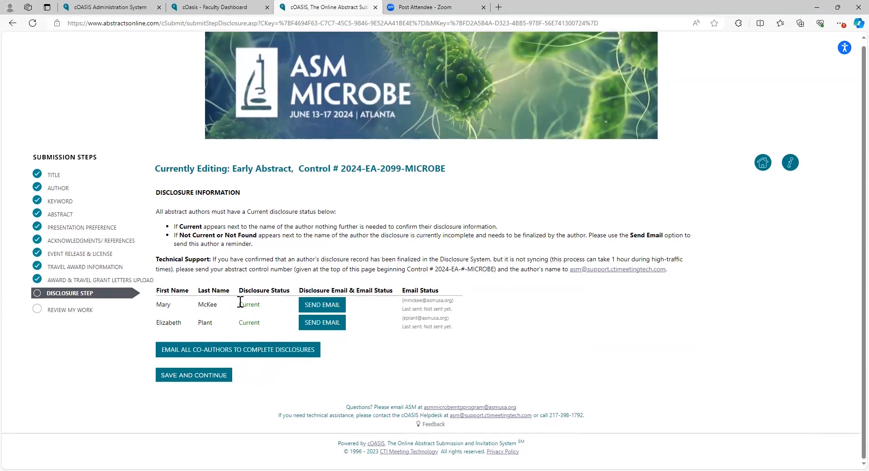
pyautogui.moveTo(215, 324)
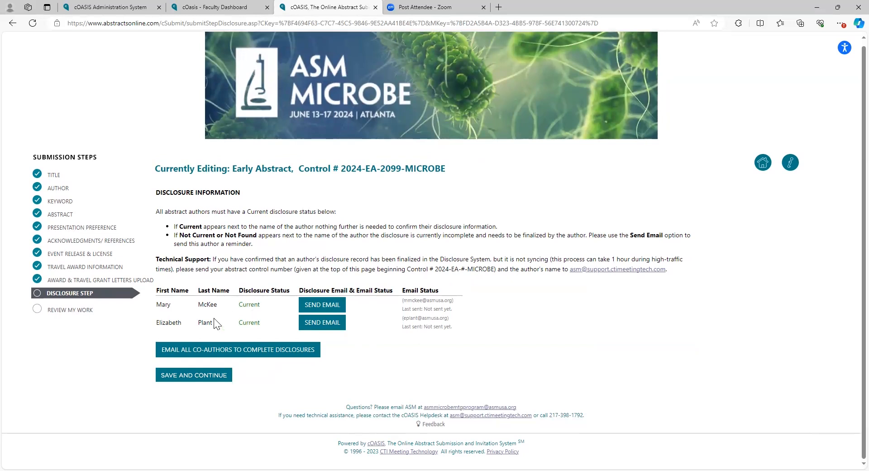
pyautogui.moveTo(296, 335)
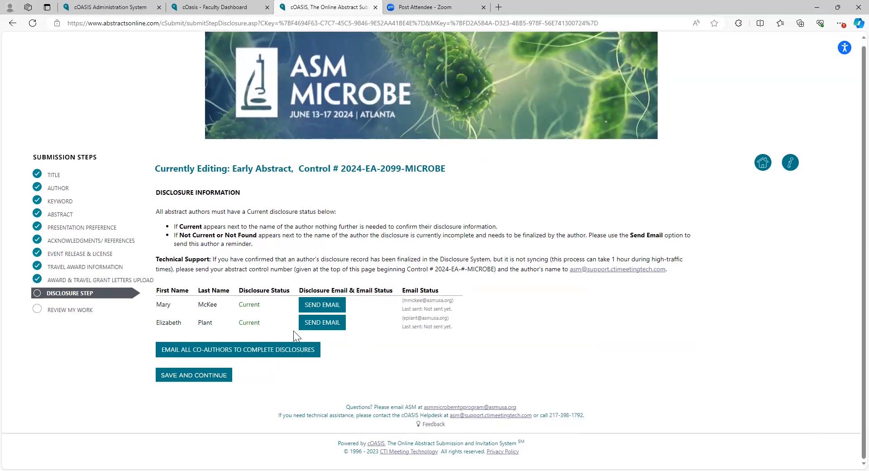
pyautogui.moveTo(205, 335)
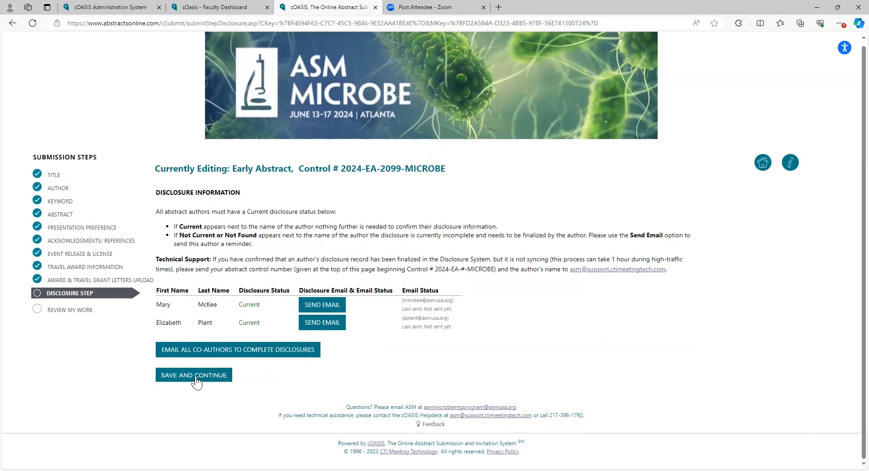
# Step: Save the Disclosure step with both McKee and Plant showing Current status
pyautogui.click(193, 375)
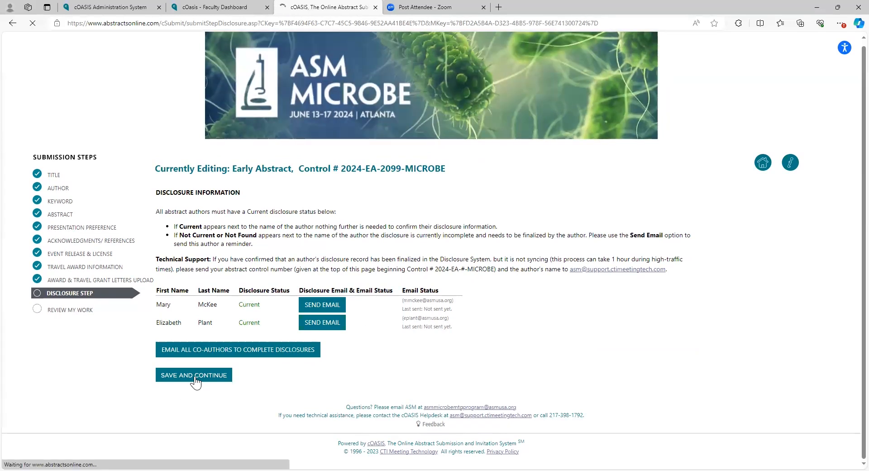
# Step: Bring up Review My Work and highlight the 'abstract is now COMPLETE' message above the summary
pyautogui.click(193, 374)
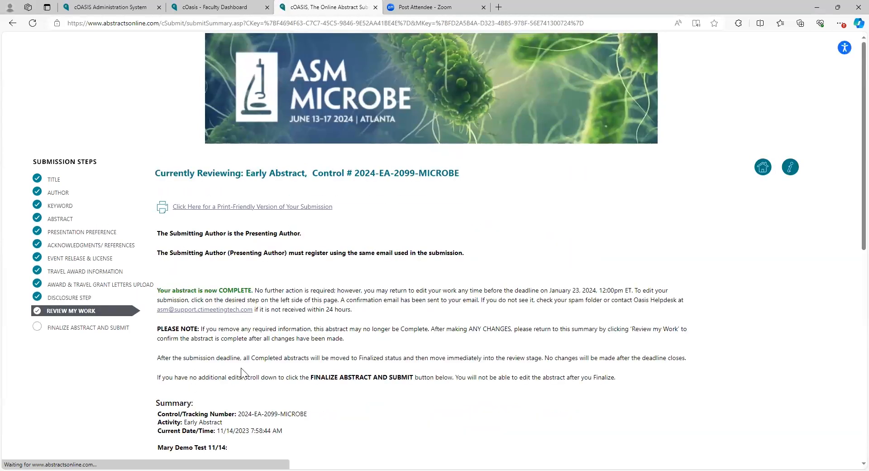
pyautogui.scroll(-3)
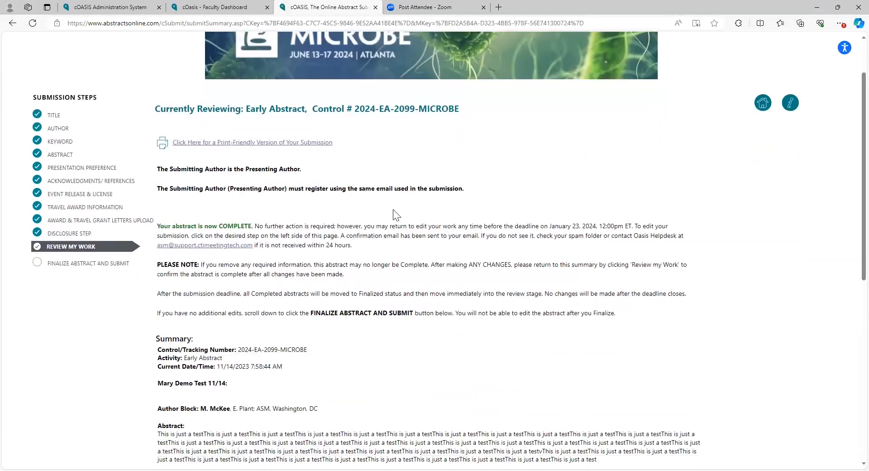
pyautogui.scroll(-3)
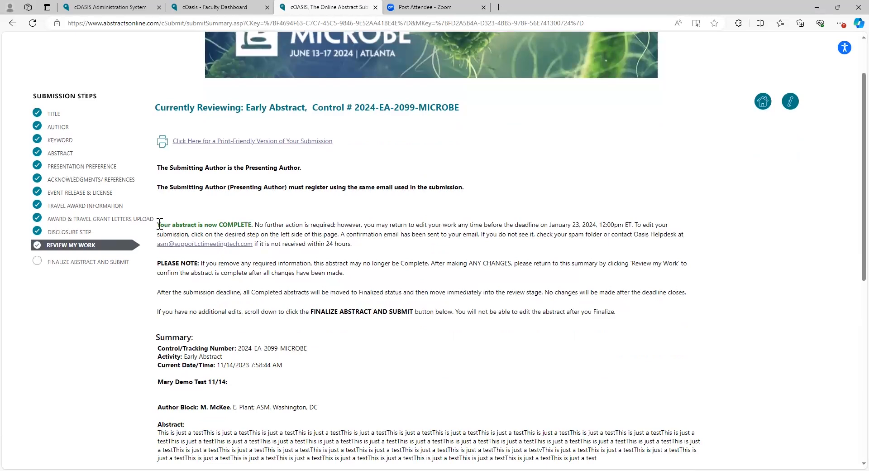
pyautogui.moveTo(157, 225); pyautogui.dragTo(253, 224)
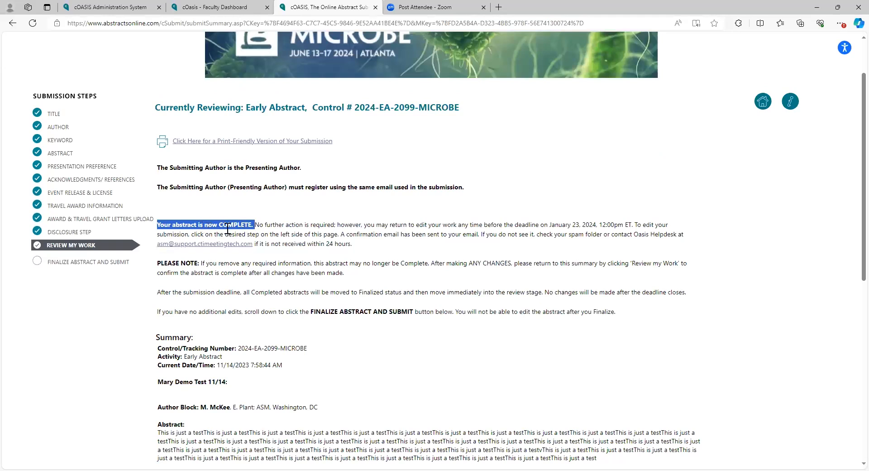
pyautogui.moveTo(256, 247)
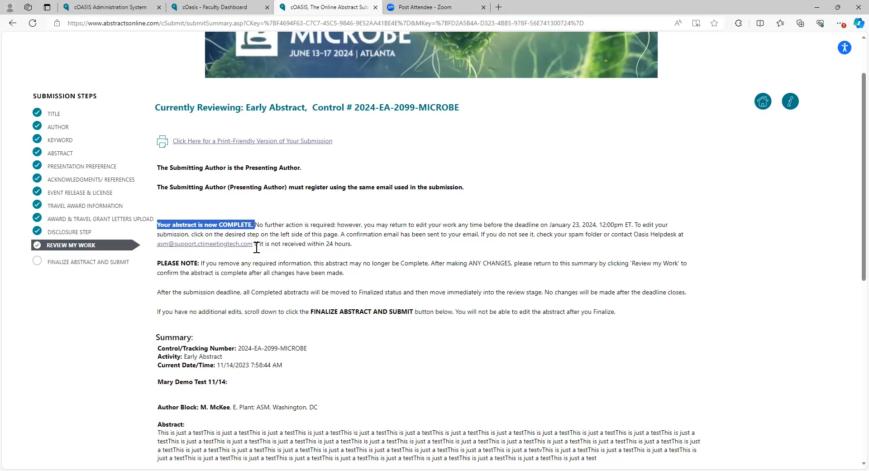
pyautogui.moveTo(328, 247)
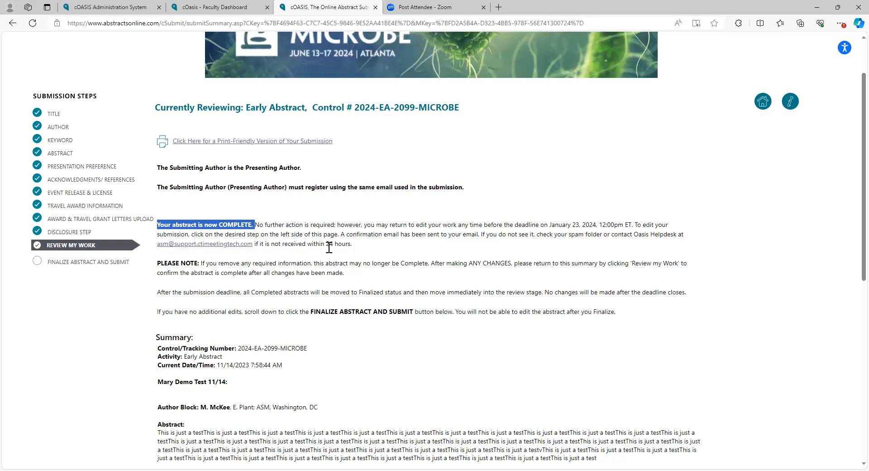
pyautogui.moveTo(341, 234)
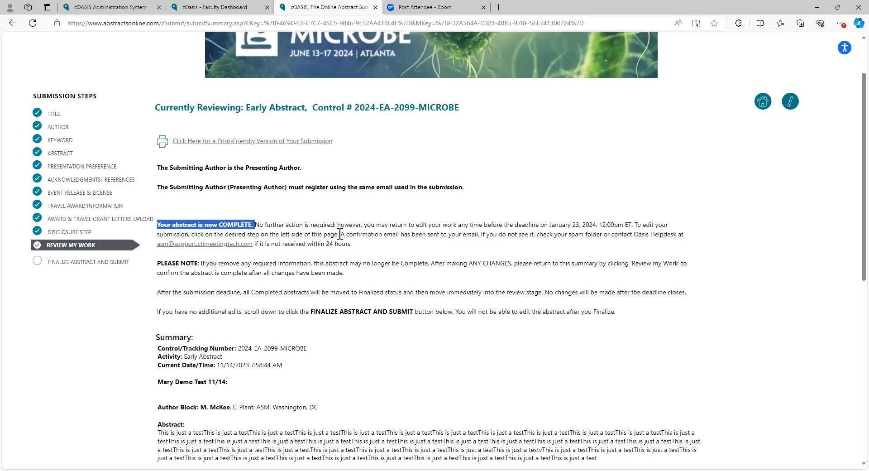
pyautogui.scroll(-3)
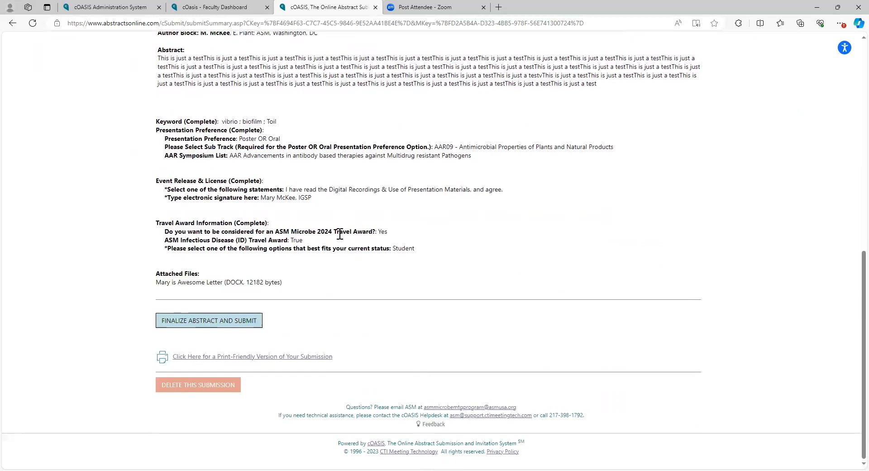
# Step: Finalize and submit the early abstract so its summary shows Finalized with no further action required
pyautogui.click(209, 321)
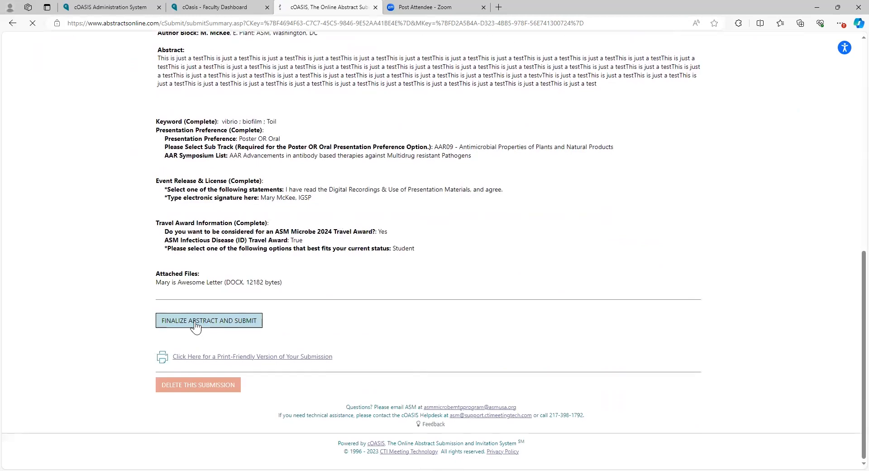
pyautogui.click(208, 320)
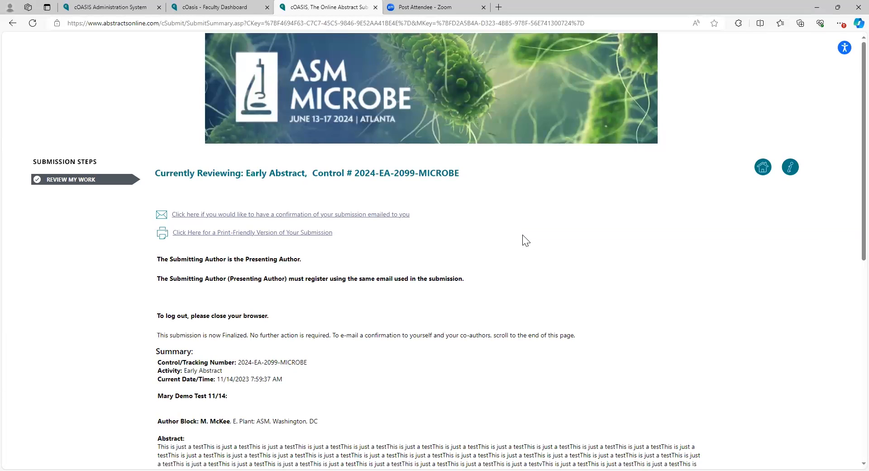
pyautogui.moveTo(473, 274)
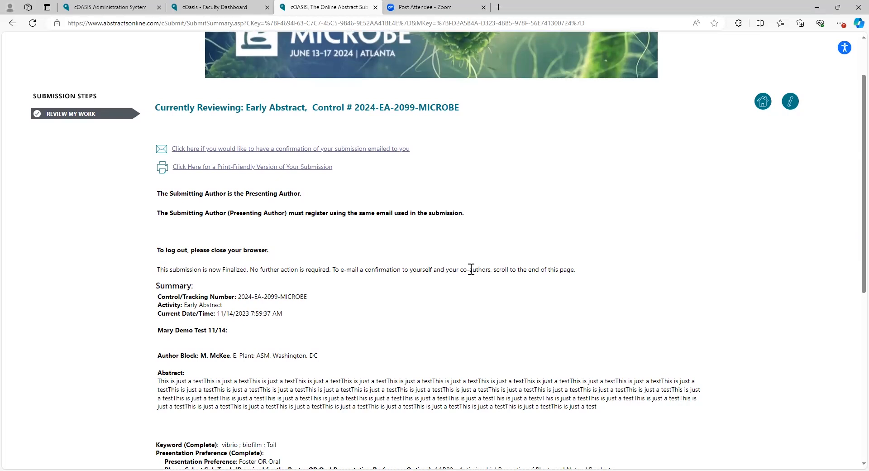
pyautogui.moveTo(510, 254)
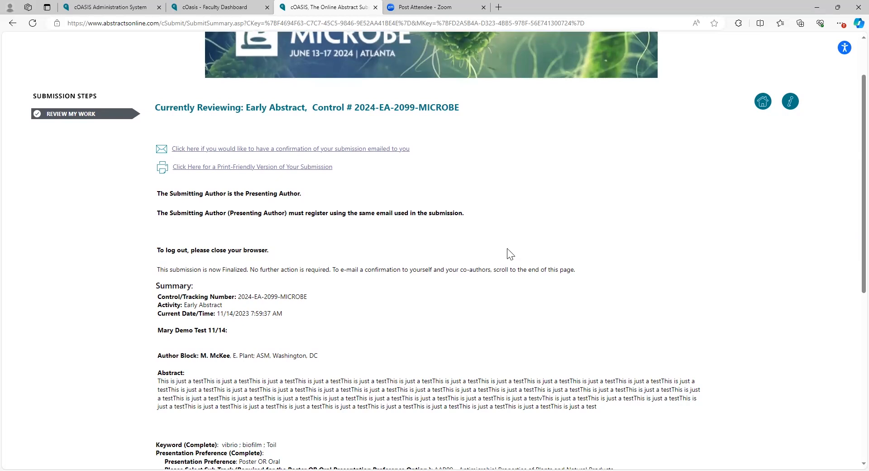
pyautogui.moveTo(490, 101)
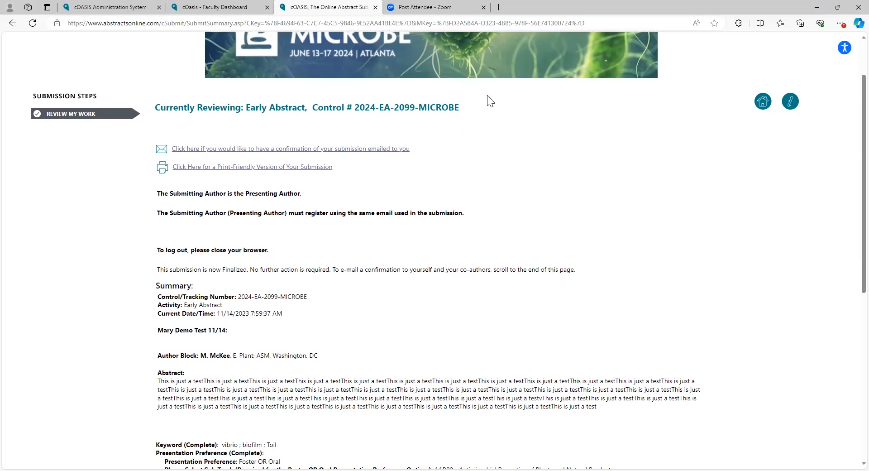
pyautogui.moveTo(483, 44)
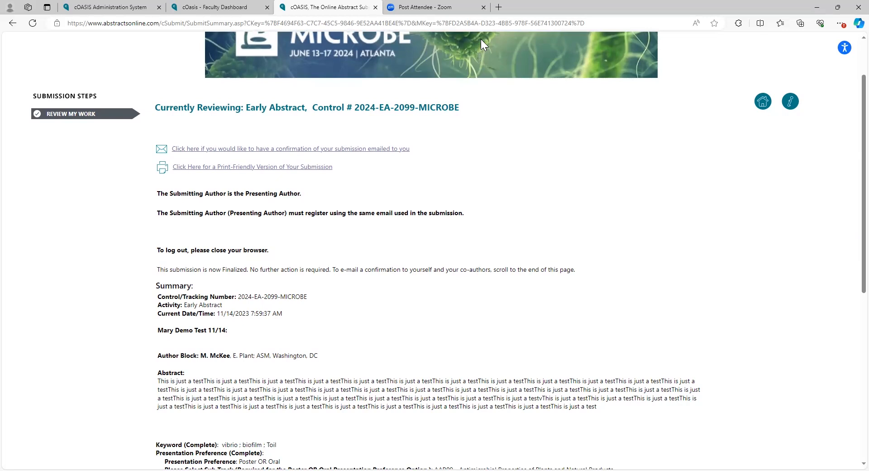